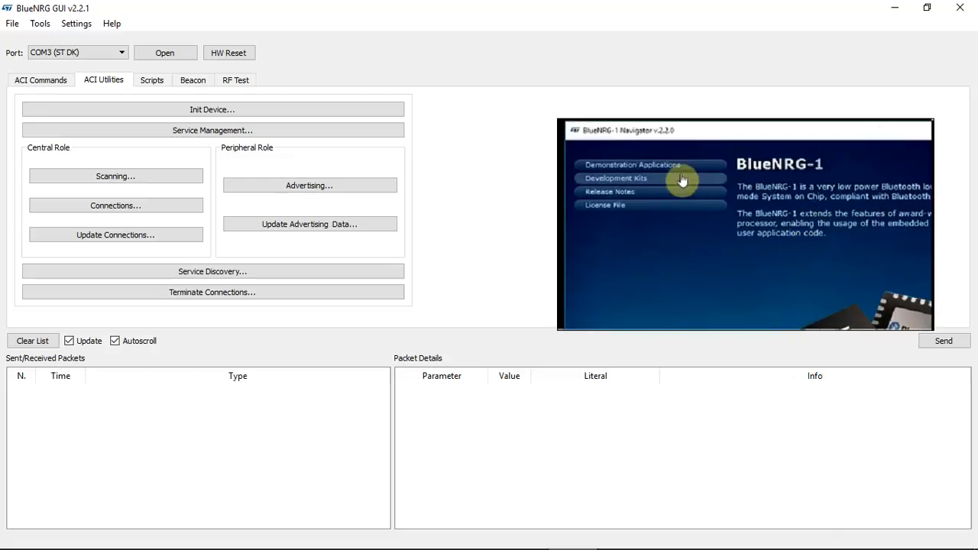
Connect to the board on COM3 and clear the packet log
left_click(631, 165)
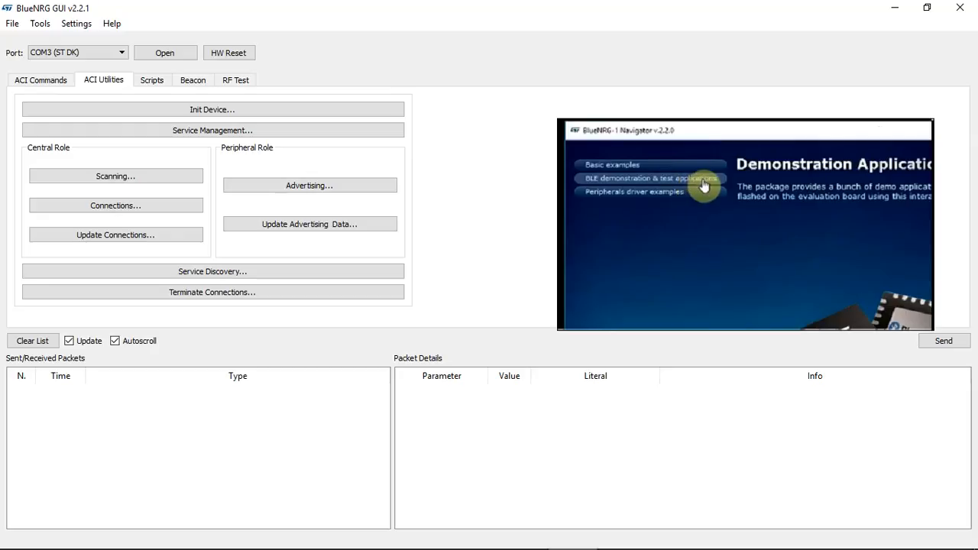
left_click(649, 177)
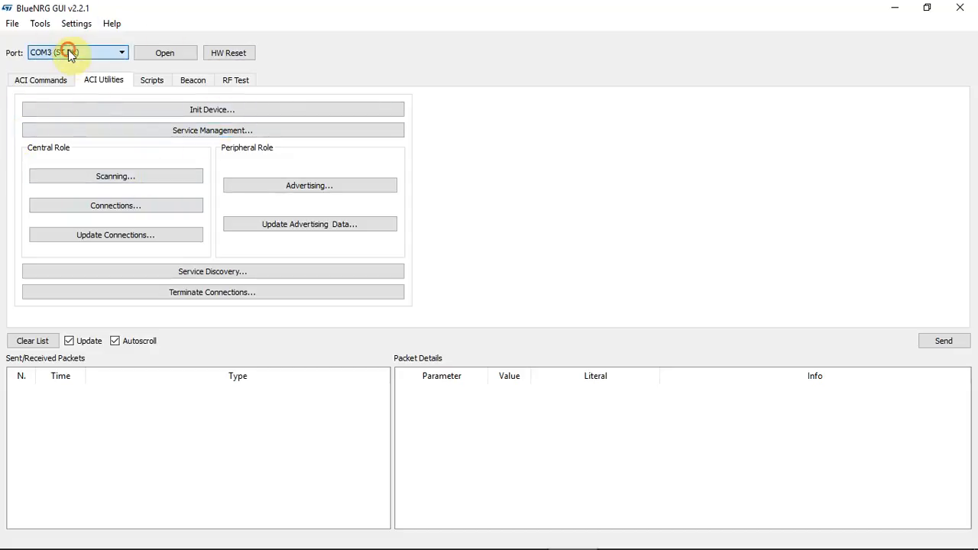
left_click(165, 52)
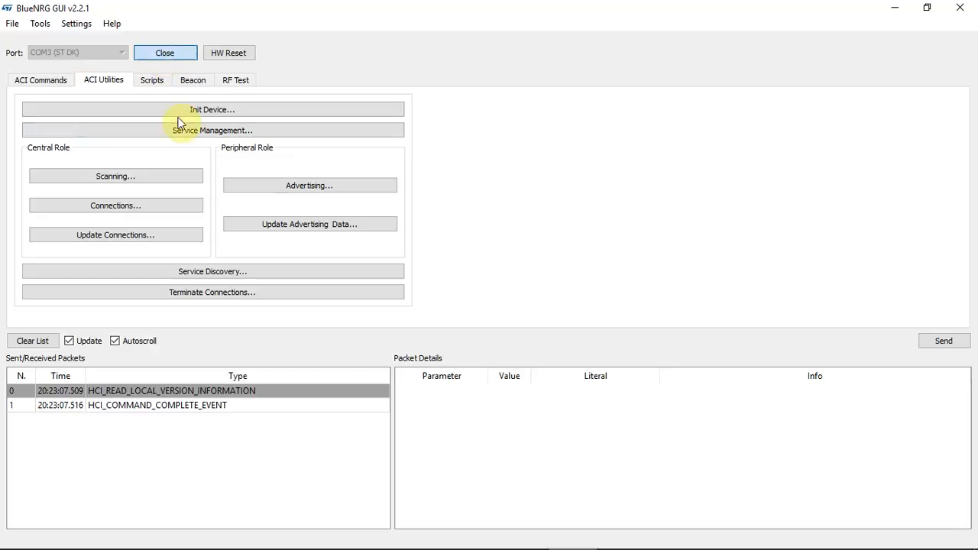
left_click(211, 110)
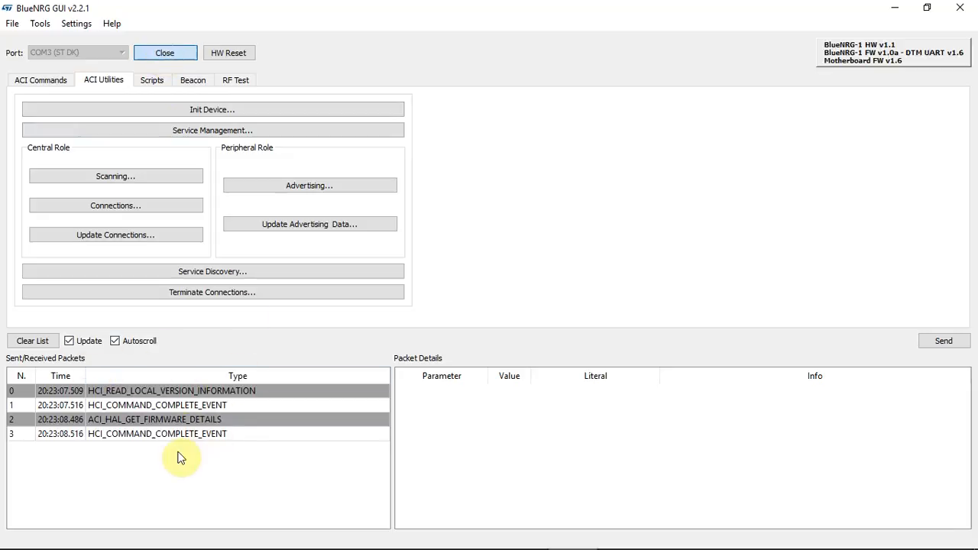
mouse_move(171, 406)
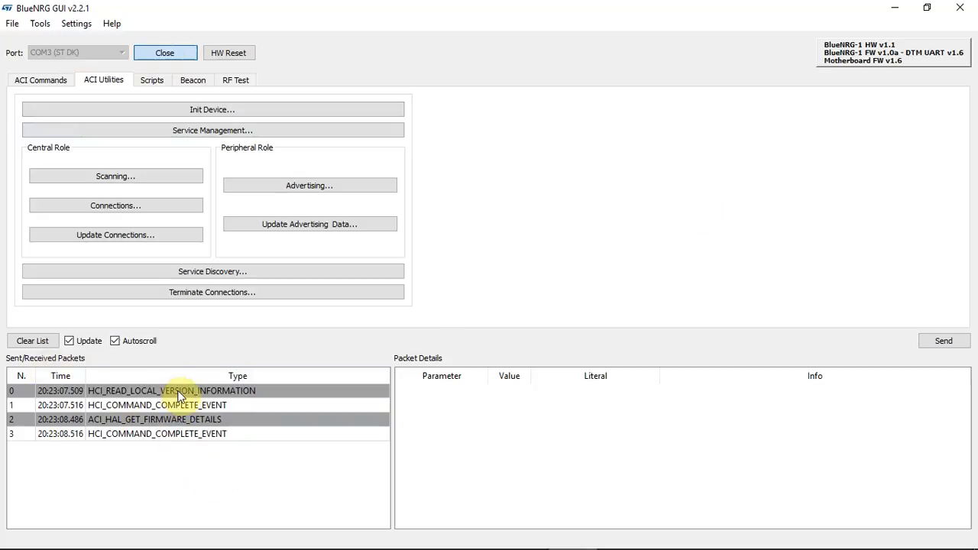
Inspect the read local version request and its version information response parameters
left_click(176, 391)
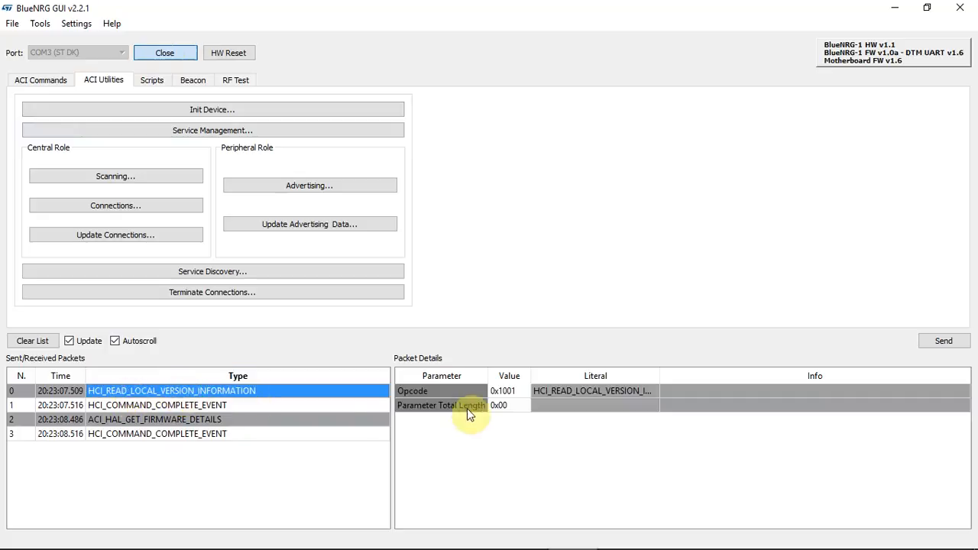
mouse_move(572, 423)
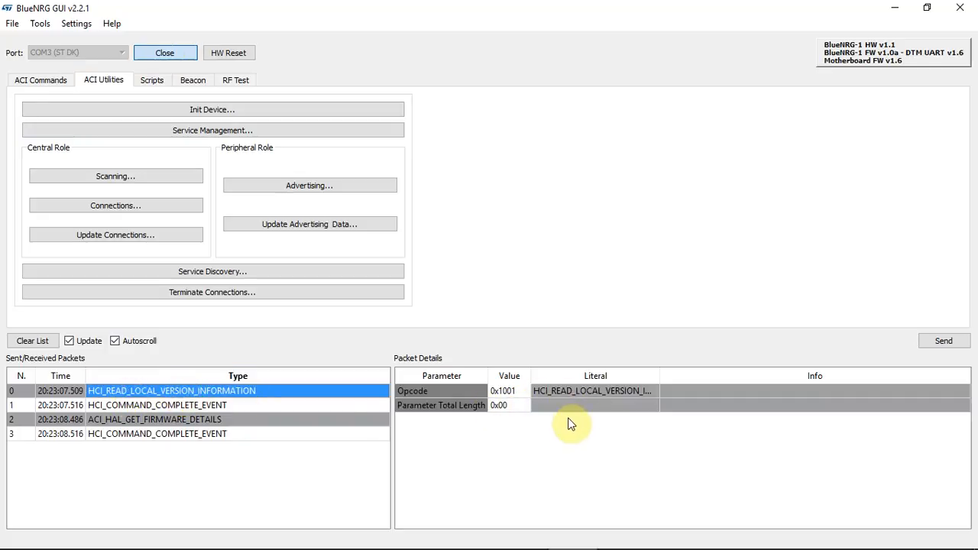
mouse_move(333, 408)
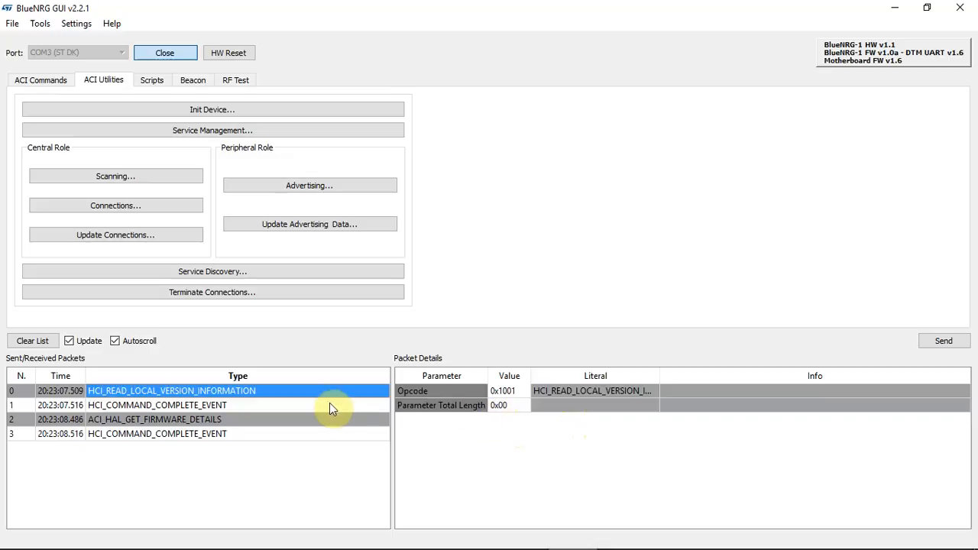
left_click(156, 405)
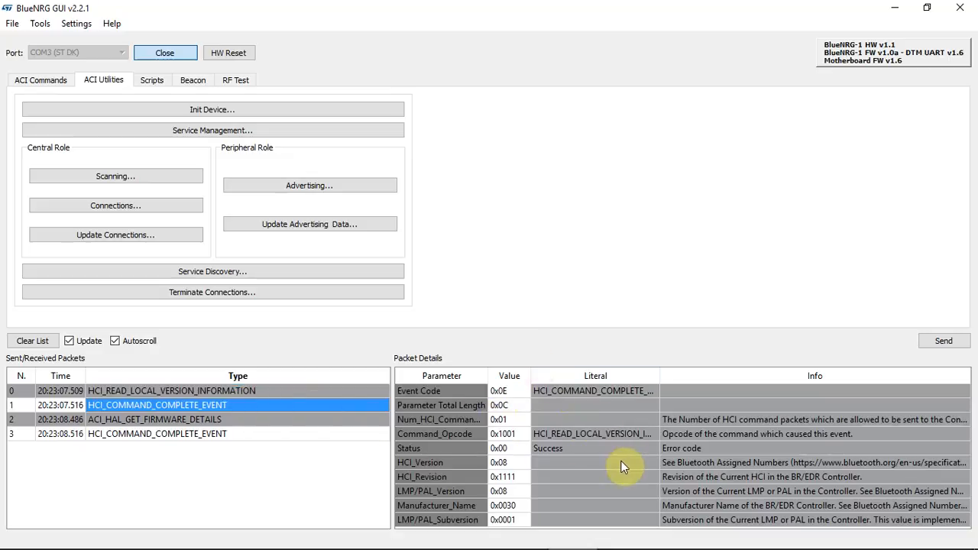
mouse_move(590, 333)
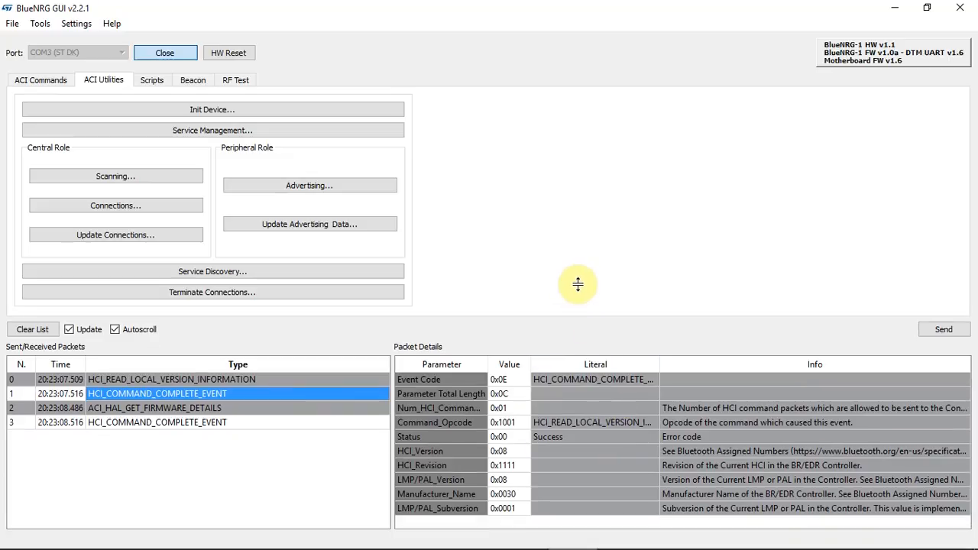
mouse_move(263, 414)
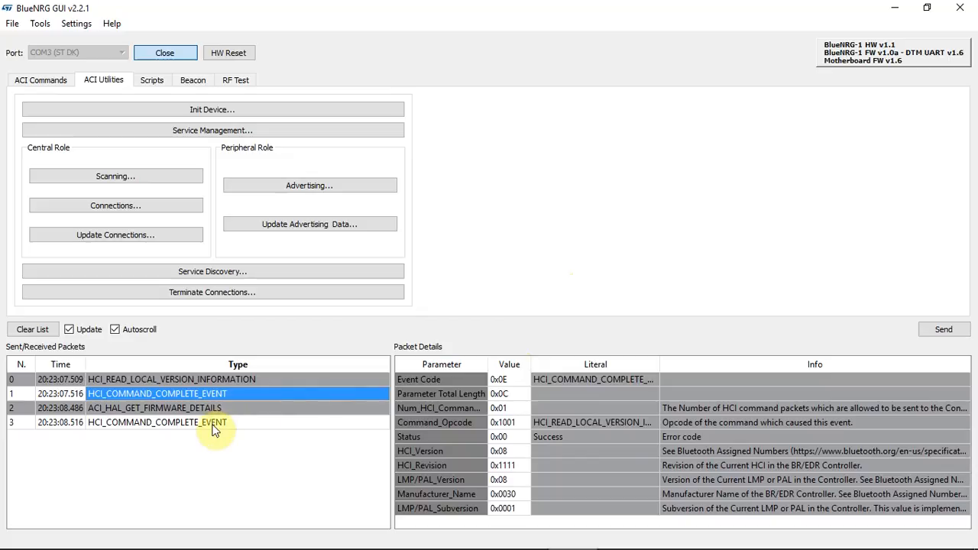
mouse_move(288, 446)
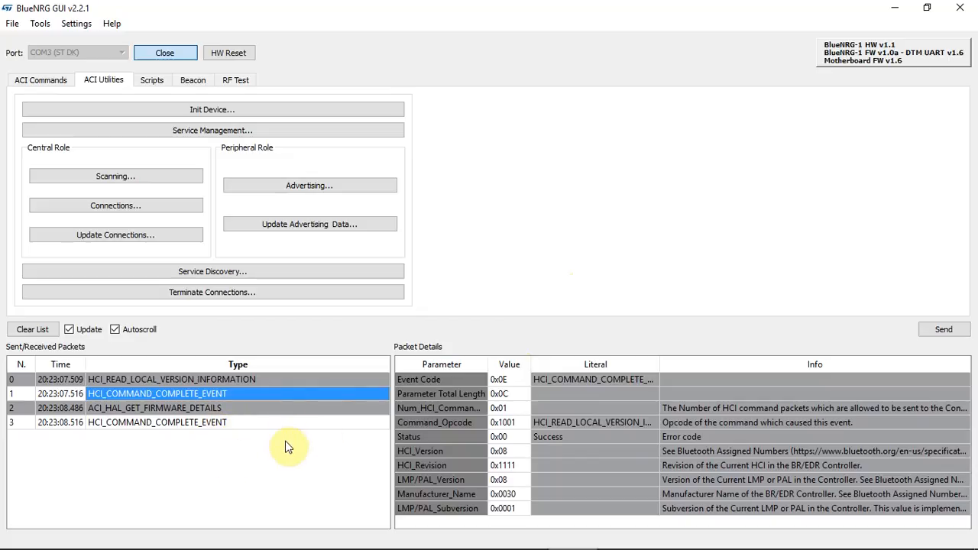
left_click(171, 379)
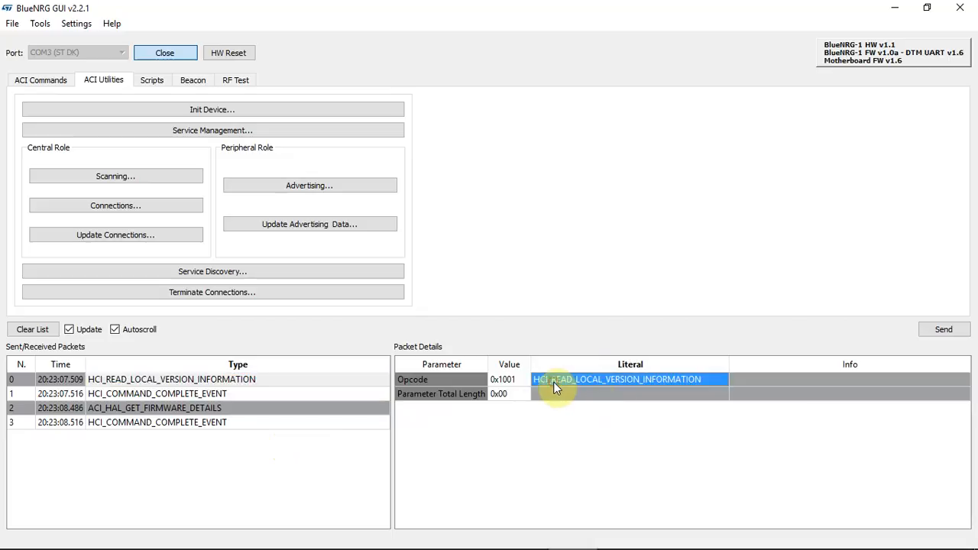
mouse_move(609, 390)
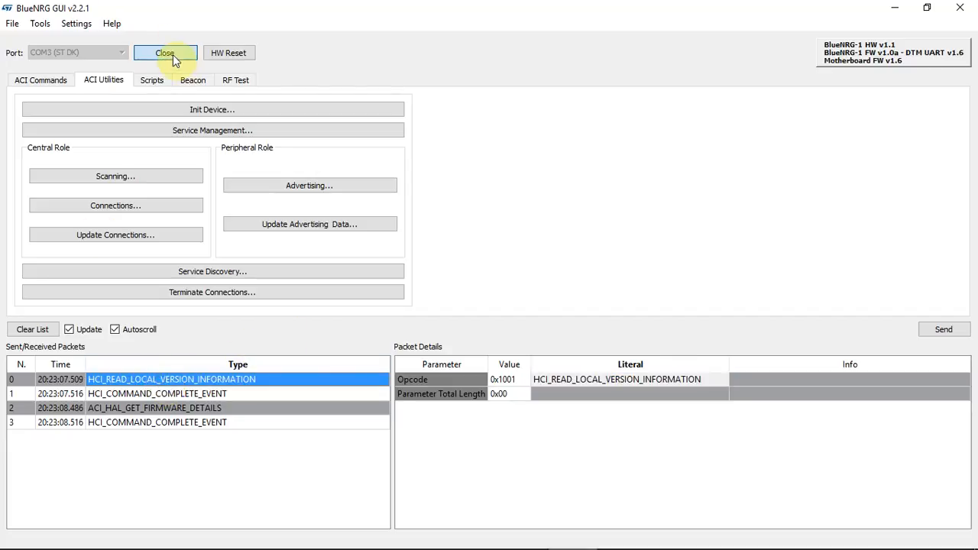
mouse_move(169, 391)
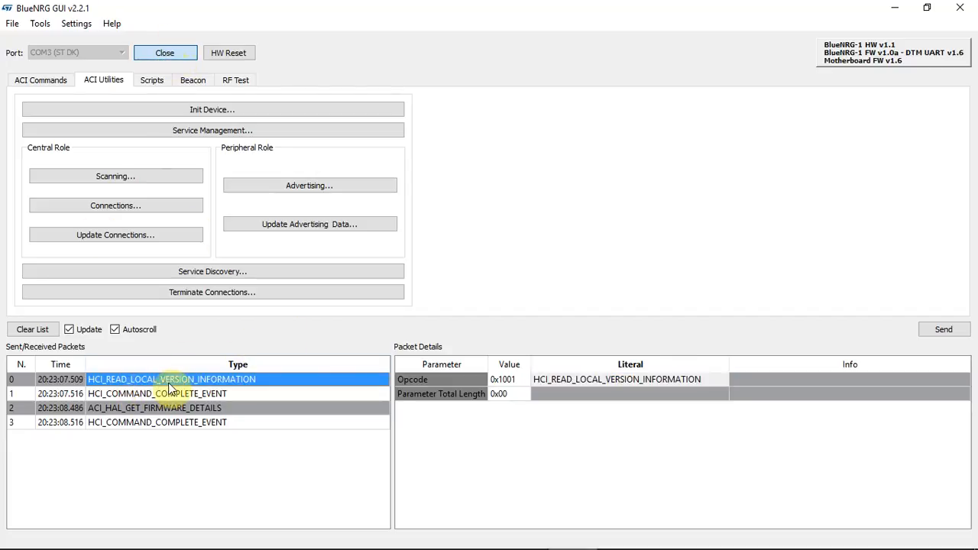
mouse_move(232, 385)
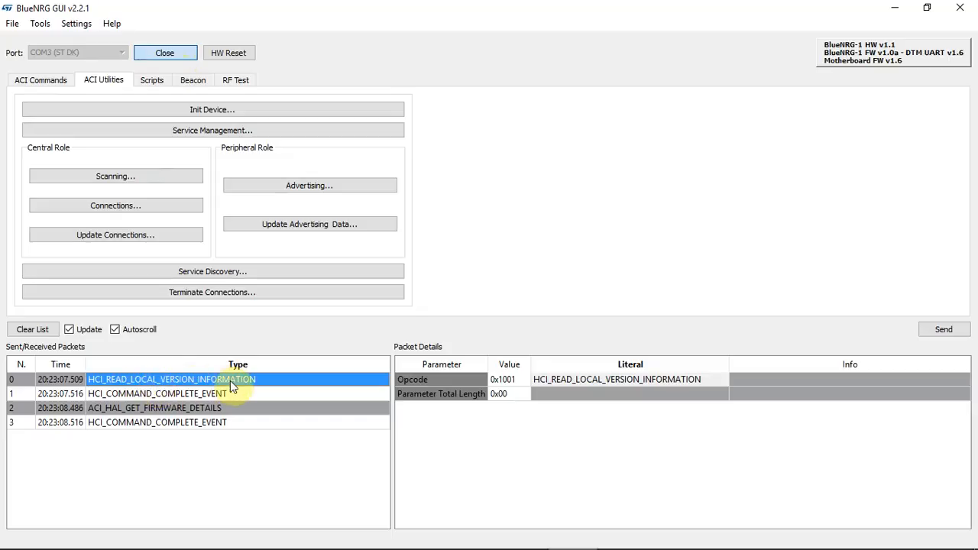
left_click(156, 392)
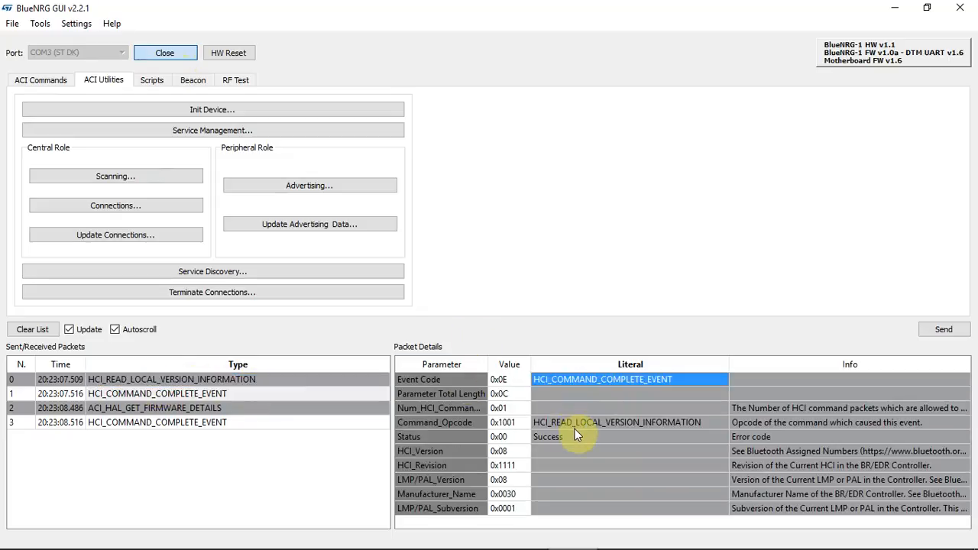
mouse_move(824, 98)
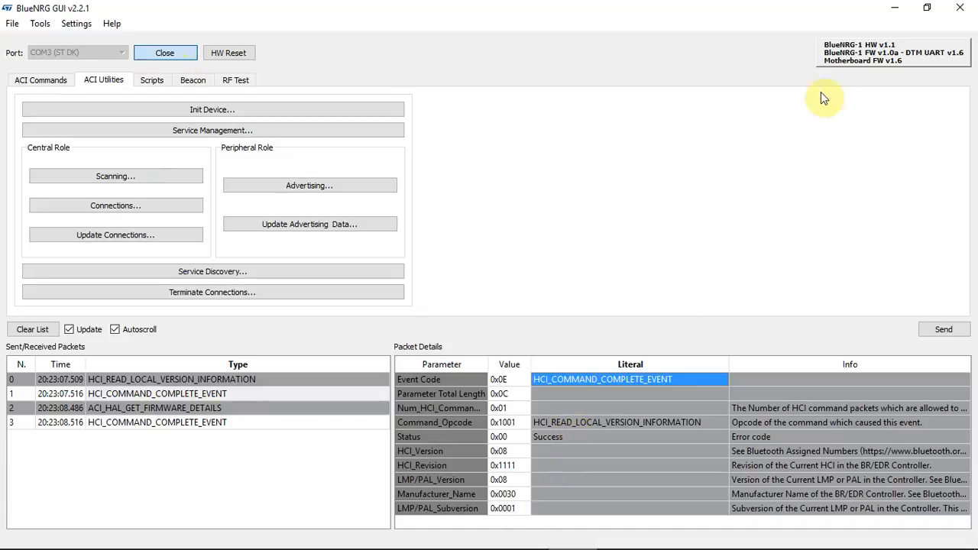
Inspect the firmware details request and its response parameters
left_click(153, 408)
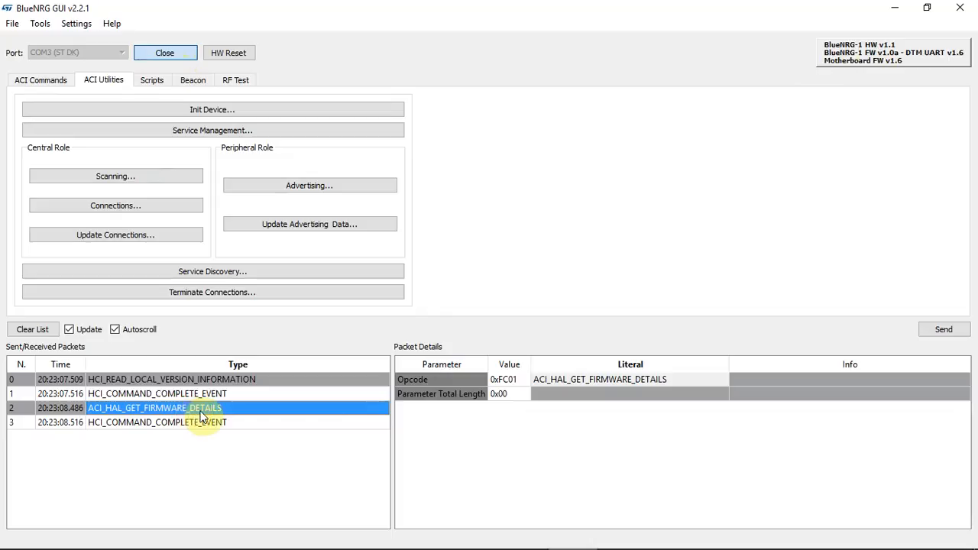
mouse_move(260, 424)
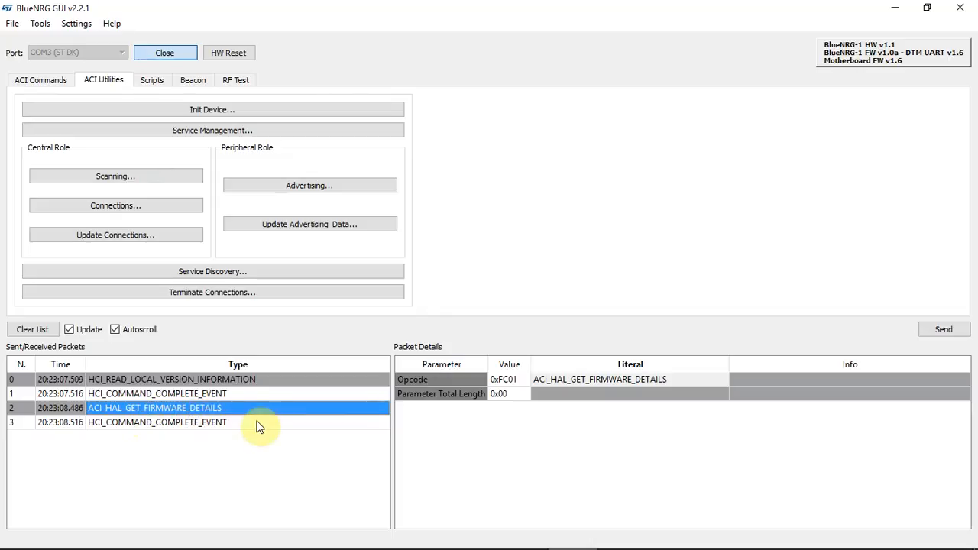
left_click(156, 422)
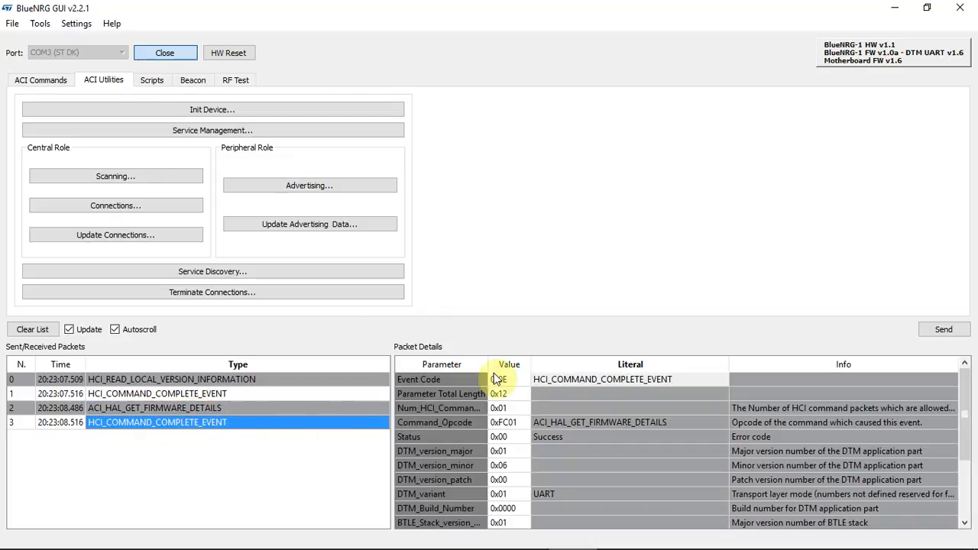
mouse_move(34, 330)
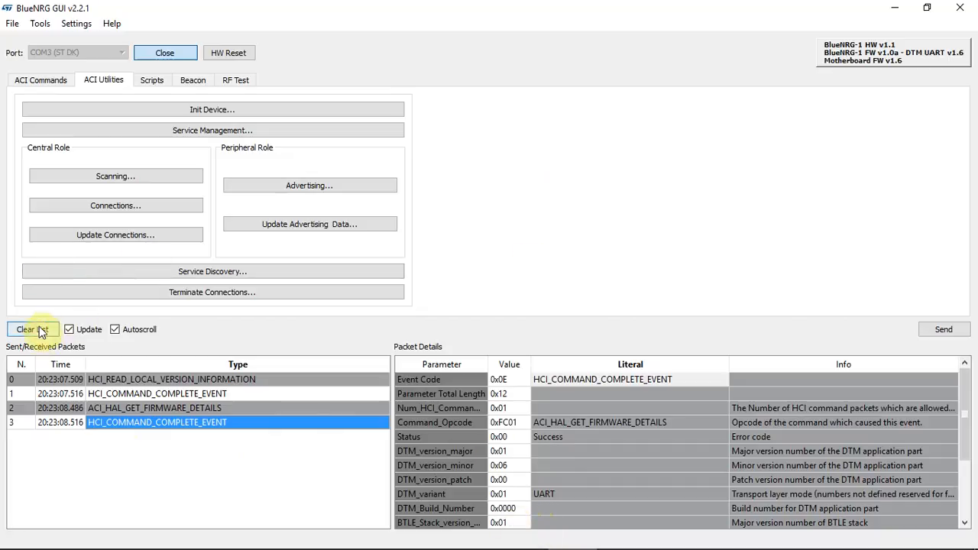
Clear the log and initialise the device with role ALL, public address and name WebLear
left_click(212, 110)
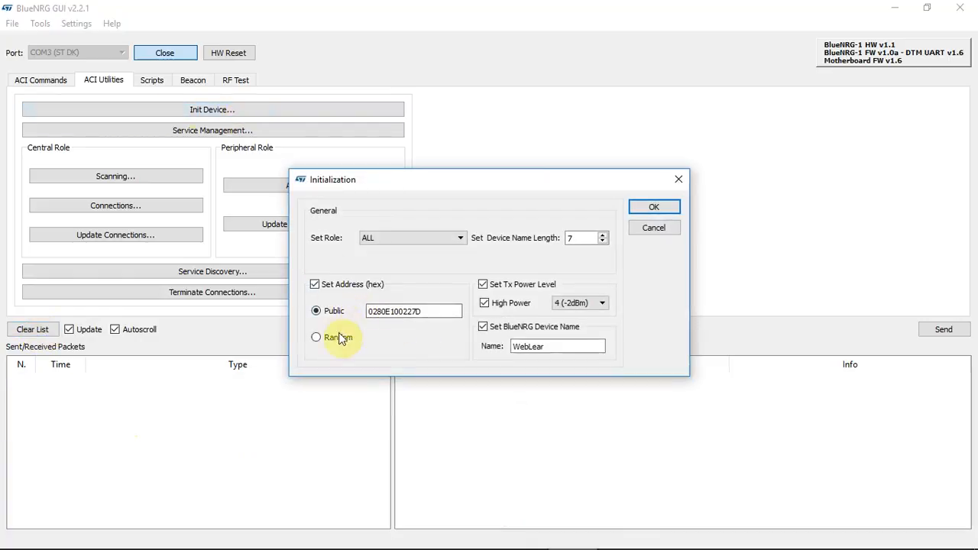
left_click(557, 345)
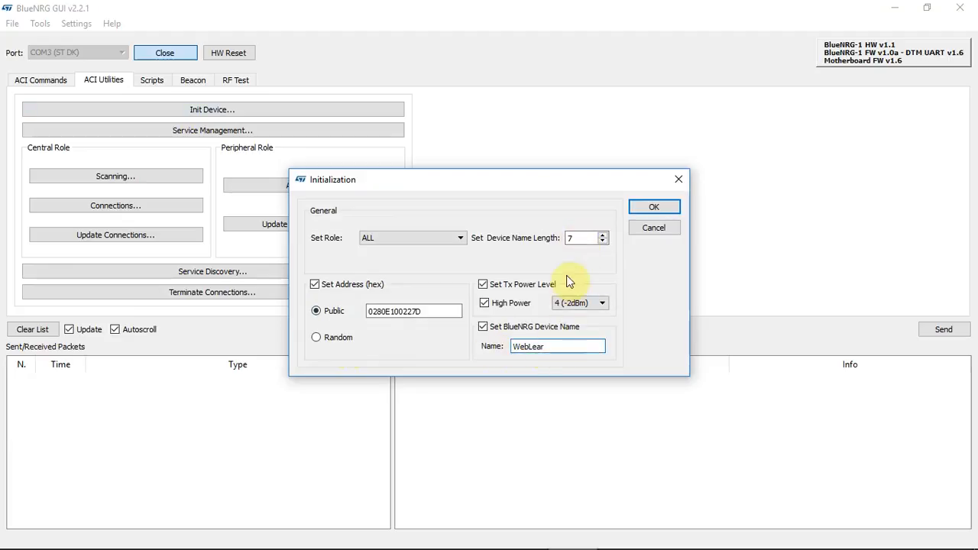
mouse_move(589, 243)
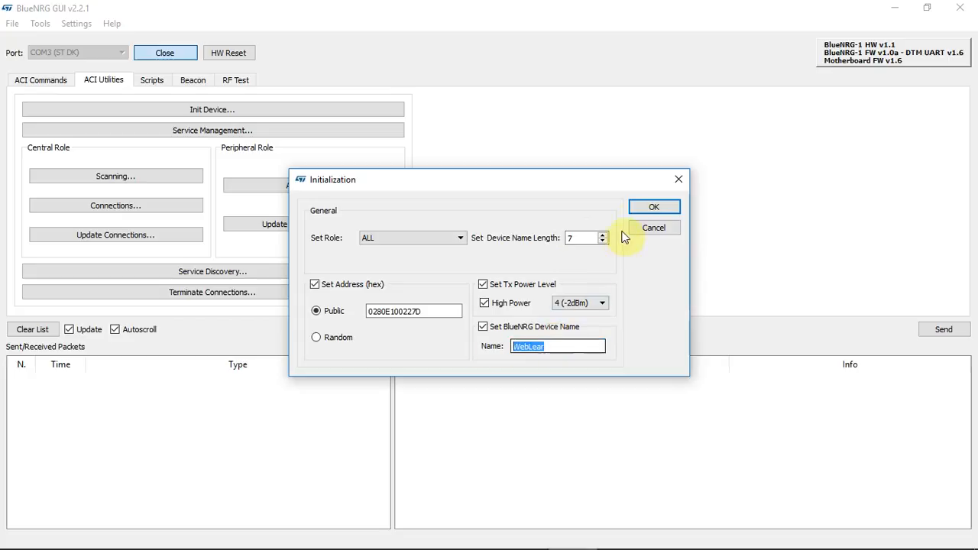
left_click(654, 207)
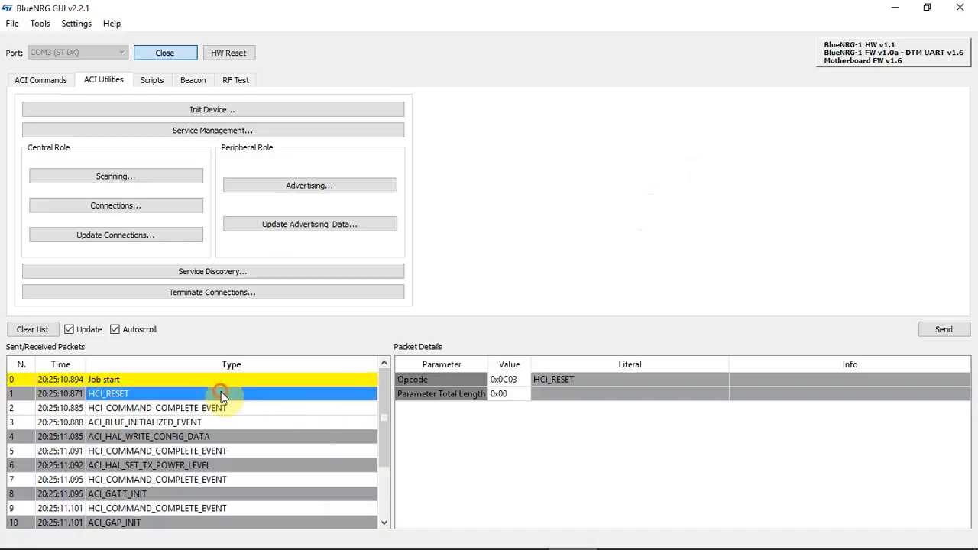
mouse_move(205, 401)
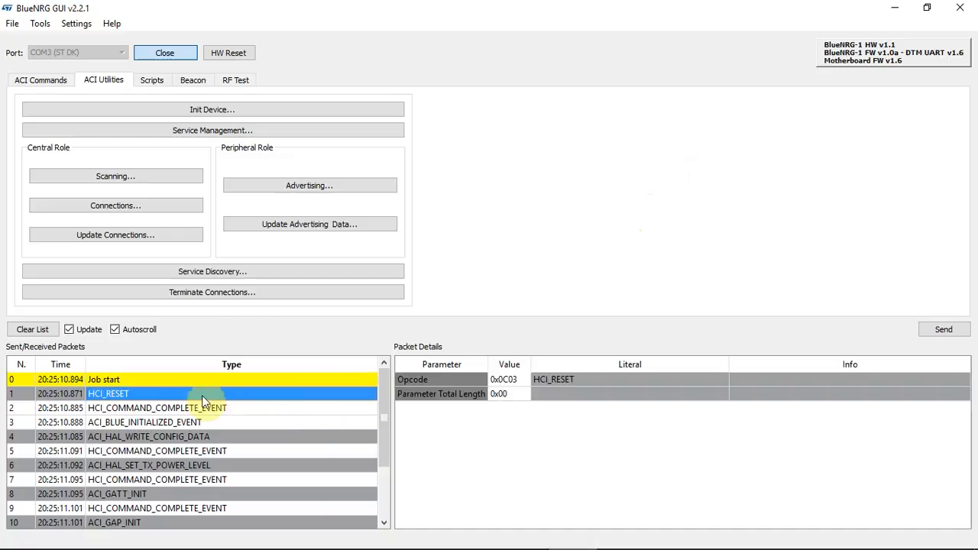
Review the reset, configuration write, power level, ACI_GATT_INIT and ACI_GAP_INIT packets
left_click(156, 407)
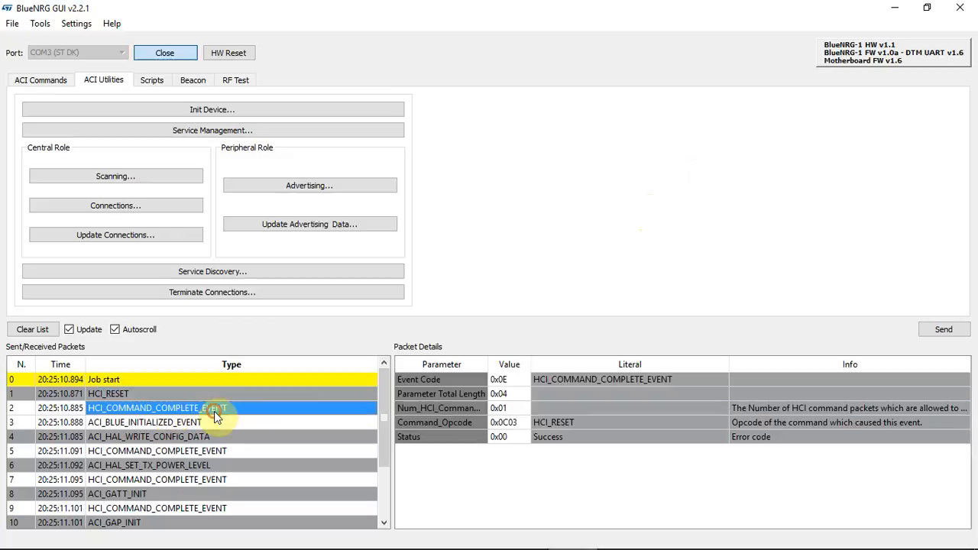
left_click(148, 437)
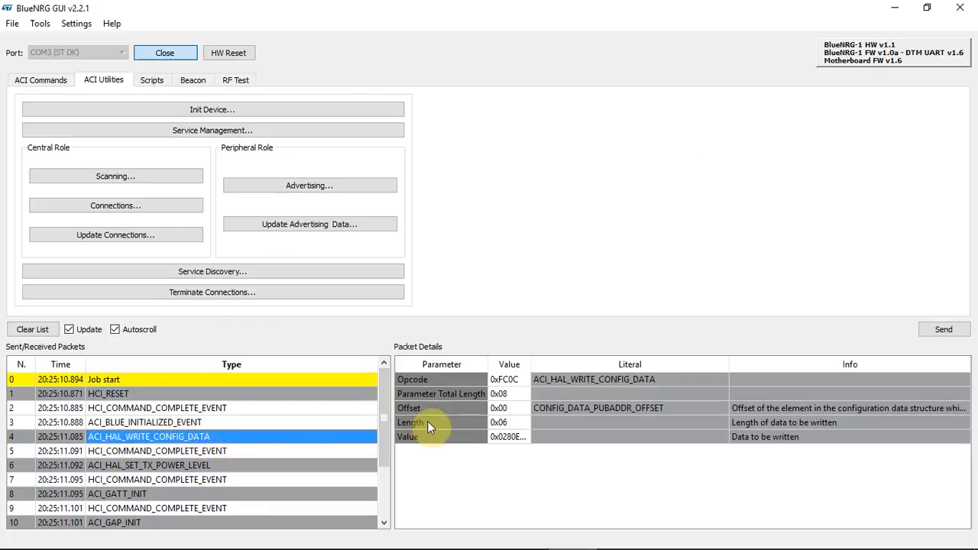
mouse_move(257, 474)
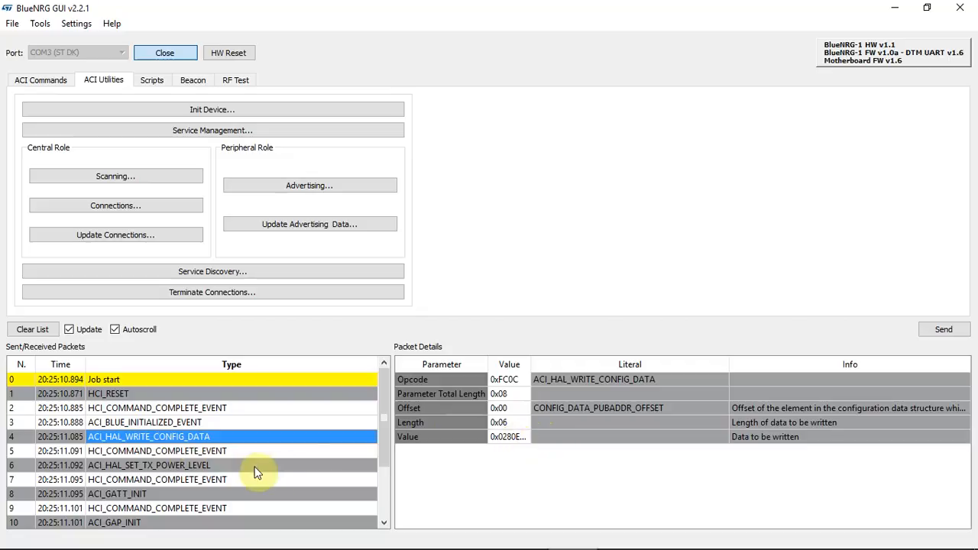
left_click(149, 464)
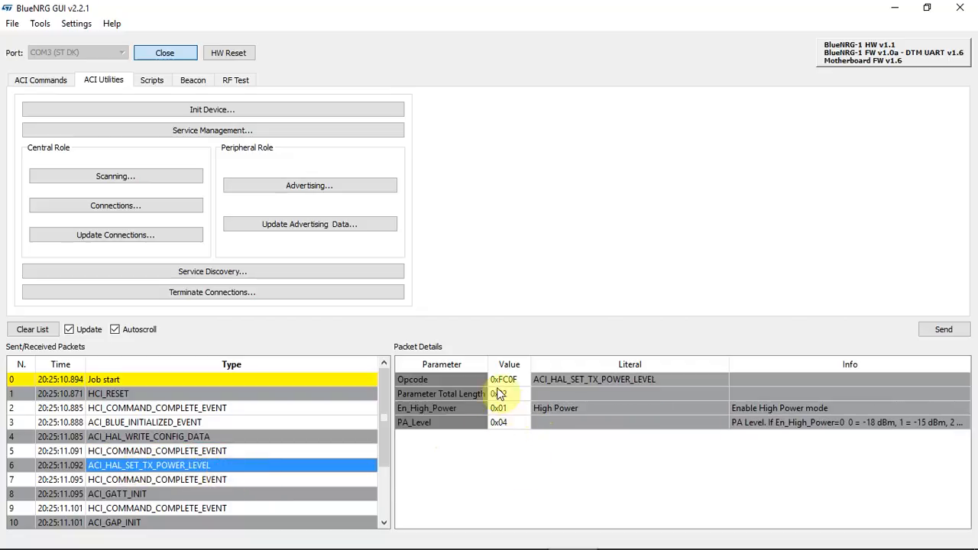
left_click(125, 495)
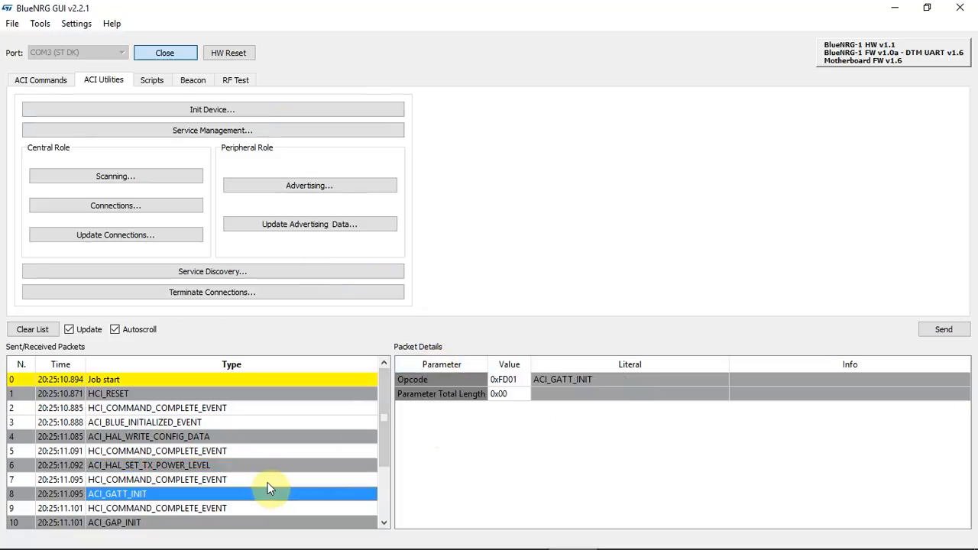
scroll("down", 3)
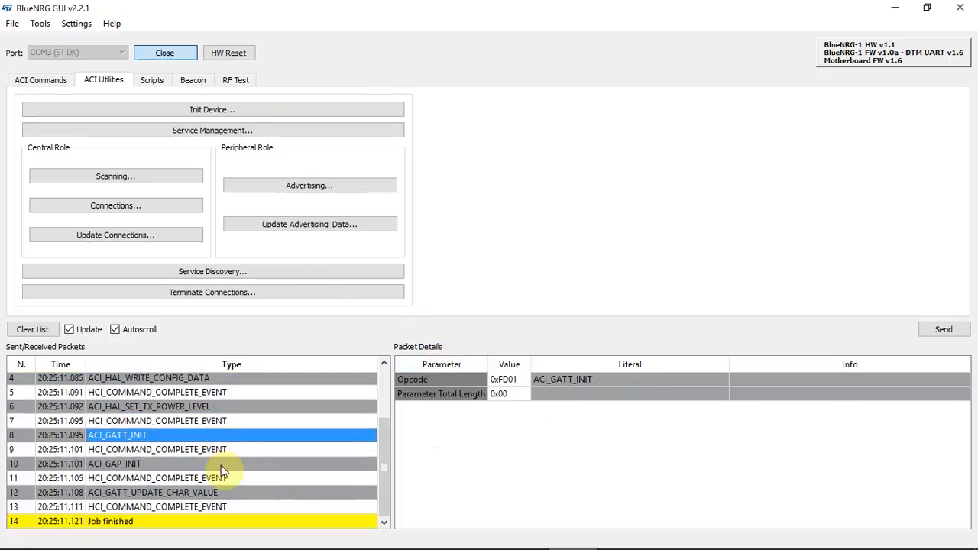
left_click(117, 464)
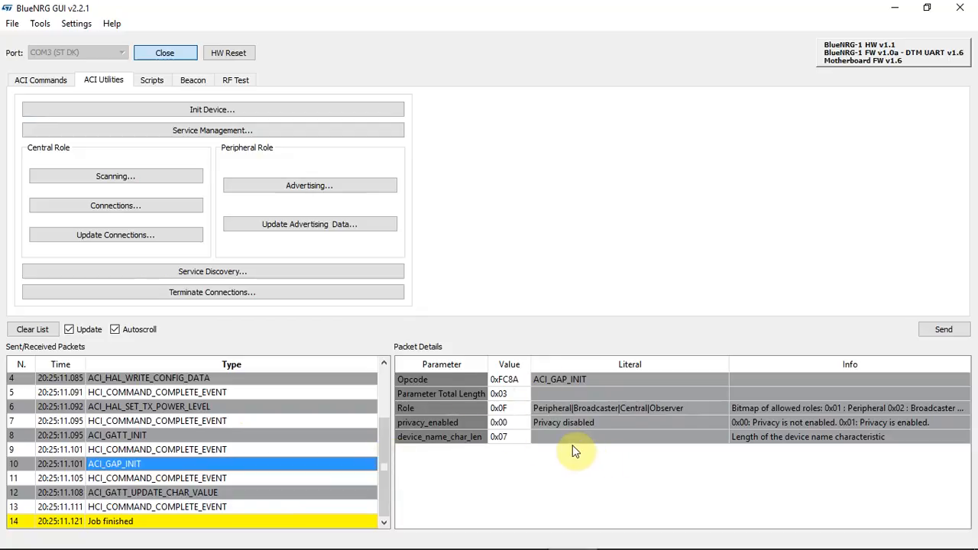
Confirm ACI_GATT_UPDATE_CHAR_VALUE wrote 'WebLear' with Success status, then clear the log
left_click(149, 492)
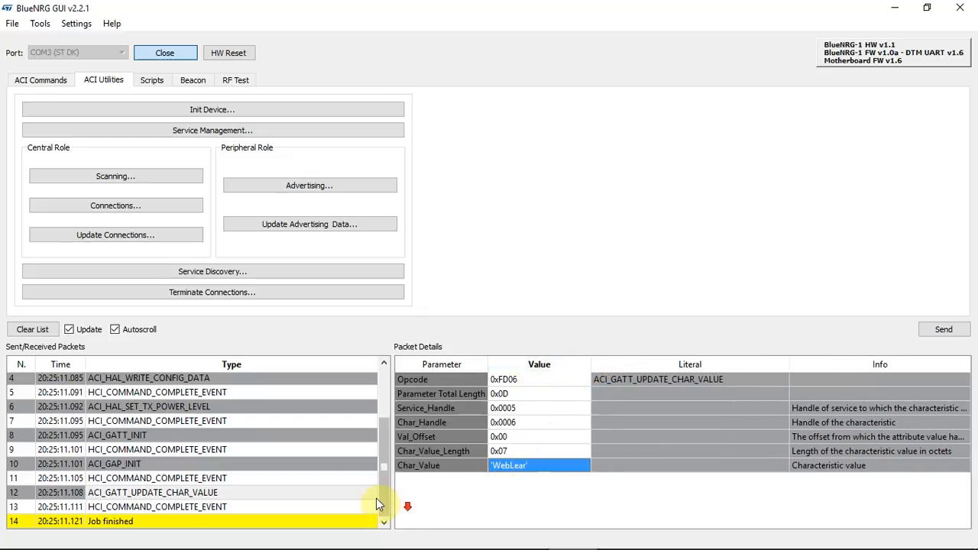
left_click(153, 492)
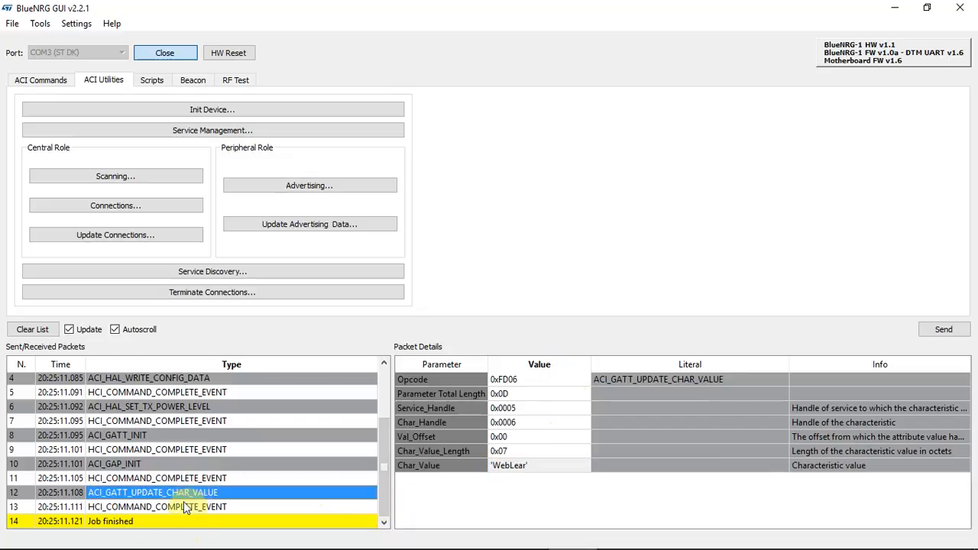
left_click(184, 508)
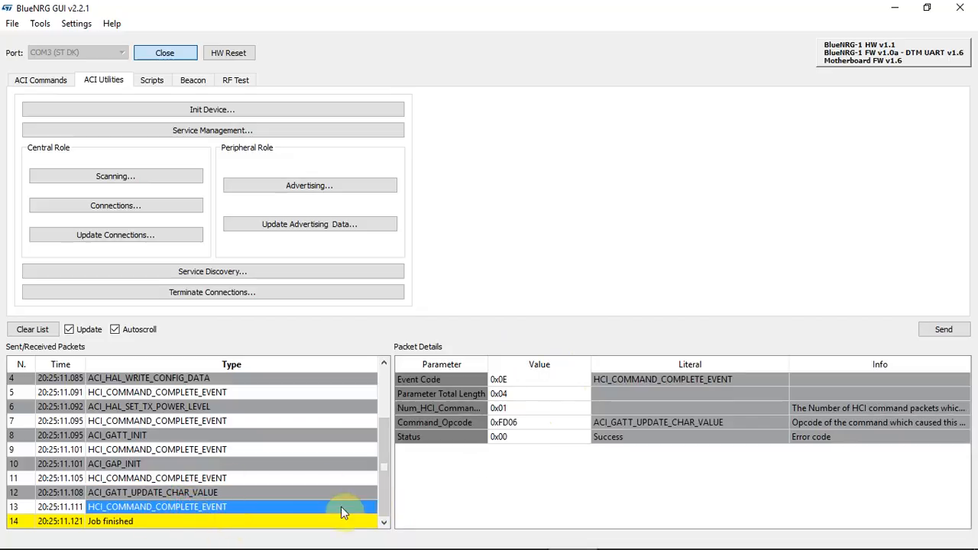
mouse_move(473, 461)
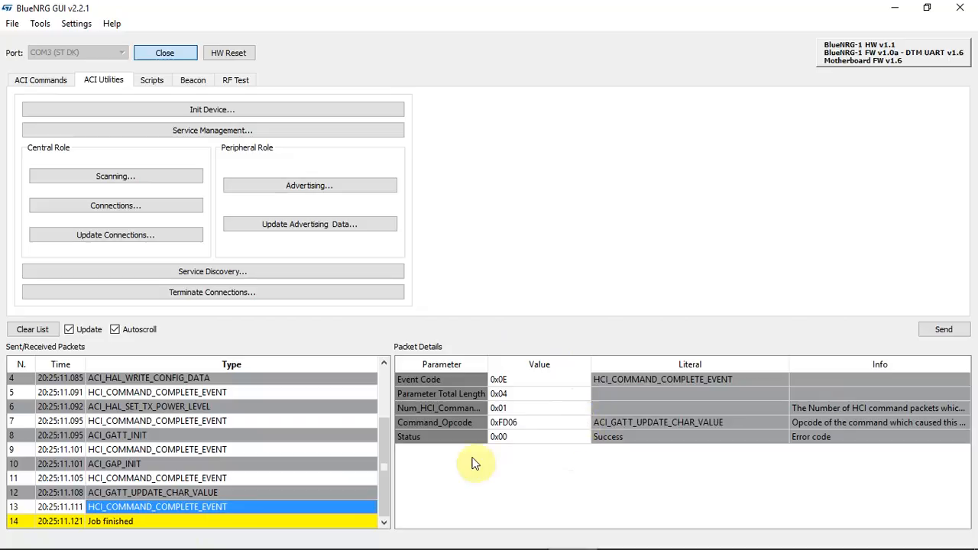
left_click(32, 330)
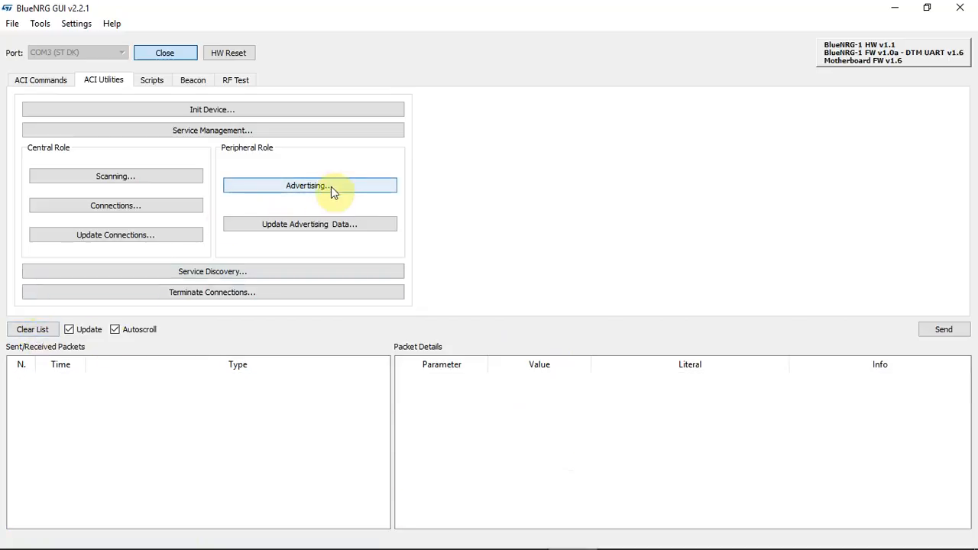
Start advertising in General Discoverable Mode with local name WebLear
left_click(310, 185)
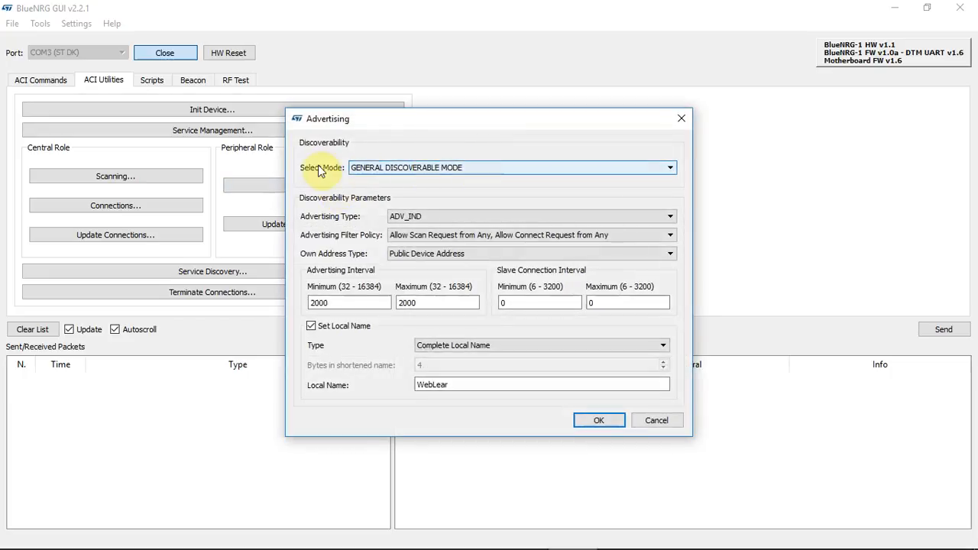
mouse_move(319, 385)
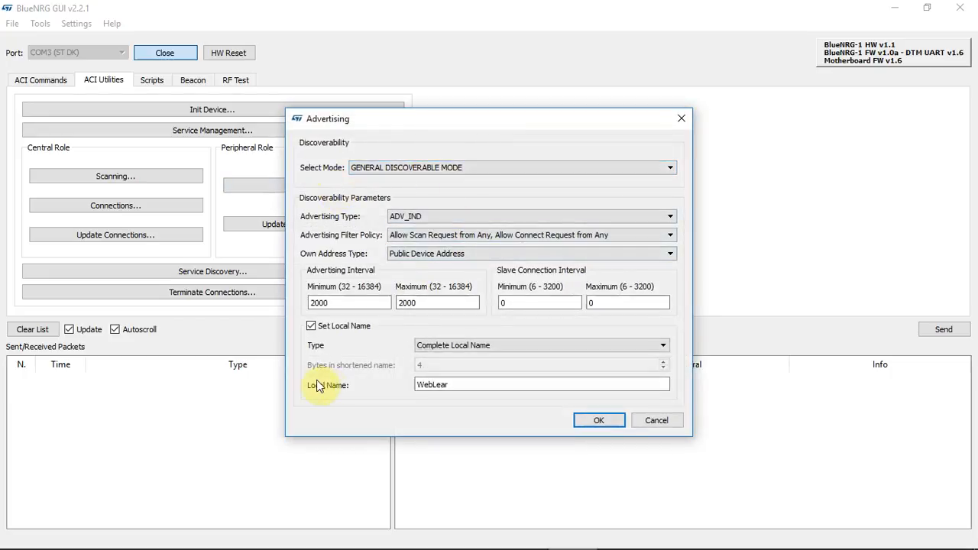
left_click(599, 419)
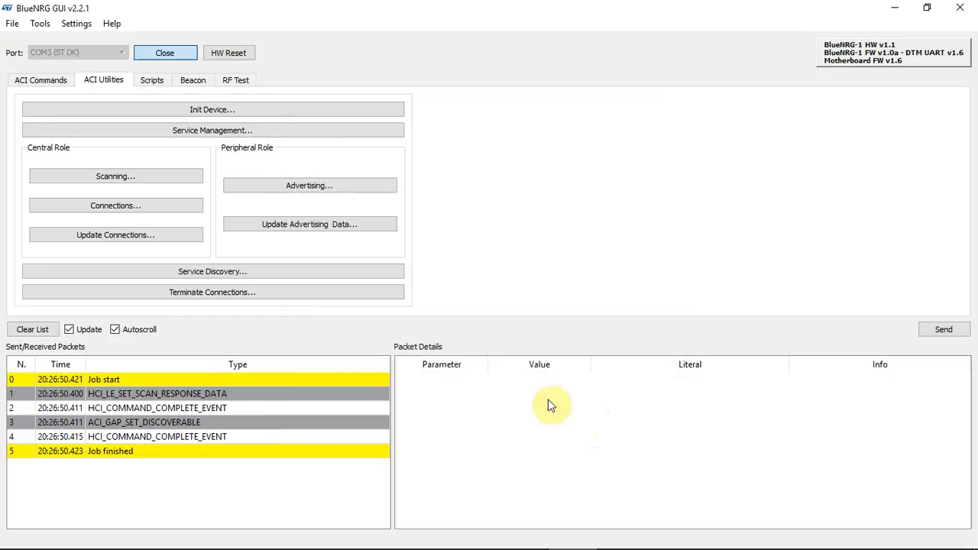
Inspect the scan response data and discoverable command packets and their completion events
left_click(165, 394)
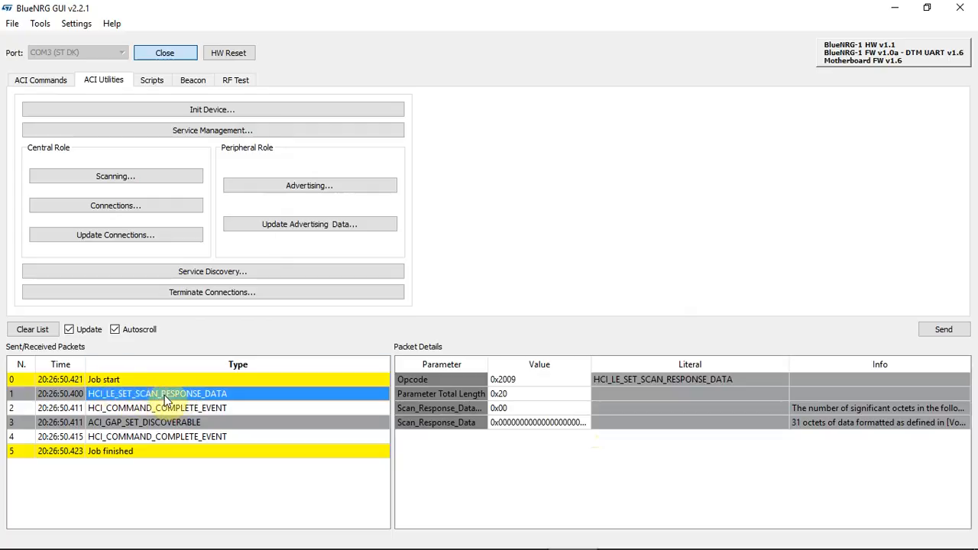
mouse_move(650, 385)
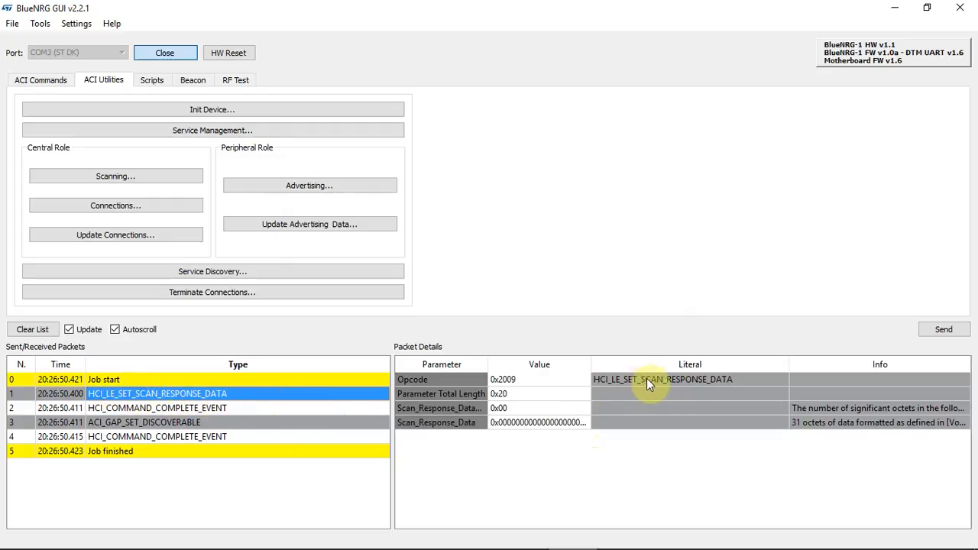
mouse_move(746, 391)
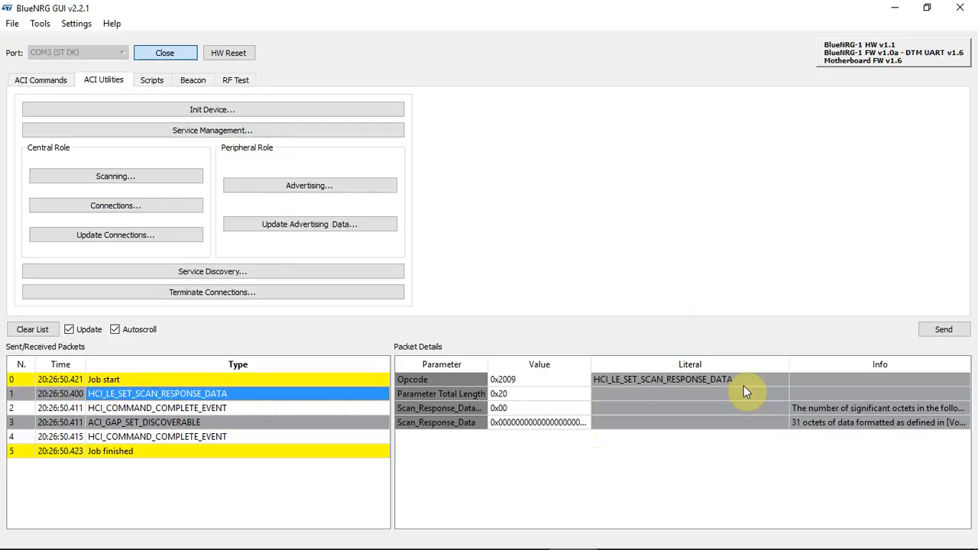
mouse_move(746, 391)
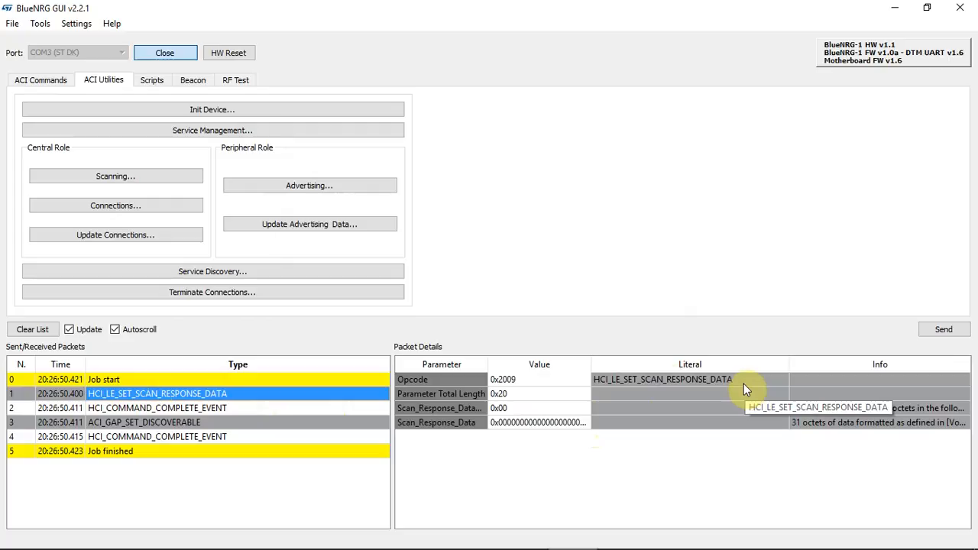
left_click(157, 406)
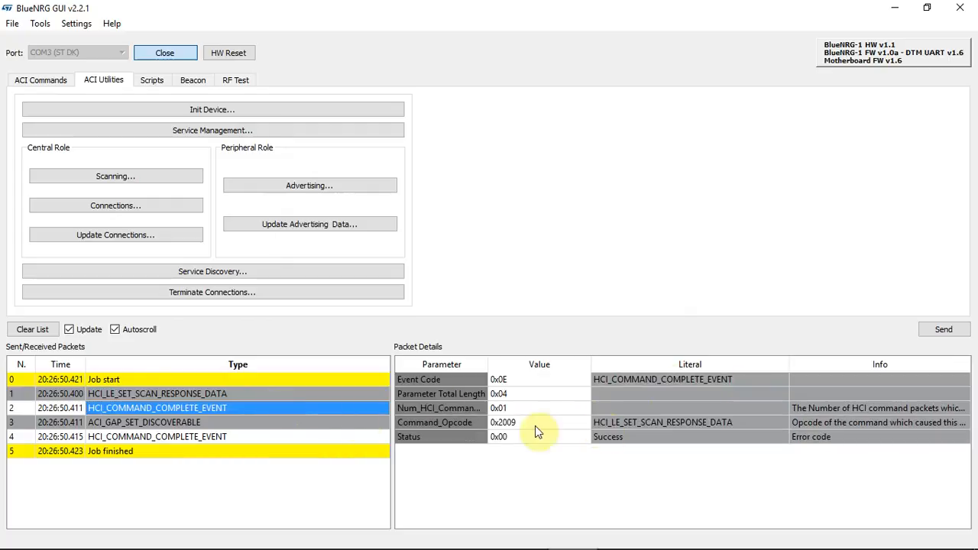
left_click(144, 422)
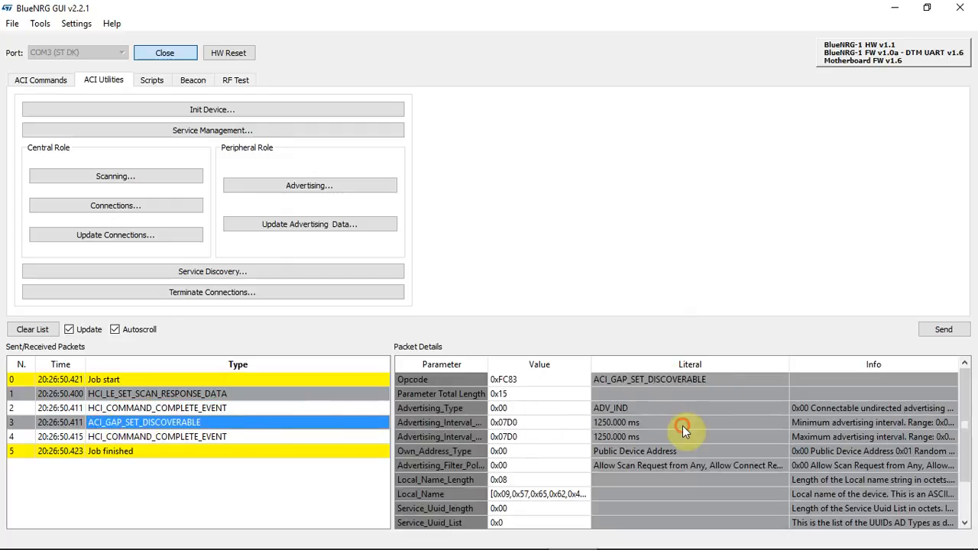
left_click(156, 437)
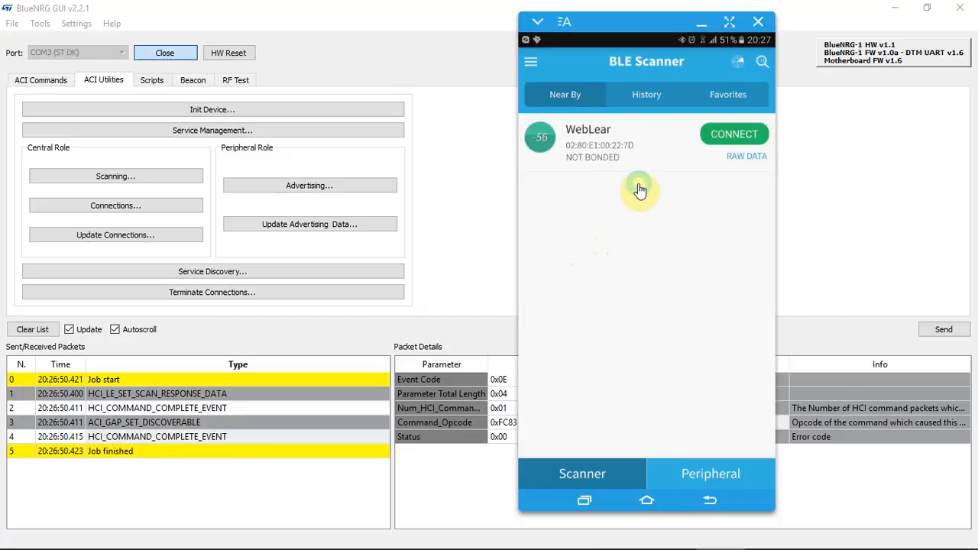
Connect the phone to WebLear and inspect the connection complete and connection update events
left_click(734, 135)
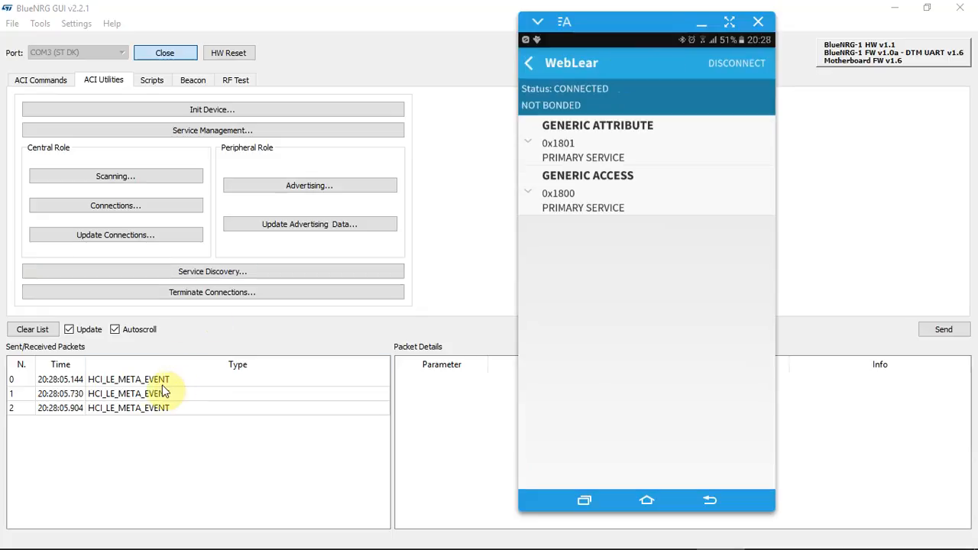
left_click(128, 379)
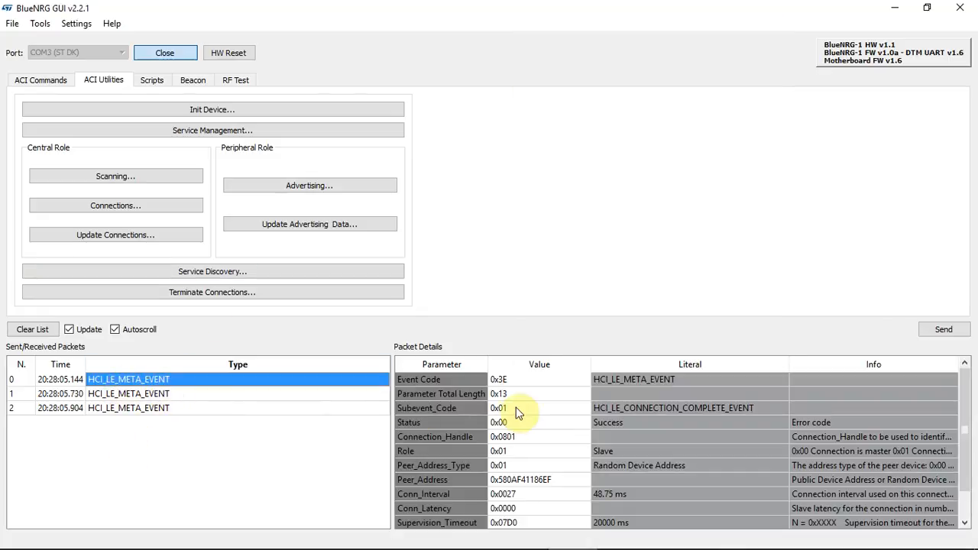
mouse_move(517, 412)
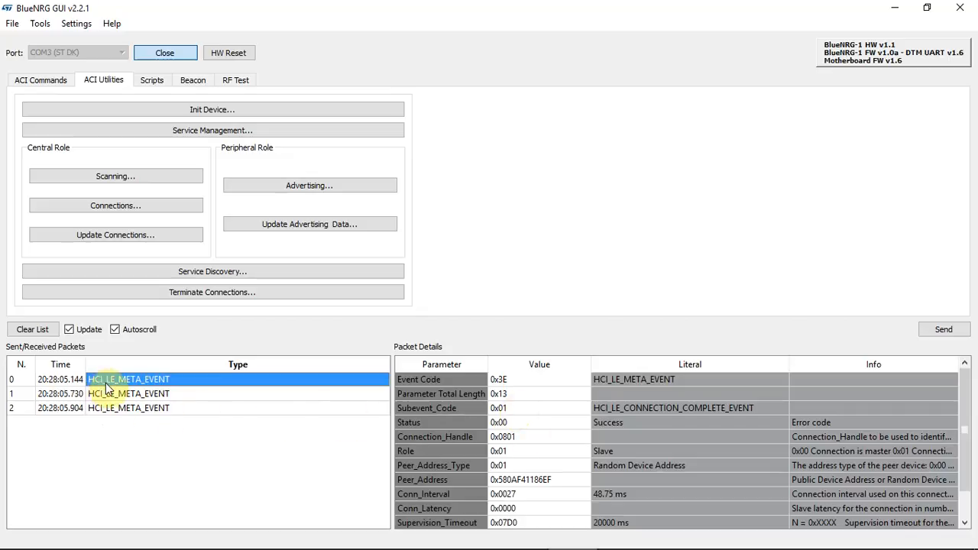
mouse_move(235, 406)
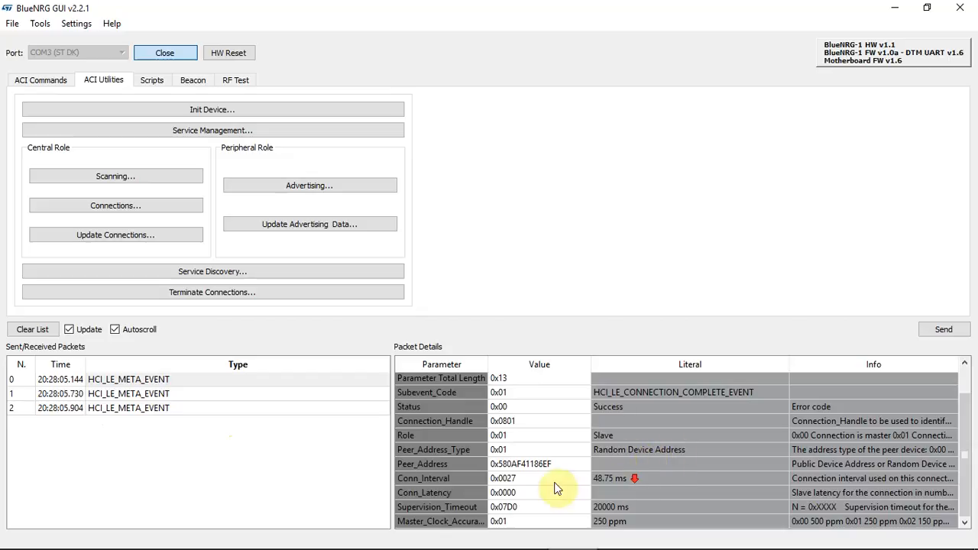
left_click(153, 408)
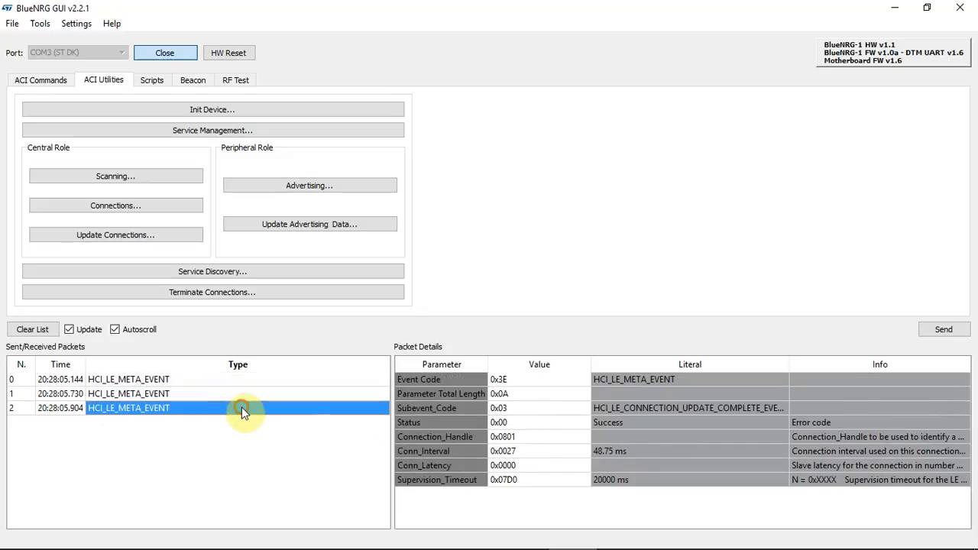
left_click(32, 330)
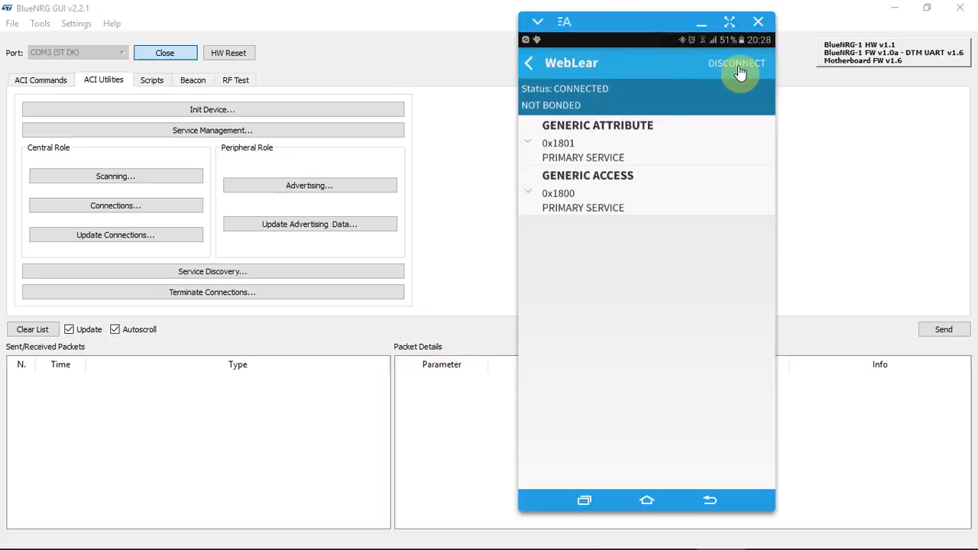
Disconnect the phone, inspect the disconnection complete event, and empty the packet list
left_click(737, 64)
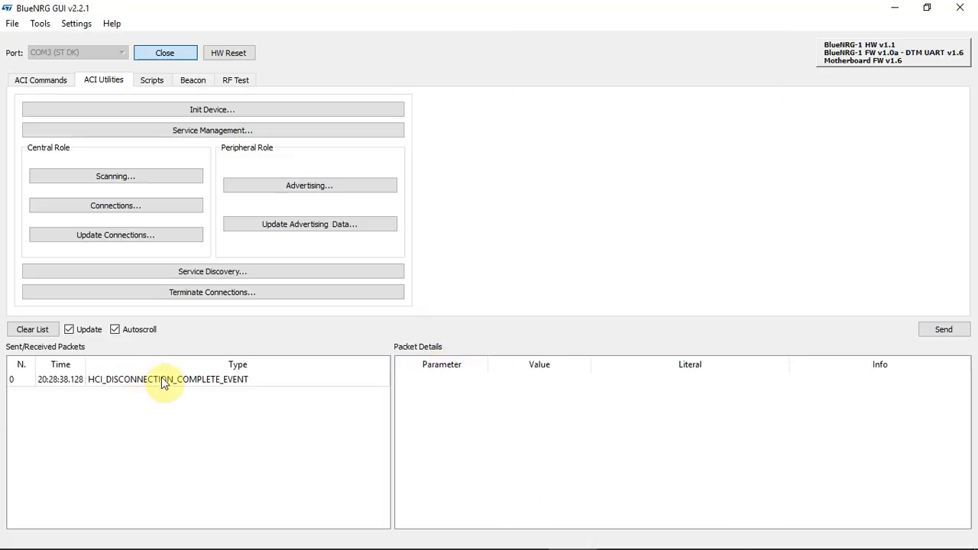
left_click(167, 379)
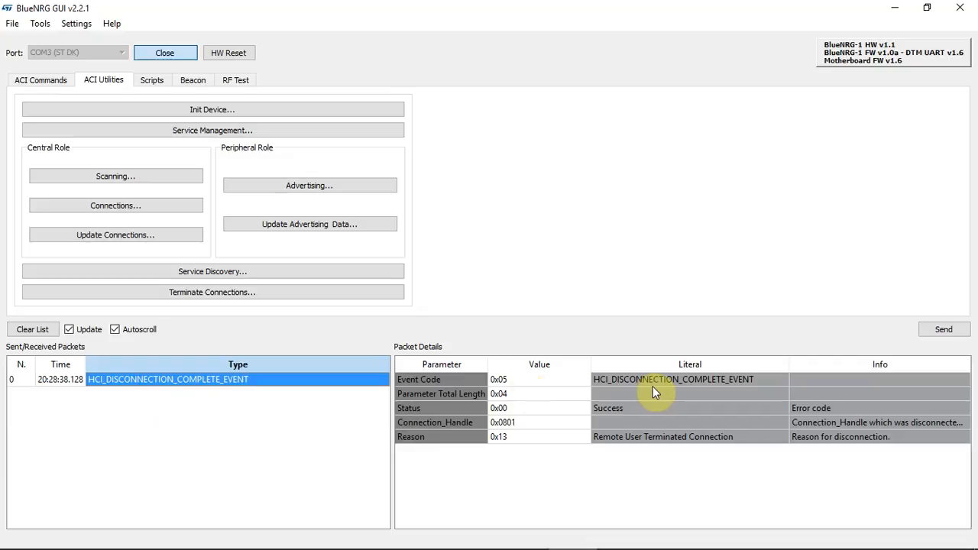
mouse_move(641, 425)
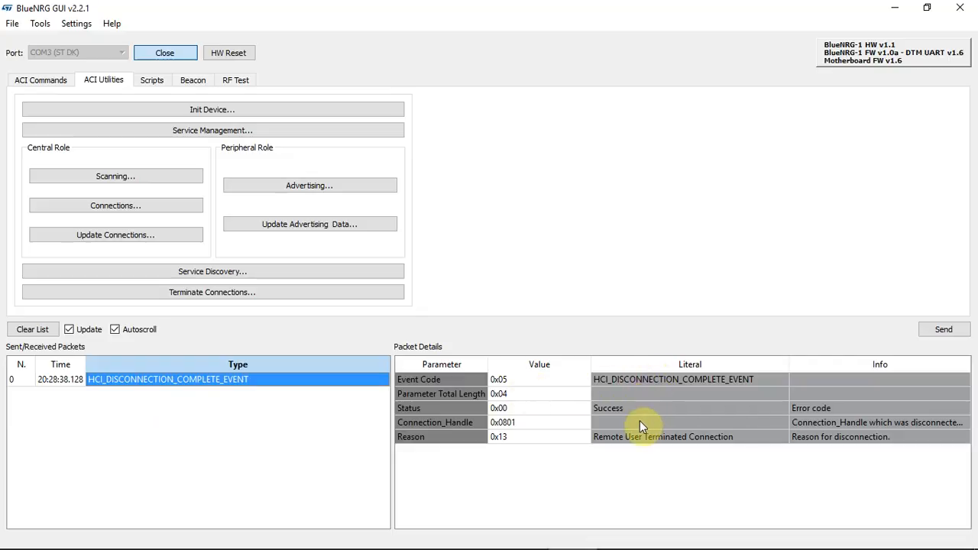
mouse_move(334, 452)
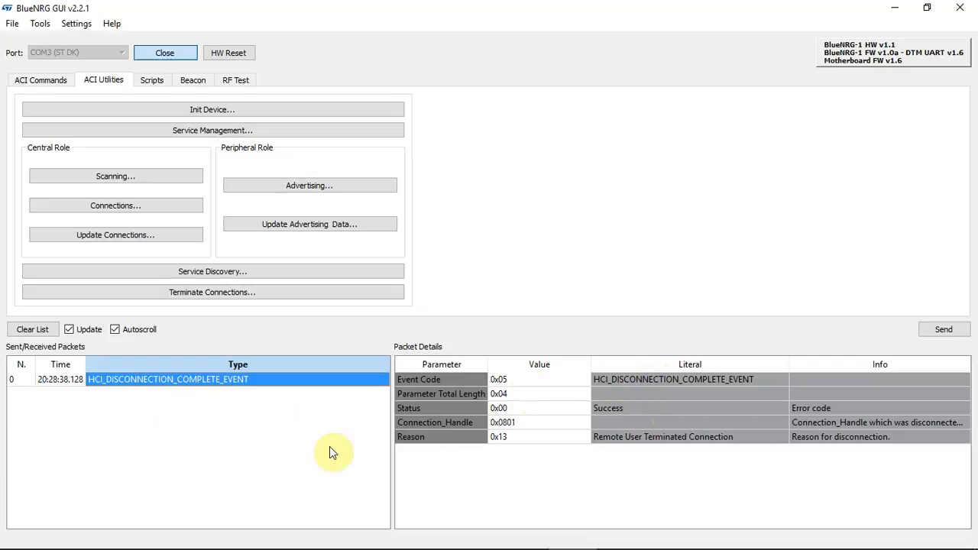
mouse_move(223, 444)
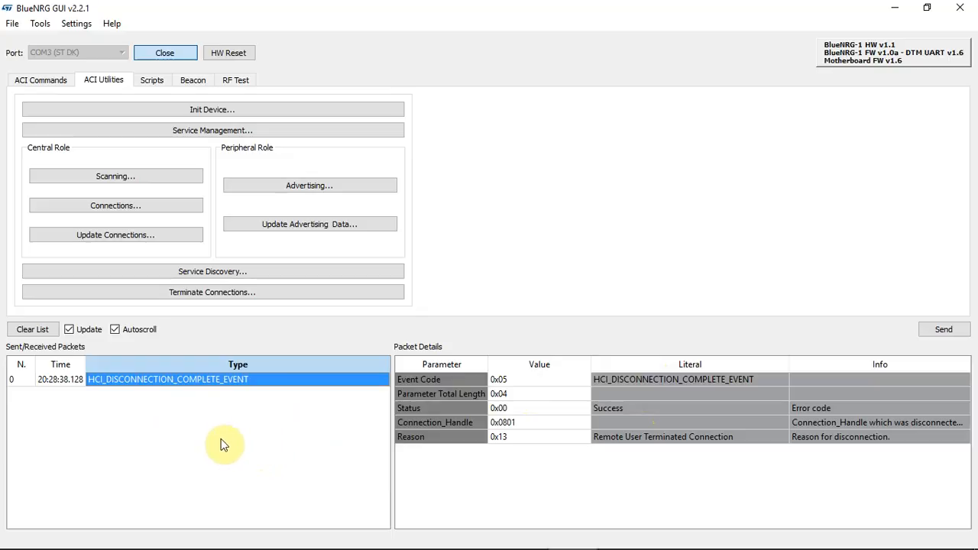
left_click(691, 379)
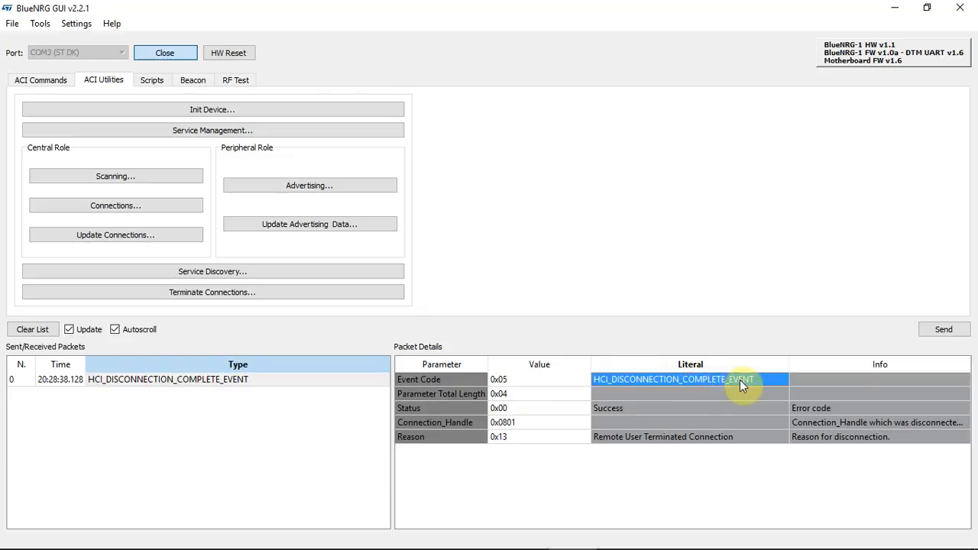
mouse_move(620, 307)
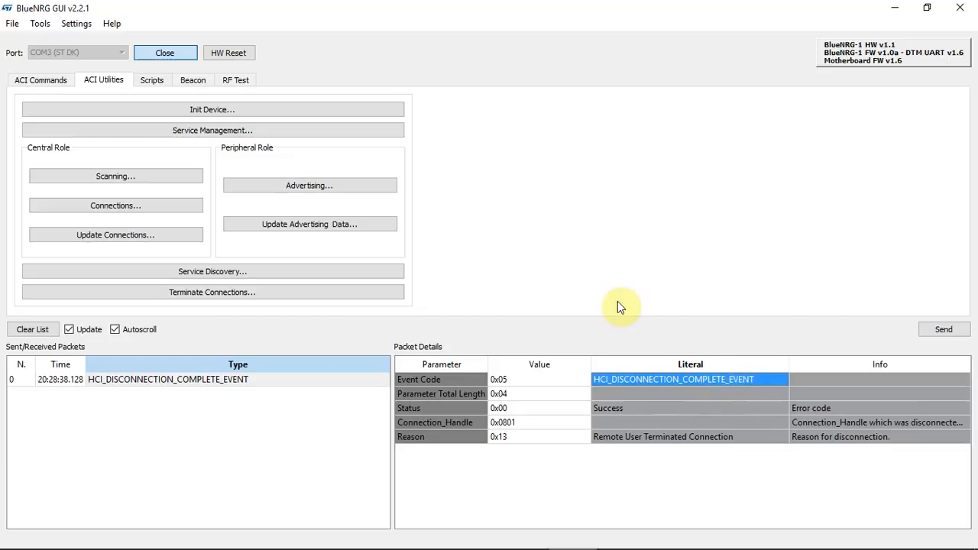
left_click(31, 330)
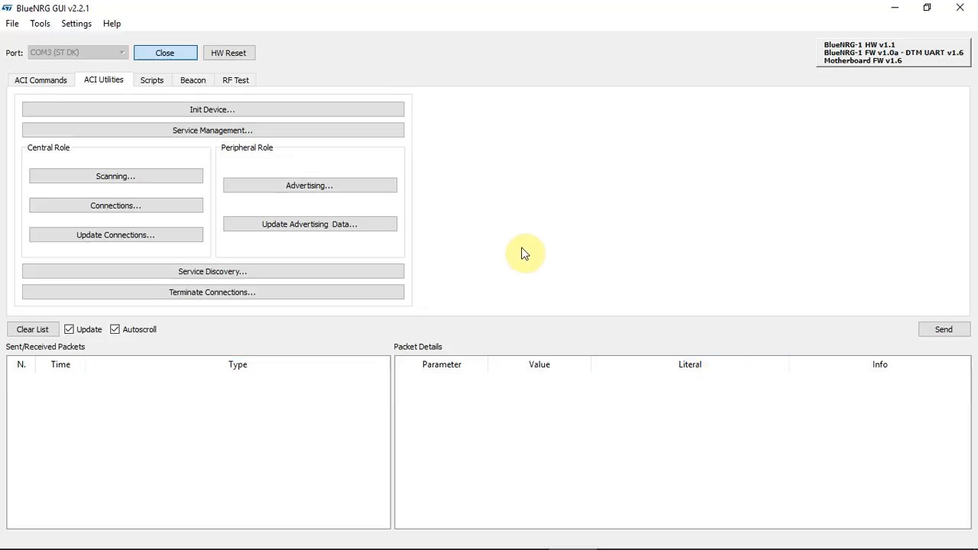
mouse_move(400, 180)
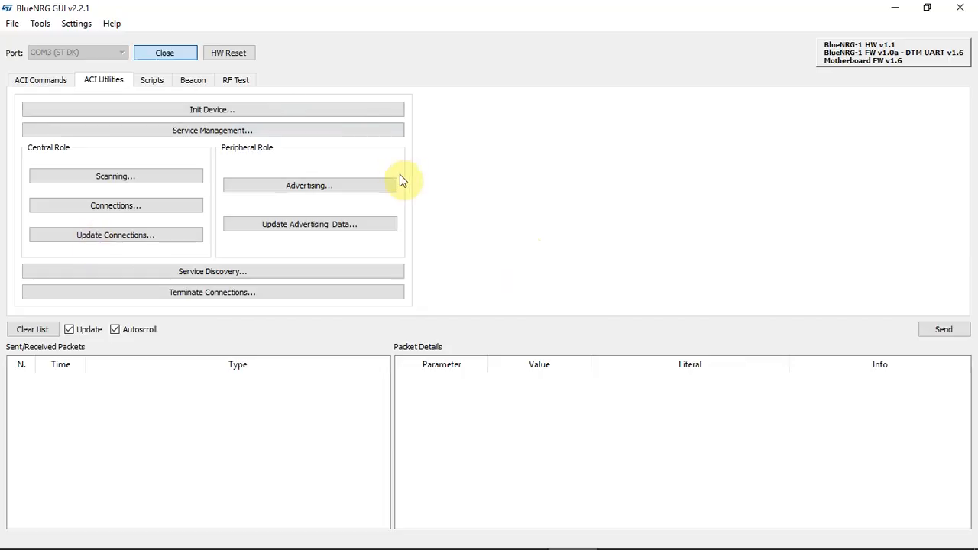
mouse_move(525, 266)
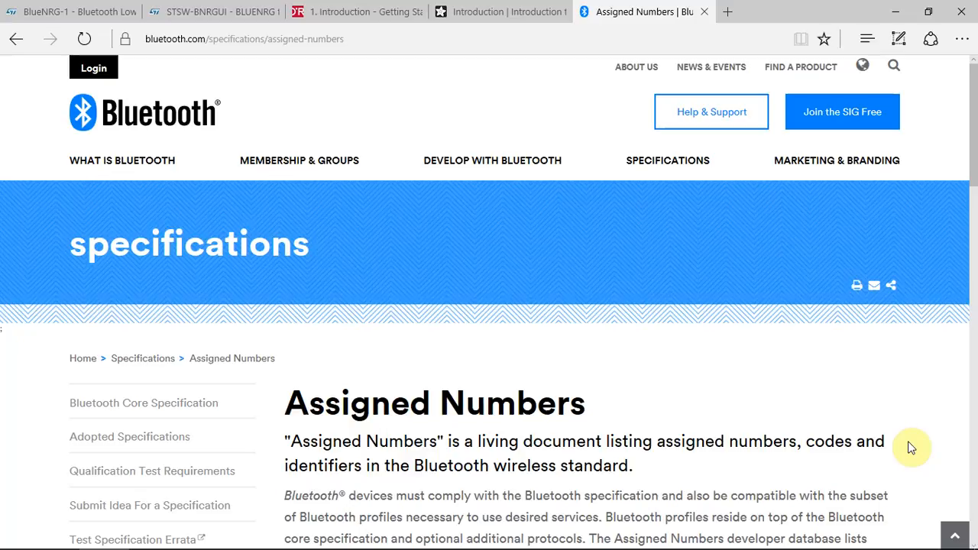
Scroll through the Bluetooth Assigned Numbers page and switch to the Adafruit BLE guide
scroll("down", 3)
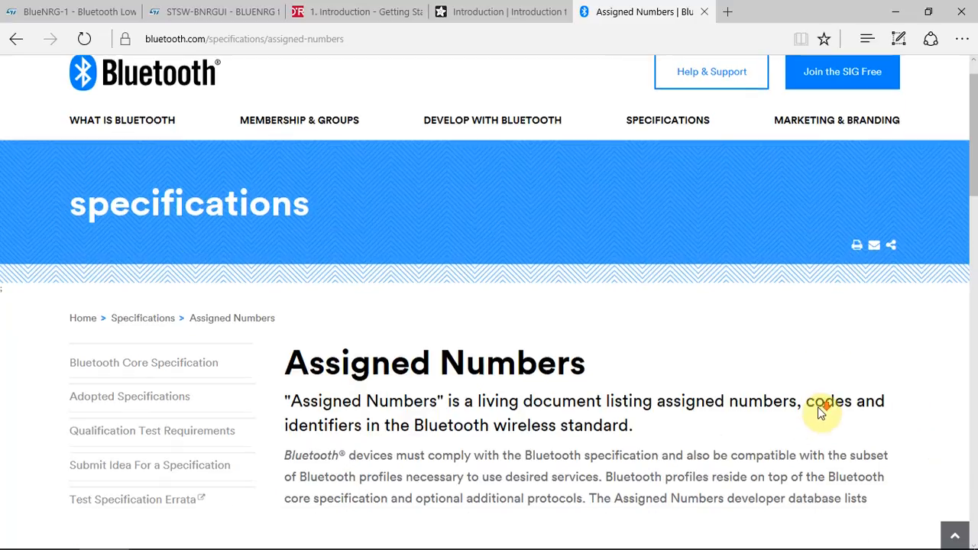
scroll("down", 3)
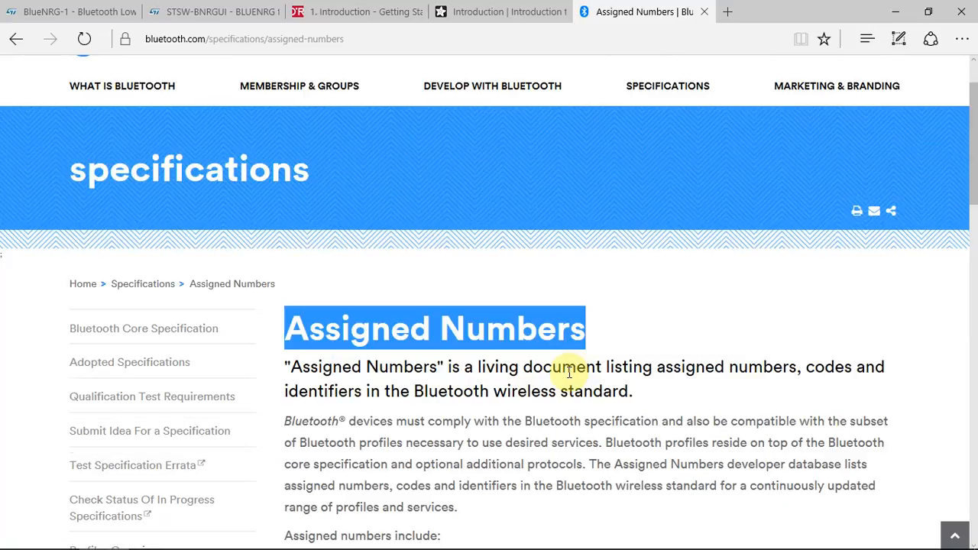
left_click(507, 12)
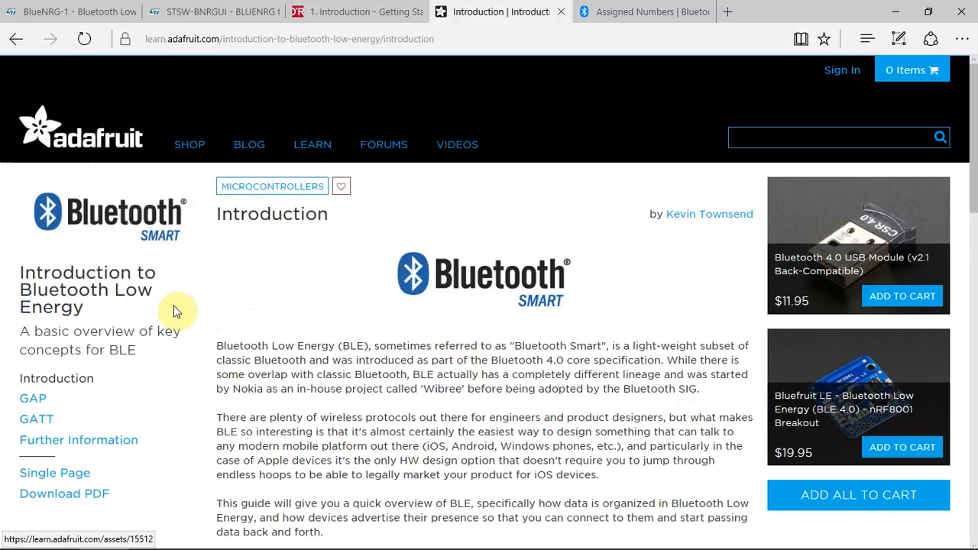
Scroll the Adafruit BLE guide down to the BLE Platform Support section
scroll("down", 3)
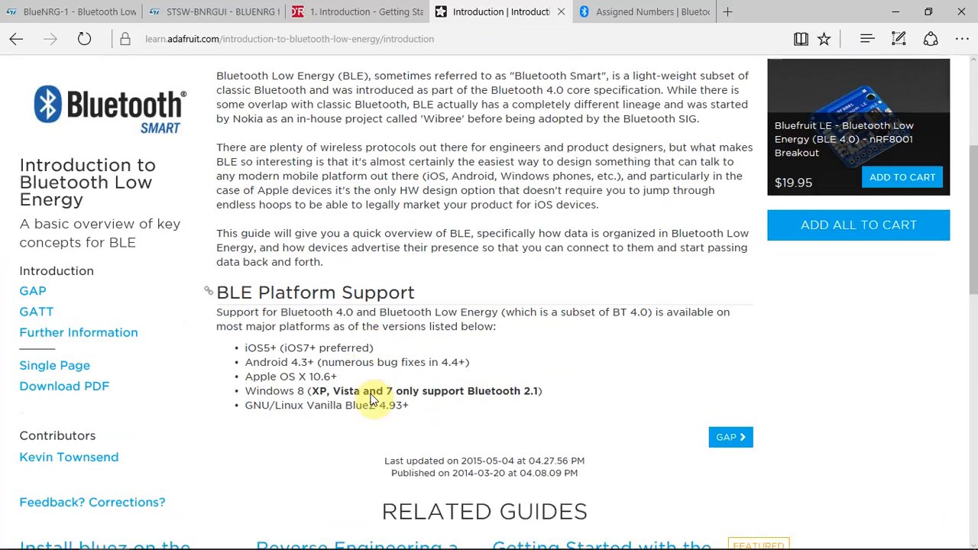
scroll("down", 3)
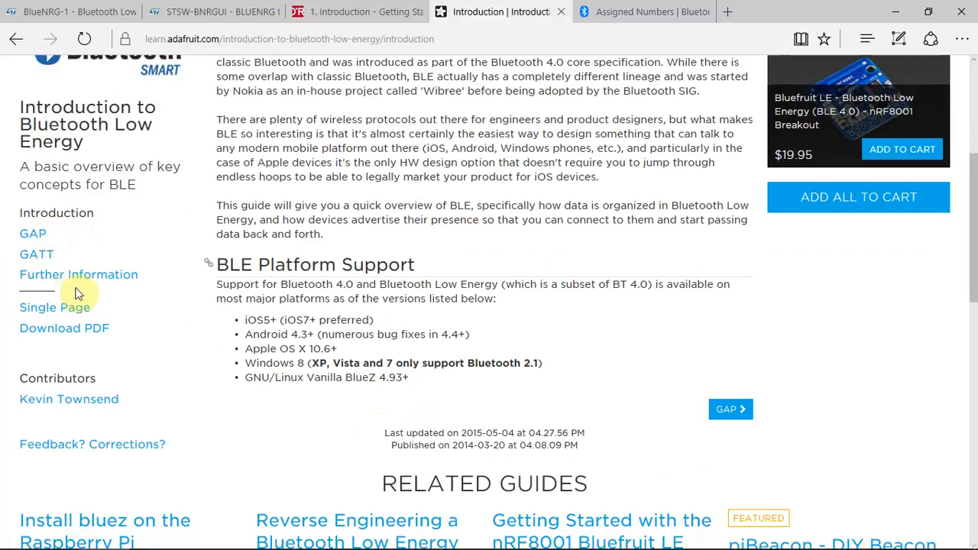
scroll("down", 3)
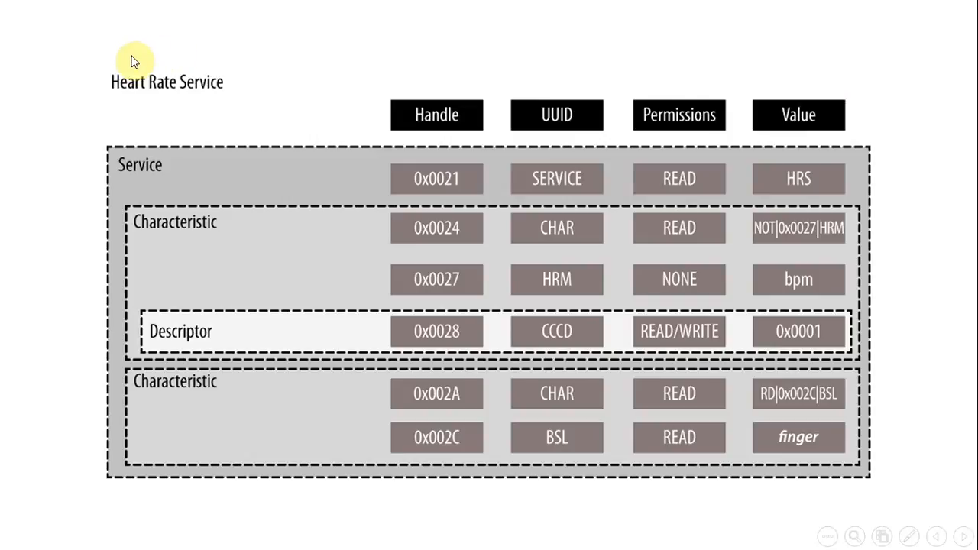
mouse_move(476, 94)
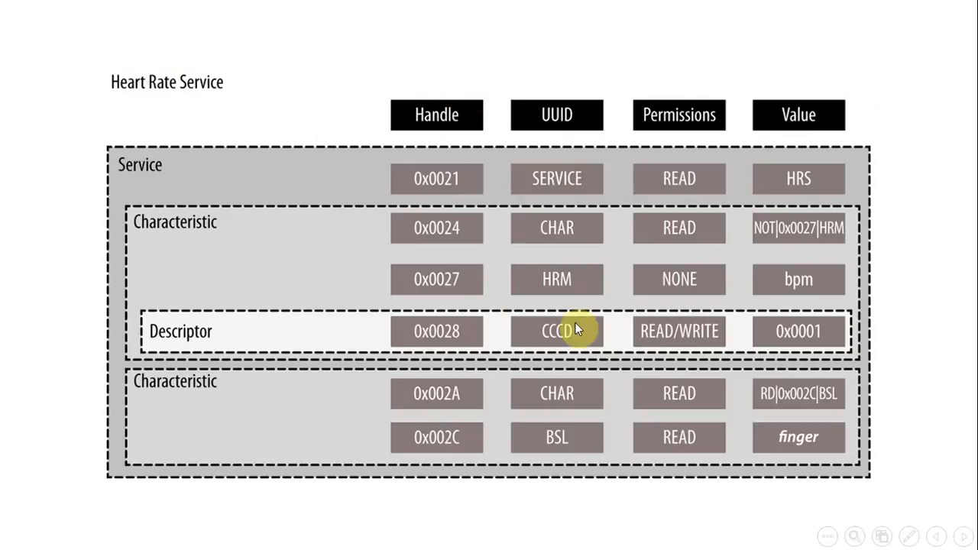
mouse_move(799, 281)
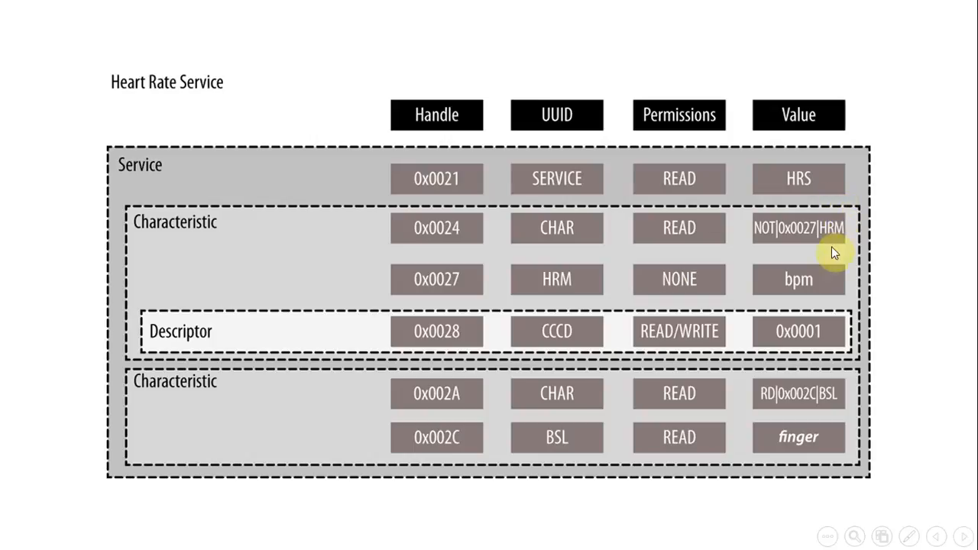
mouse_move(459, 190)
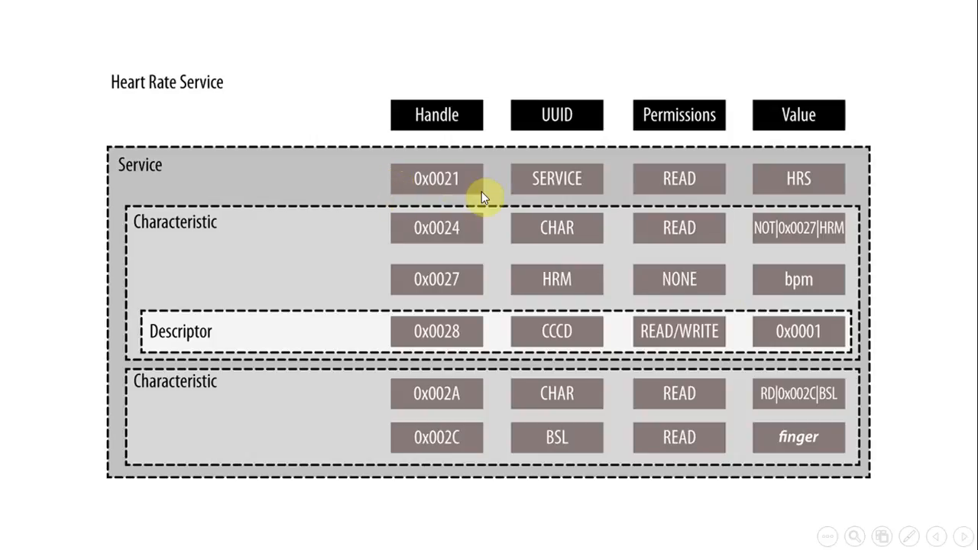
mouse_move(535, 170)
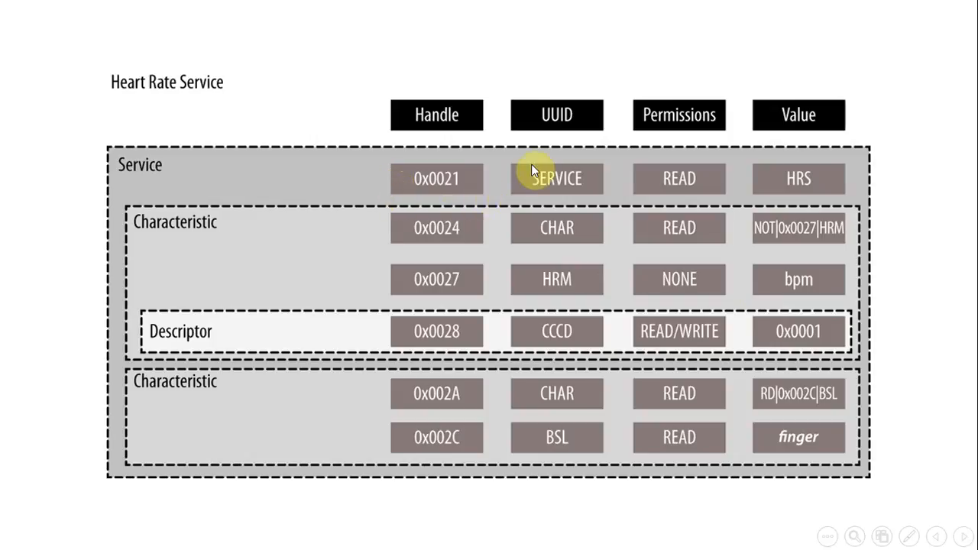
mouse_move(726, 162)
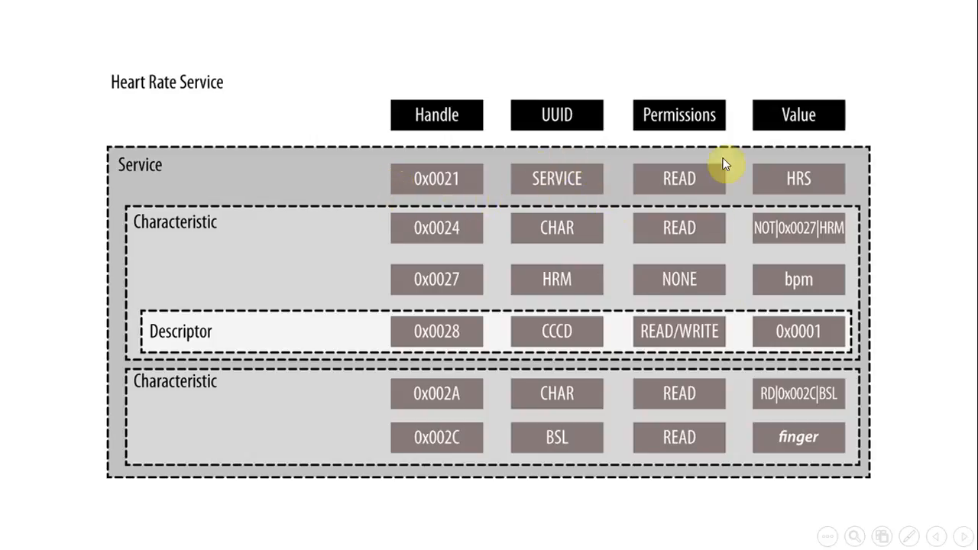
mouse_move(816, 197)
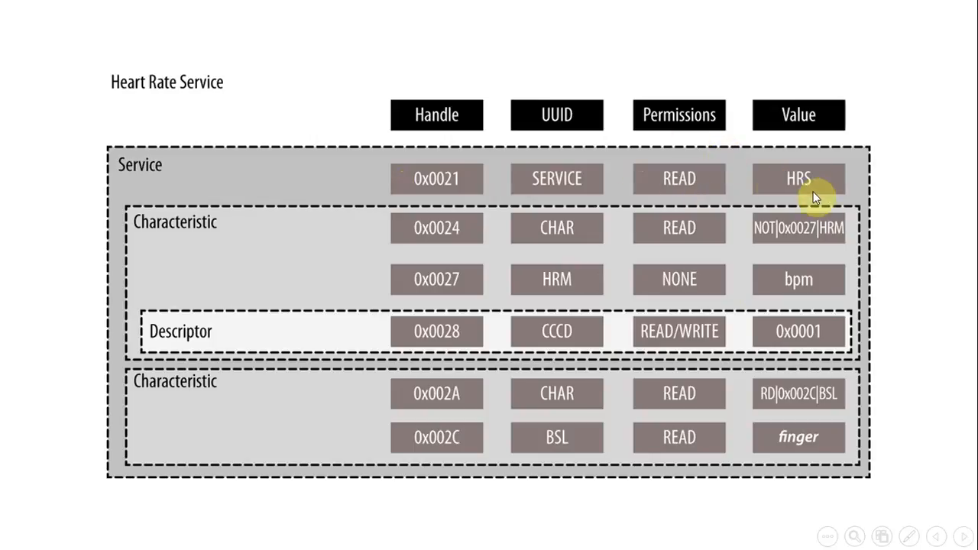
mouse_move(310, 235)
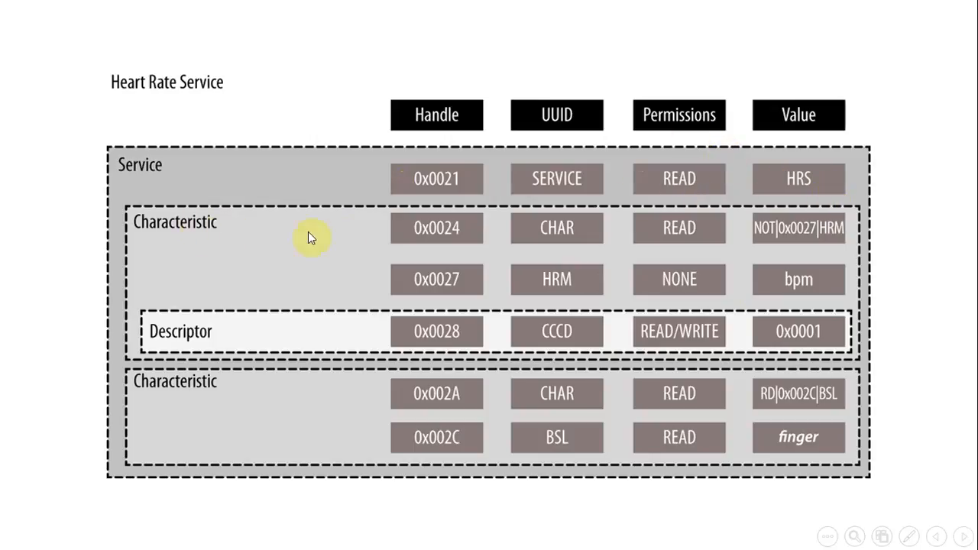
mouse_move(455, 223)
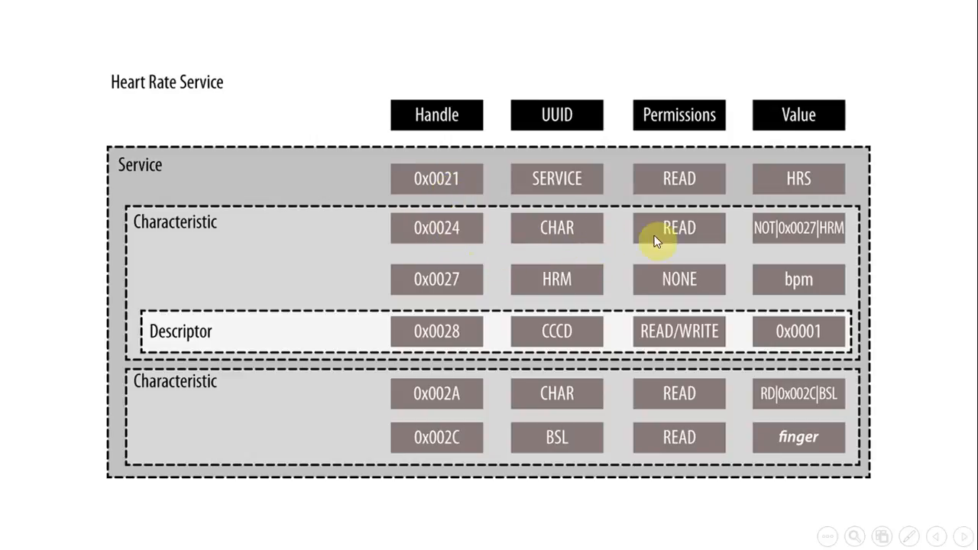
mouse_move(810, 288)
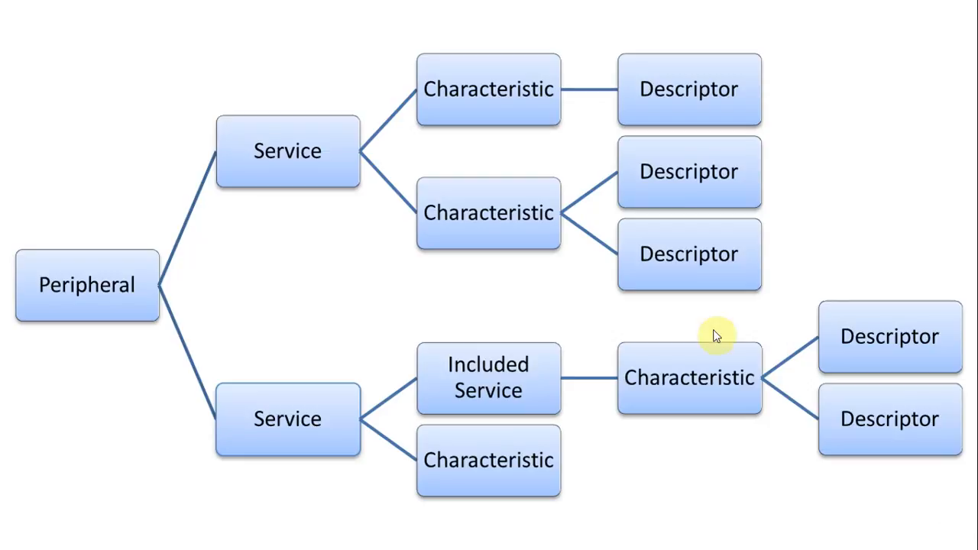
mouse_move(34, 272)
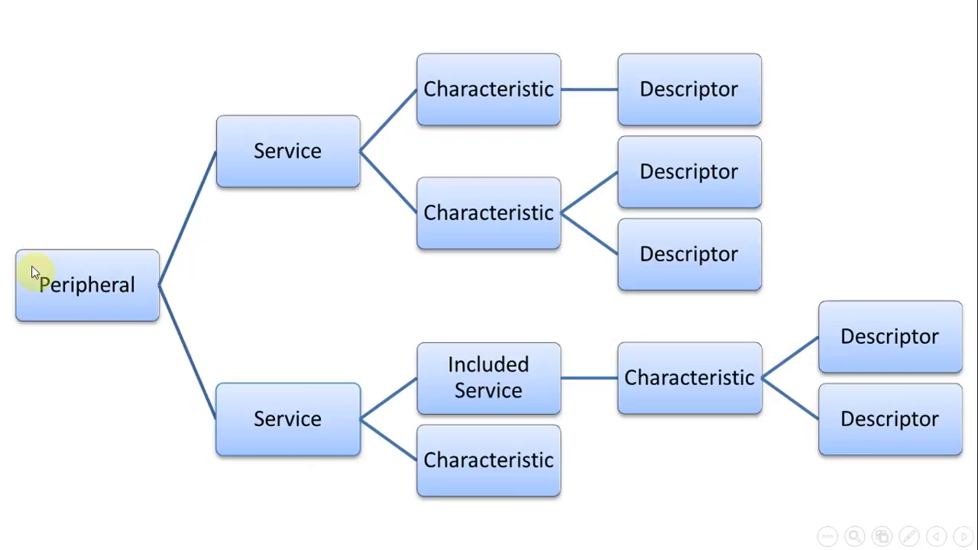
mouse_move(129, 316)
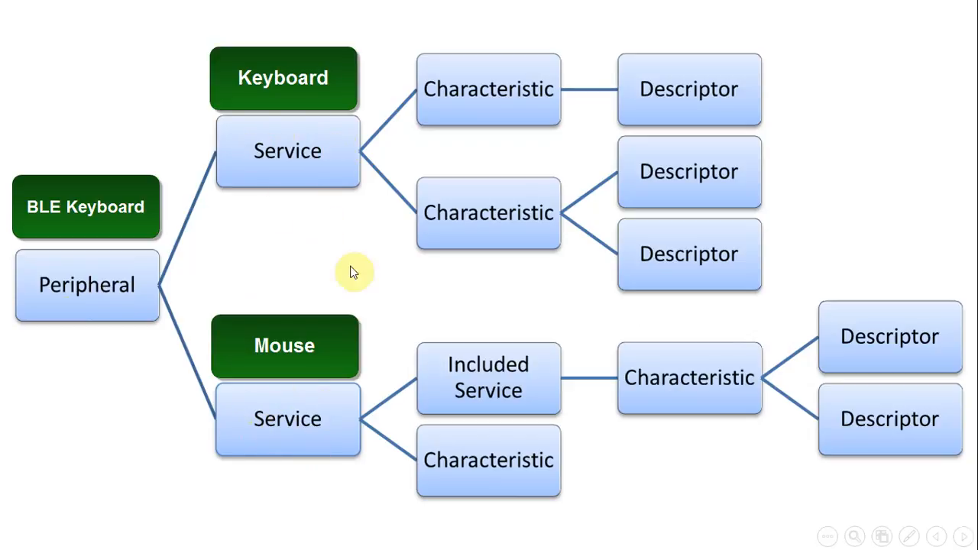
mouse_move(226, 191)
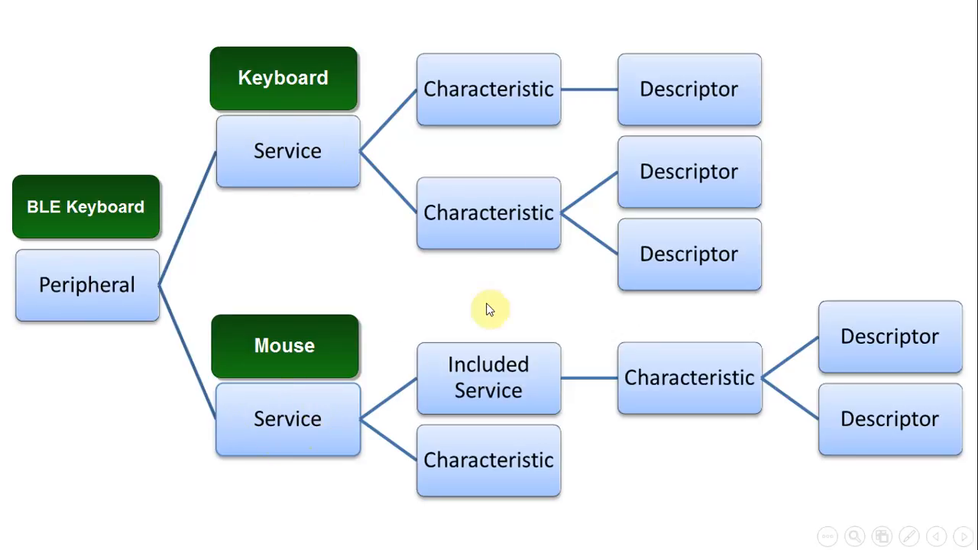
mouse_move(493, 85)
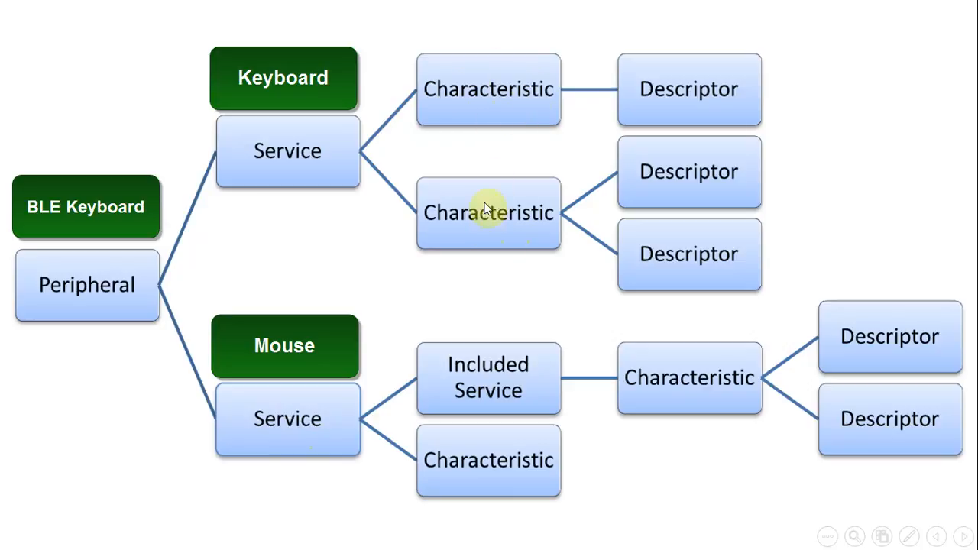
mouse_move(560, 133)
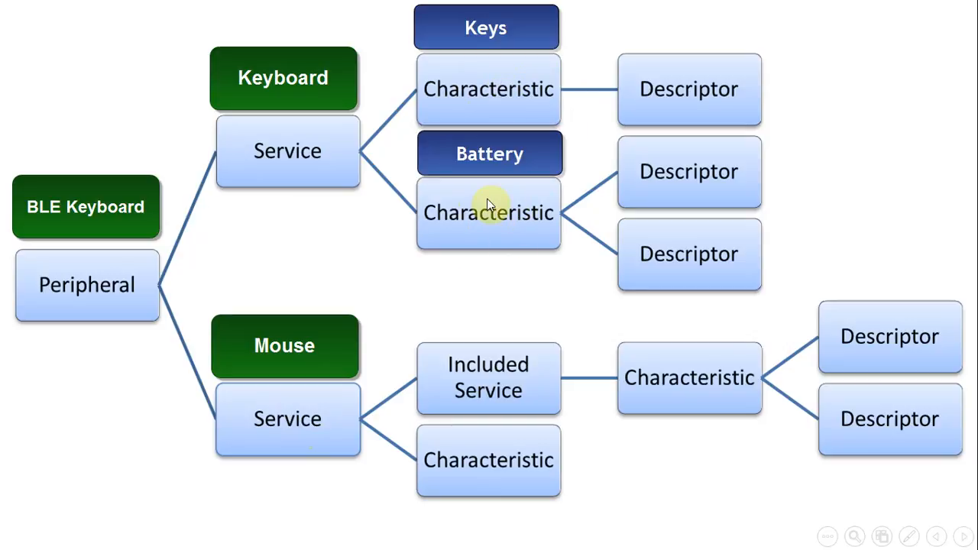
mouse_move(501, 128)
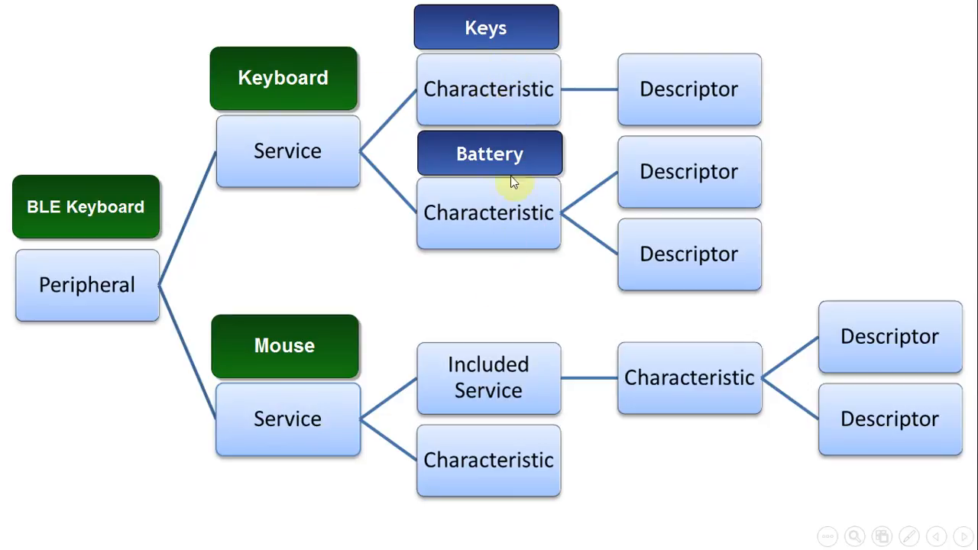
mouse_move(480, 252)
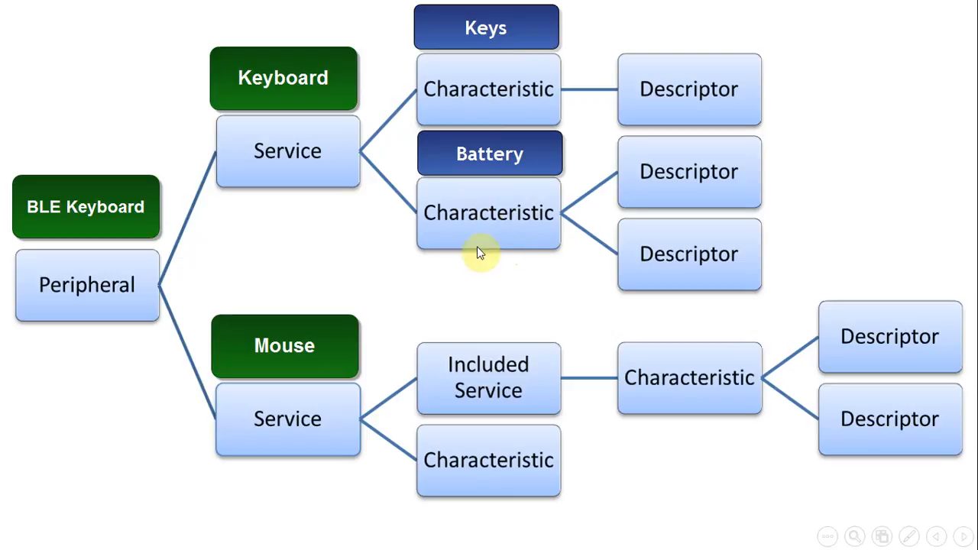
mouse_move(660, 196)
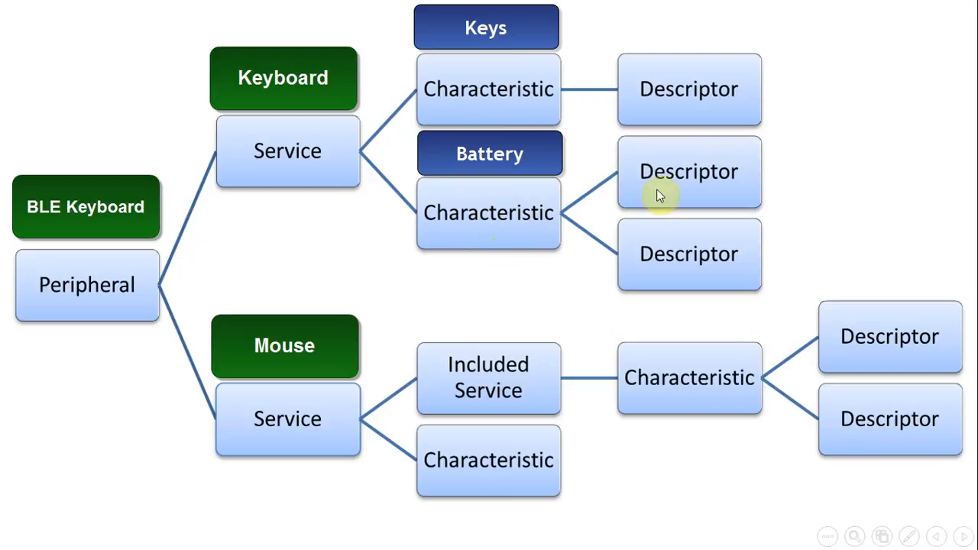
mouse_move(728, 93)
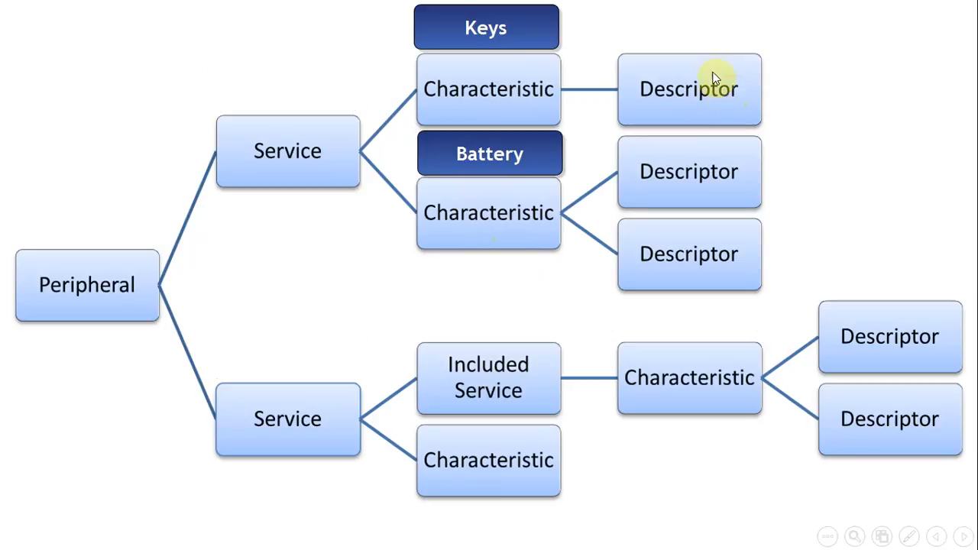
mouse_move(618, 86)
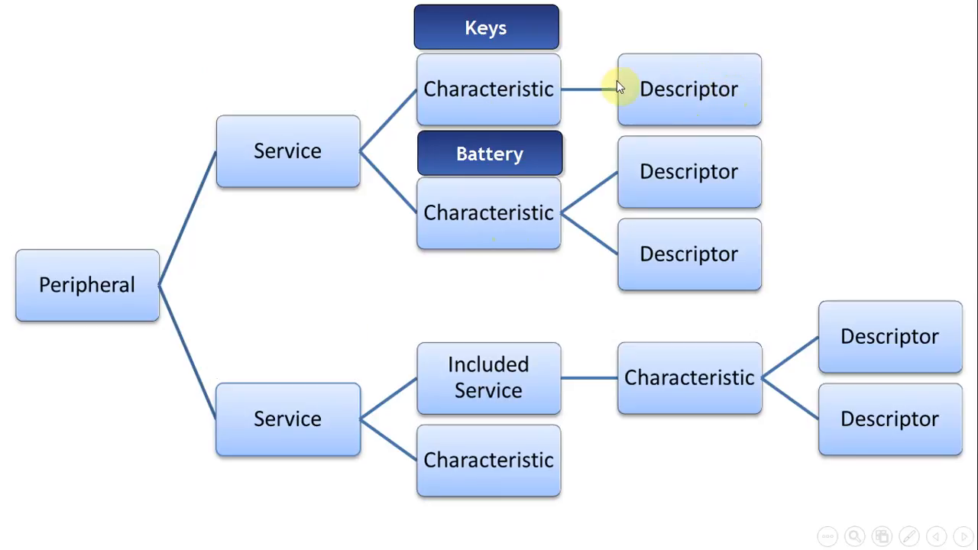
mouse_move(475, 93)
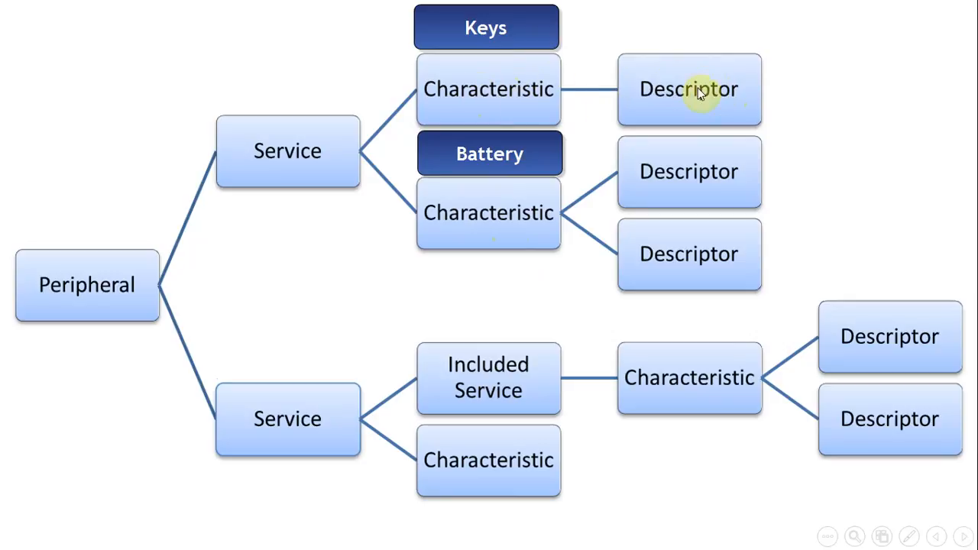
Reveal the Hello value label beside the first descriptor on the upper branch
left_click(688, 88)
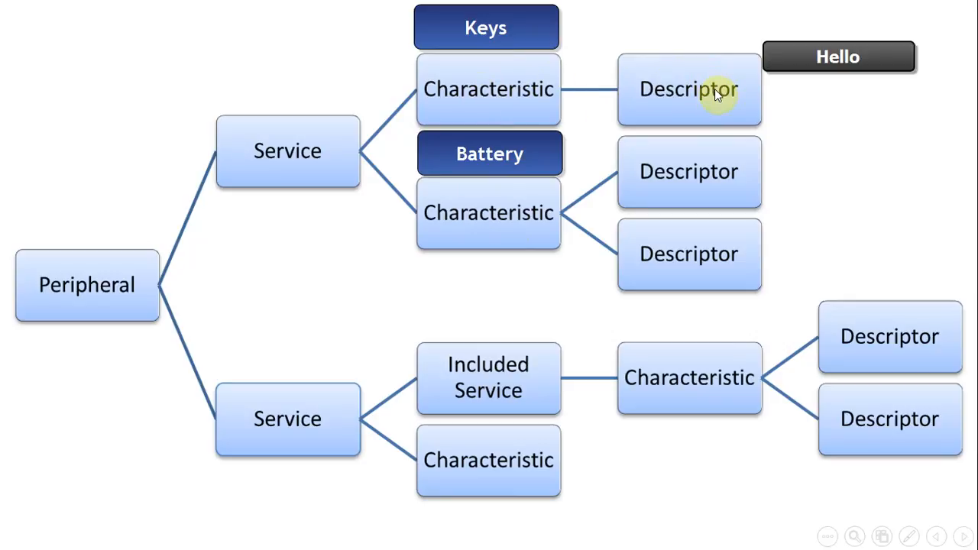
mouse_move(517, 201)
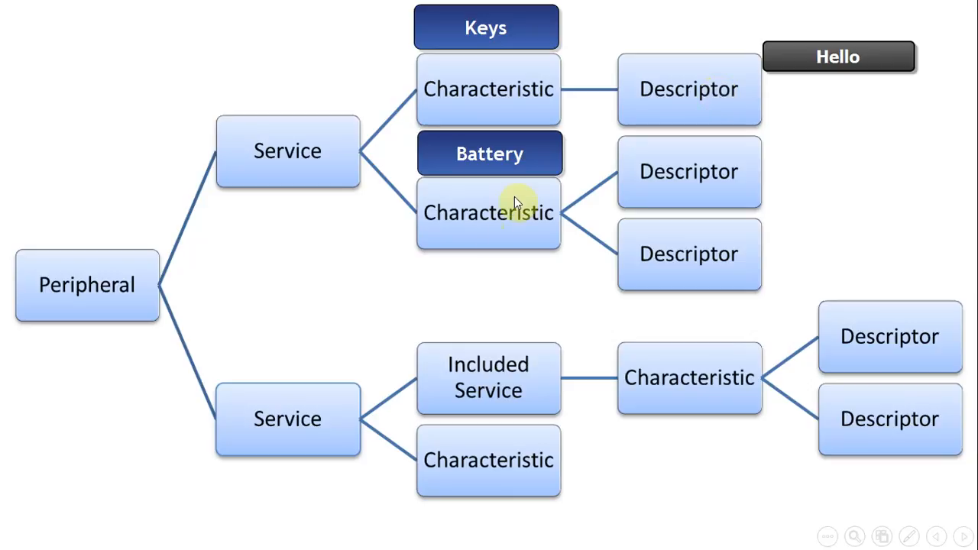
mouse_move(690, 187)
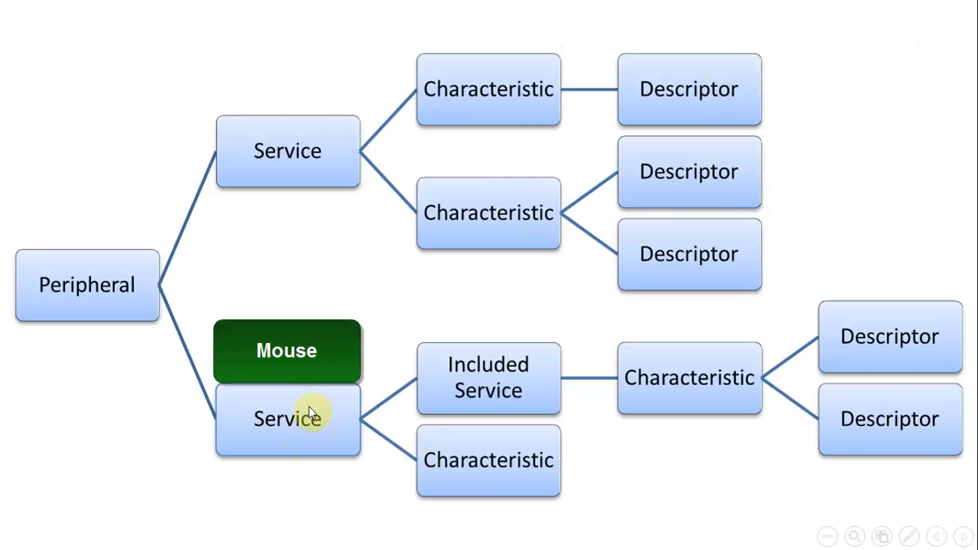
mouse_move(481, 364)
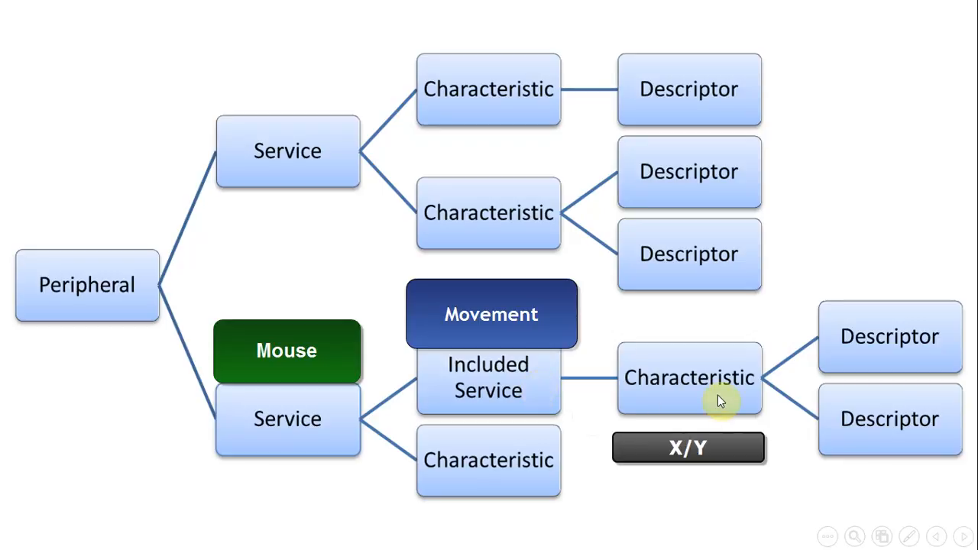
mouse_move(688, 395)
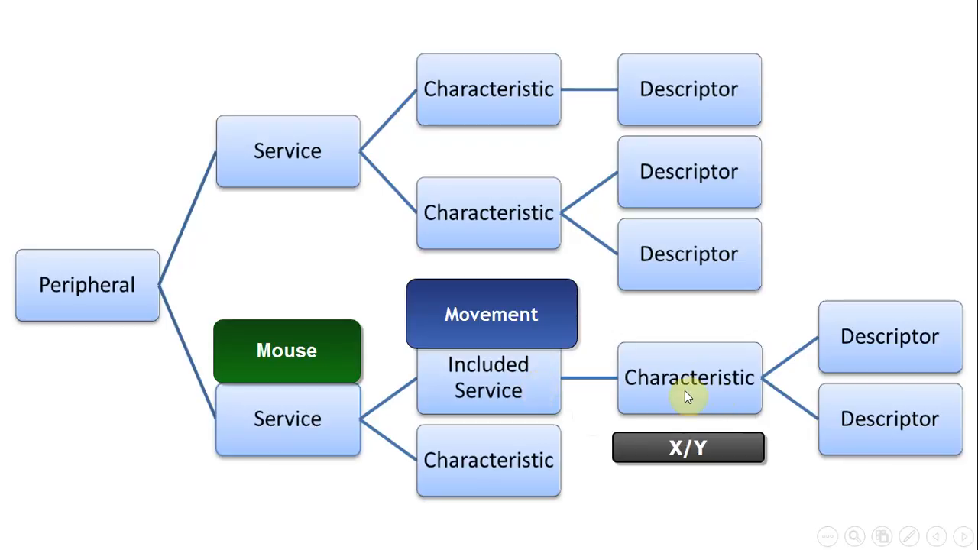
mouse_move(902, 366)
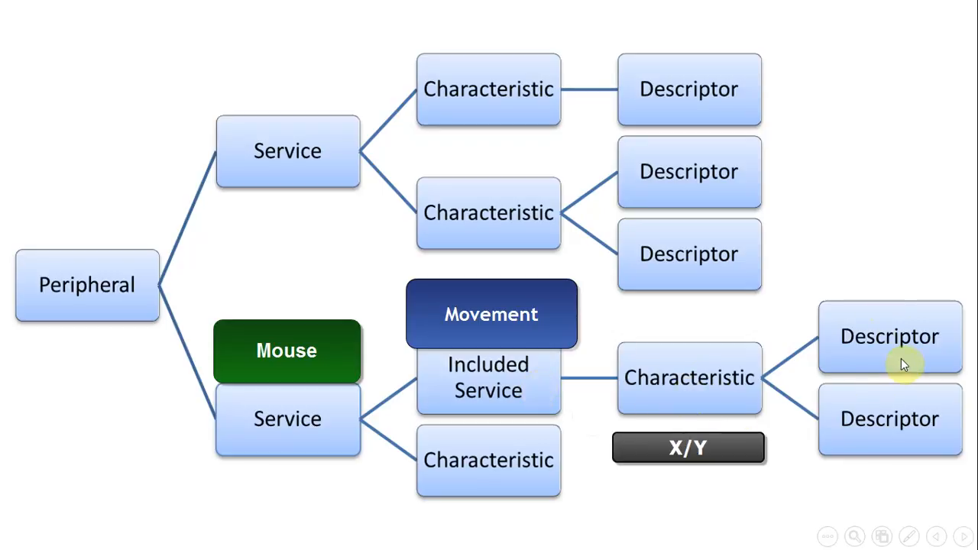
mouse_move(254, 433)
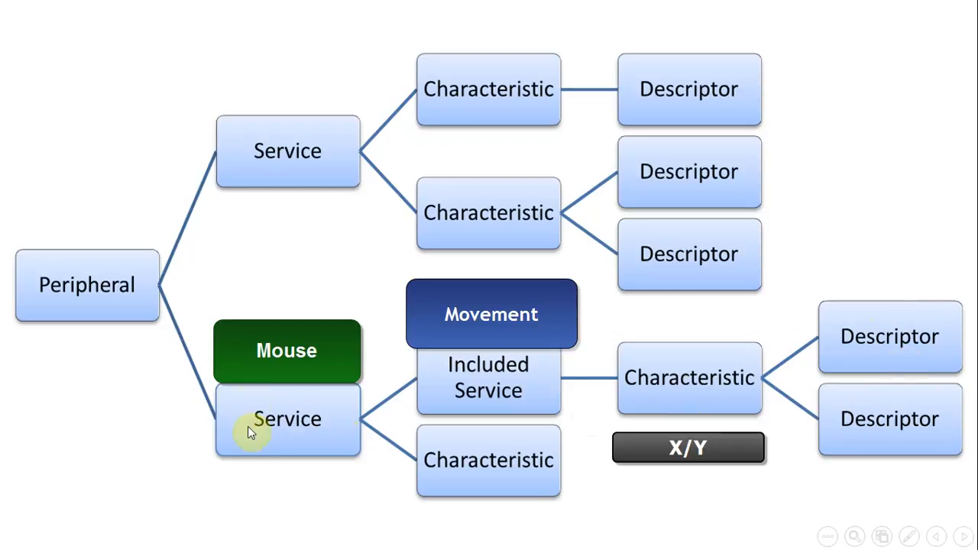
mouse_move(288, 411)
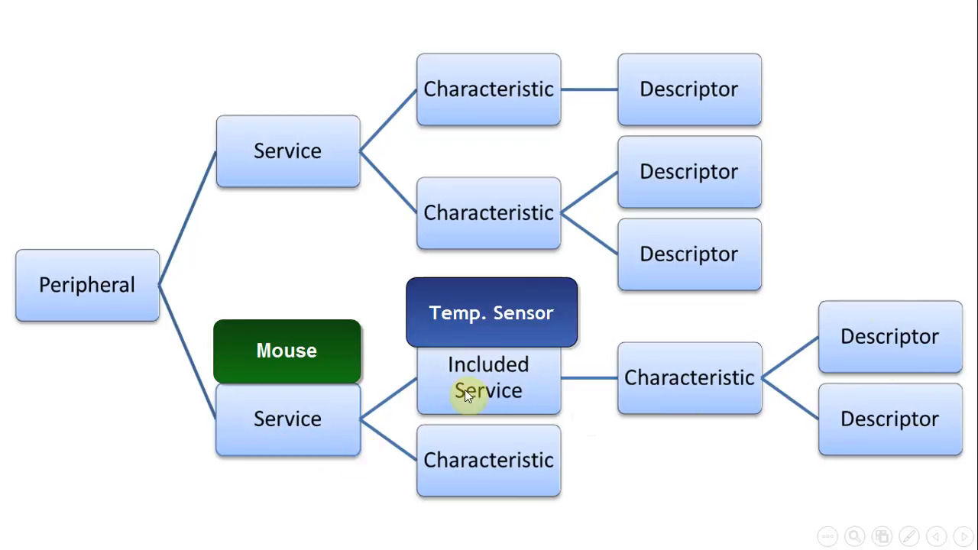
mouse_move(680, 379)
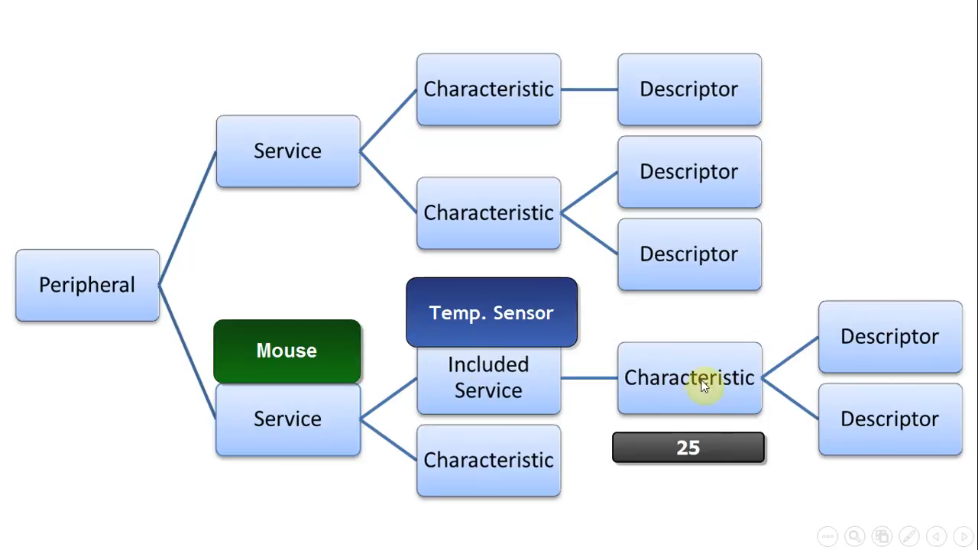
mouse_move(877, 334)
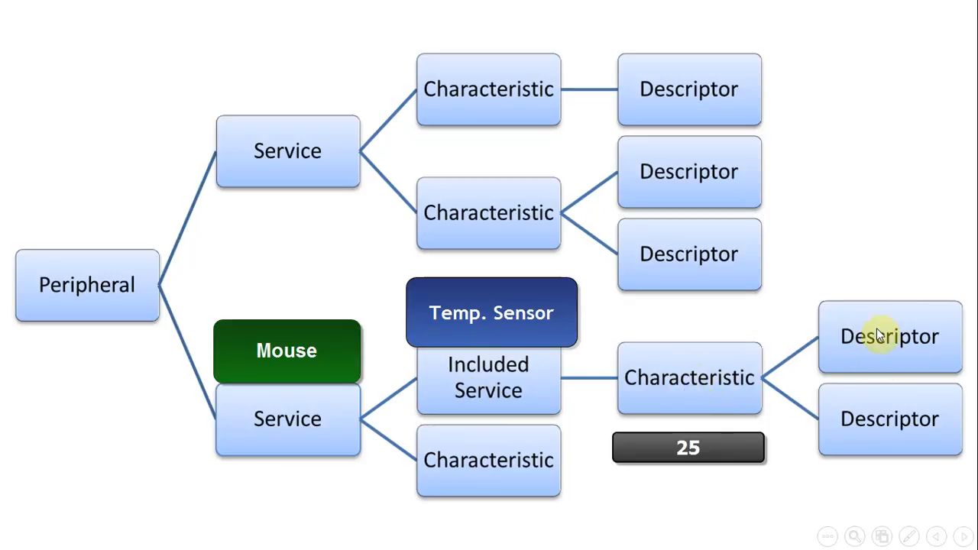
mouse_move(895, 327)
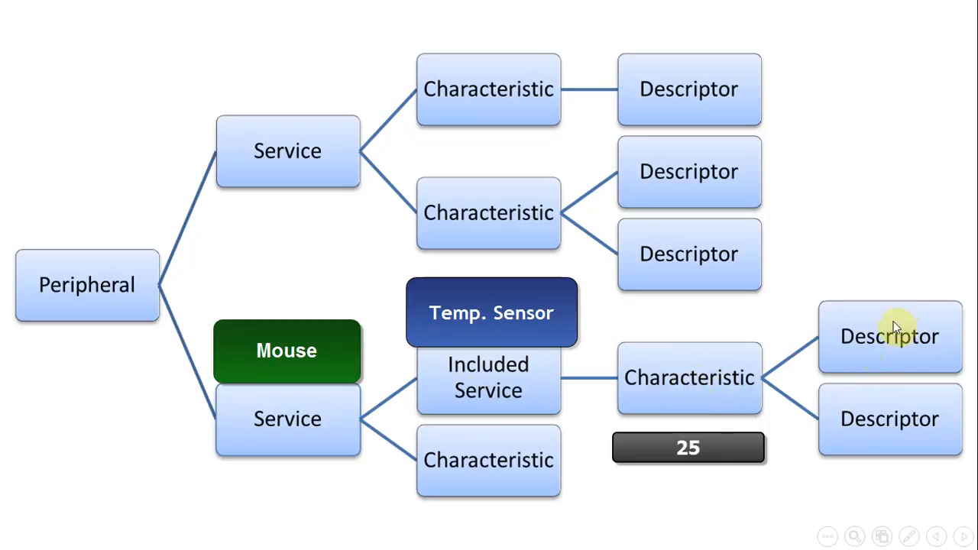
mouse_move(863, 364)
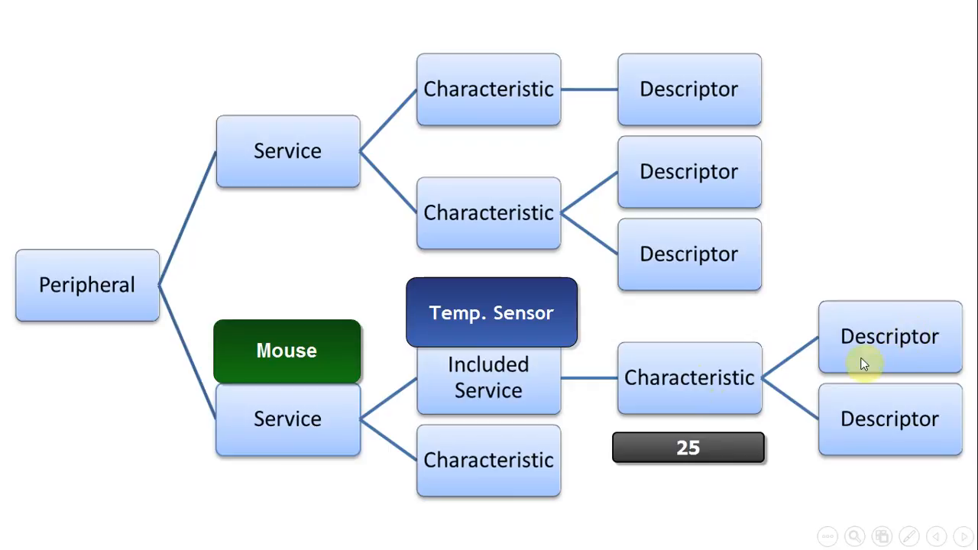
Reveal the next label on the lower service branch of the GATT diagram
left_click(886, 336)
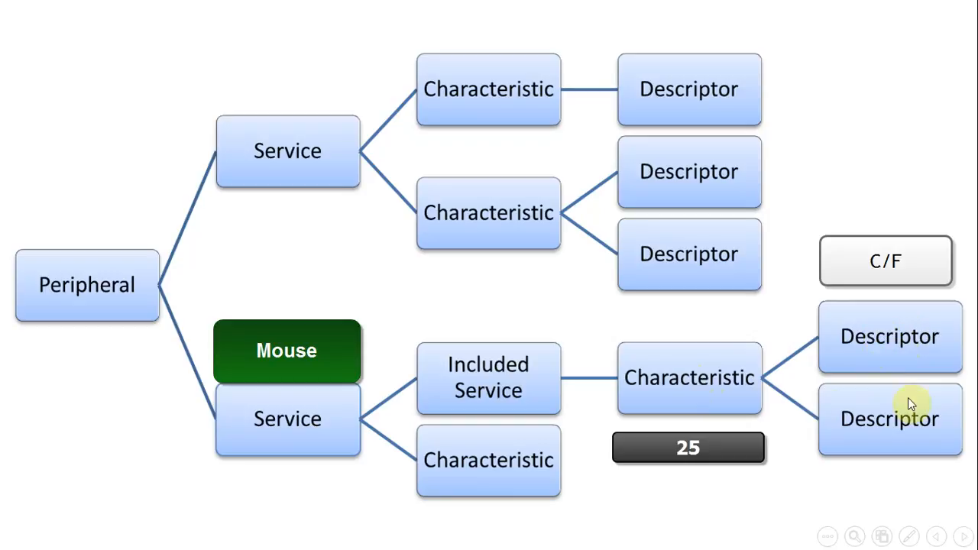
mouse_move(871, 344)
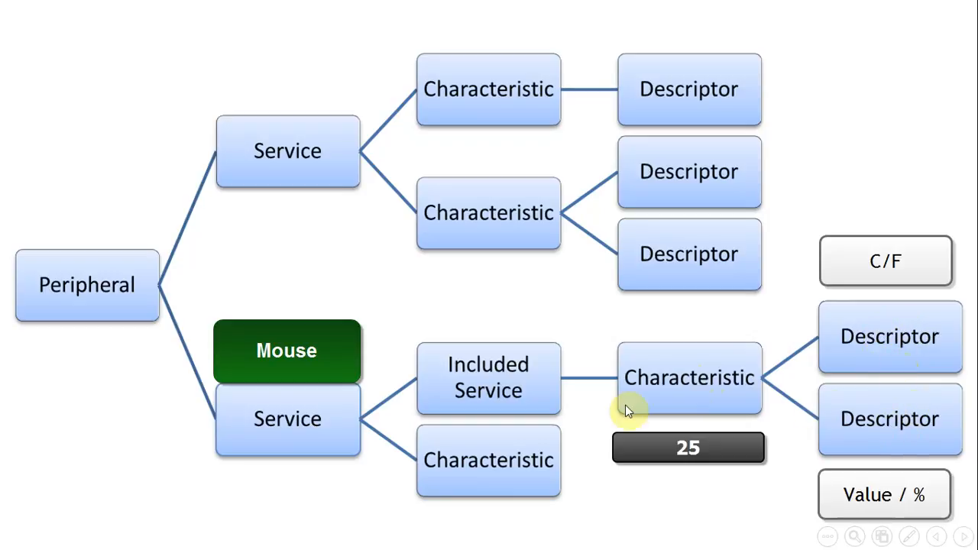
mouse_move(908, 349)
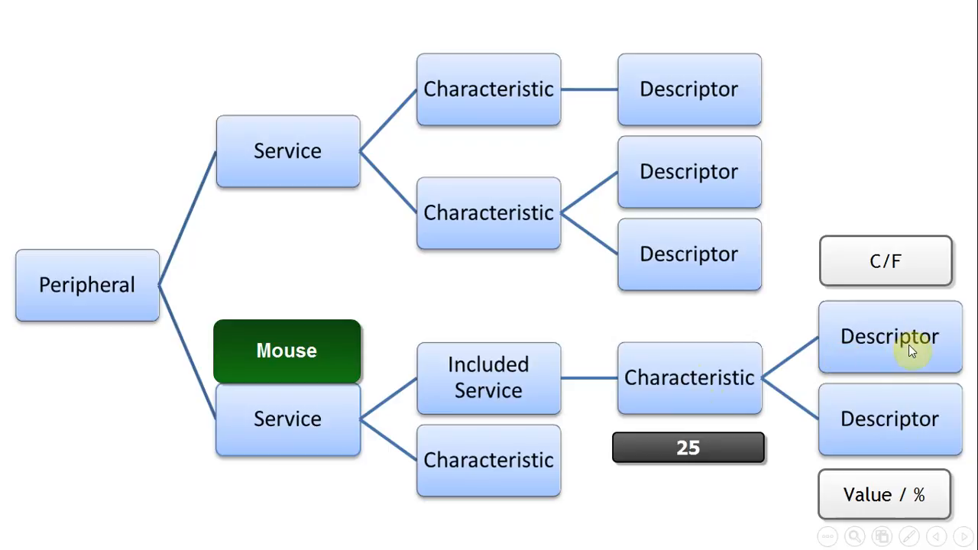
mouse_move(894, 342)
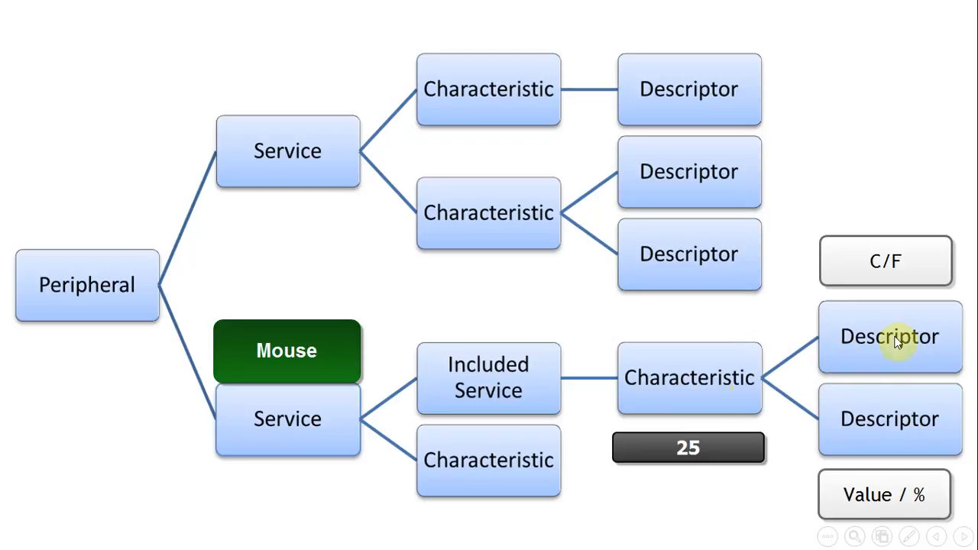
mouse_move(730, 379)
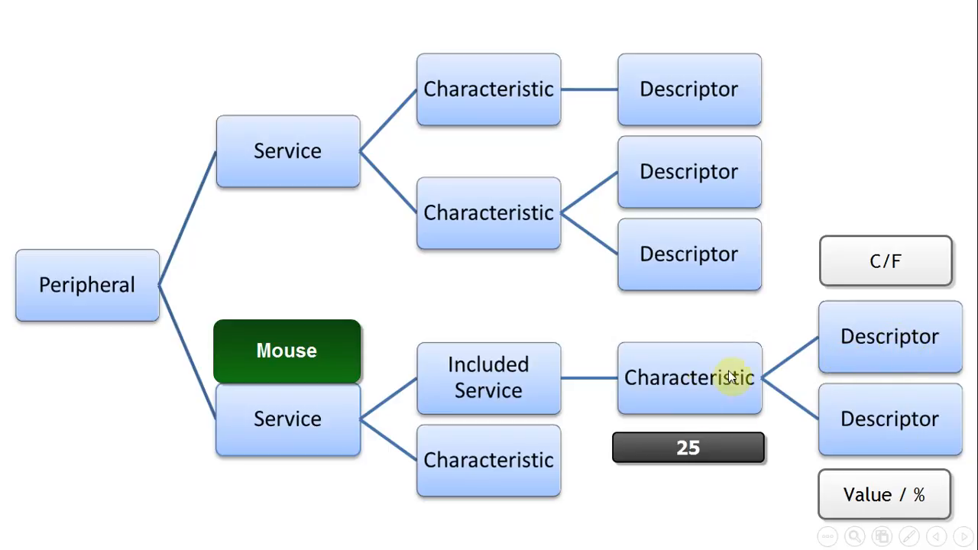
mouse_move(727, 406)
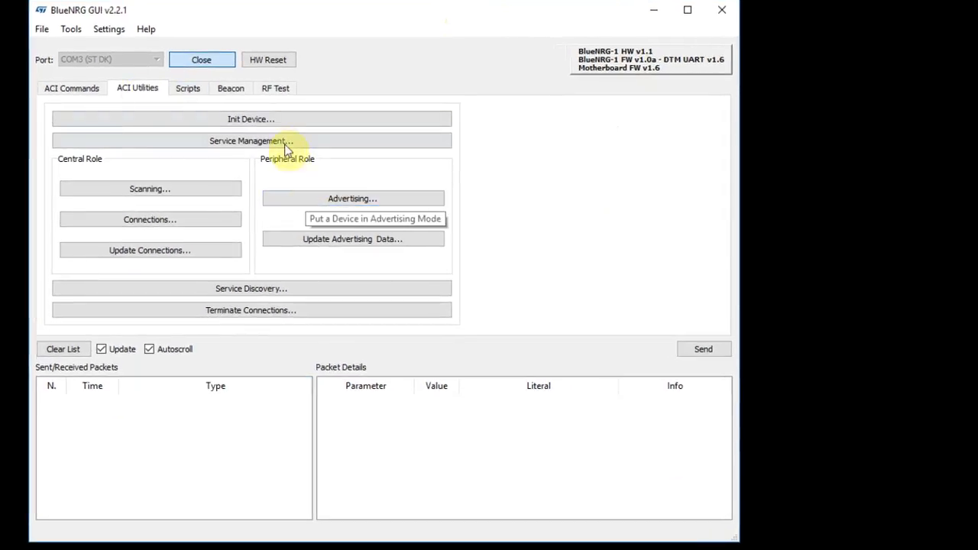
Bring up the Service Management window from the ACI Utilities tab
left_click(251, 119)
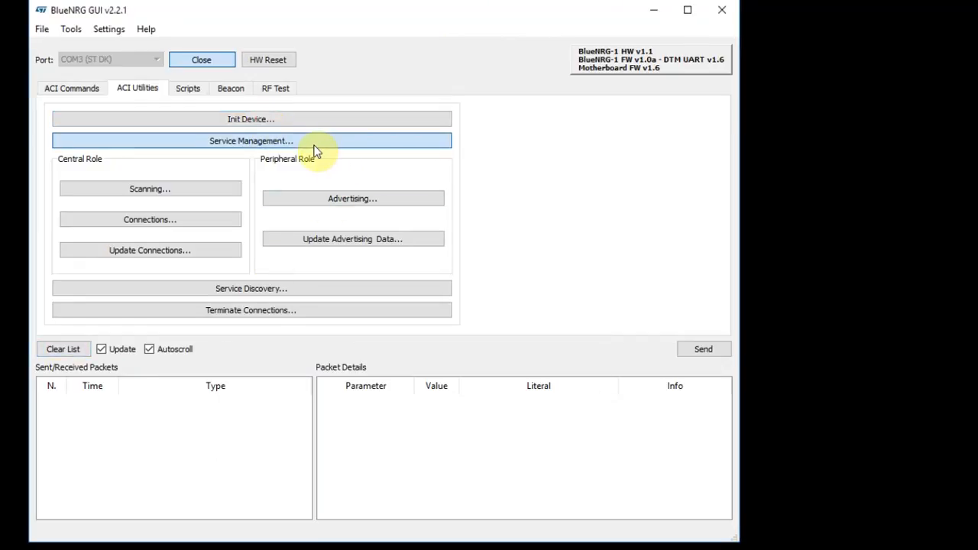
left_click(251, 140)
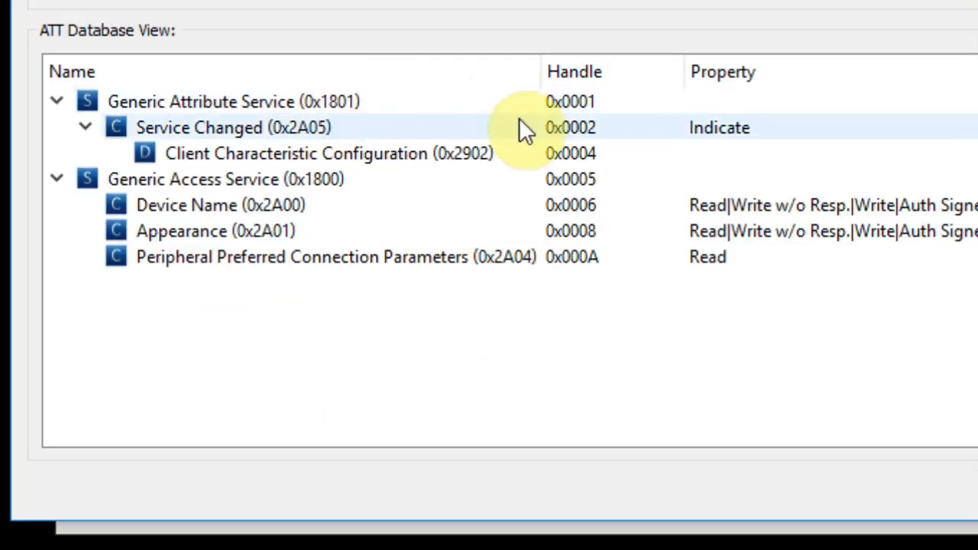
mouse_move(593, 110)
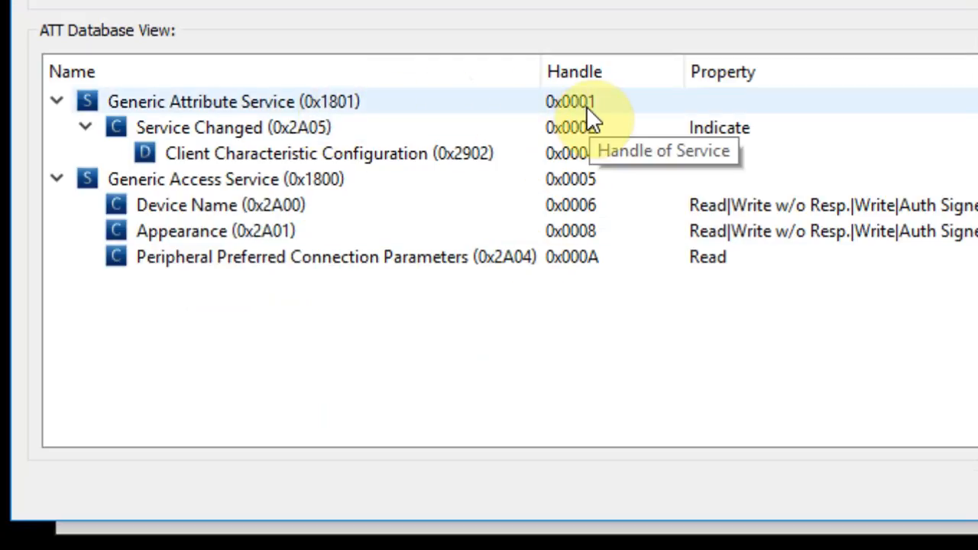
mouse_move(300, 113)
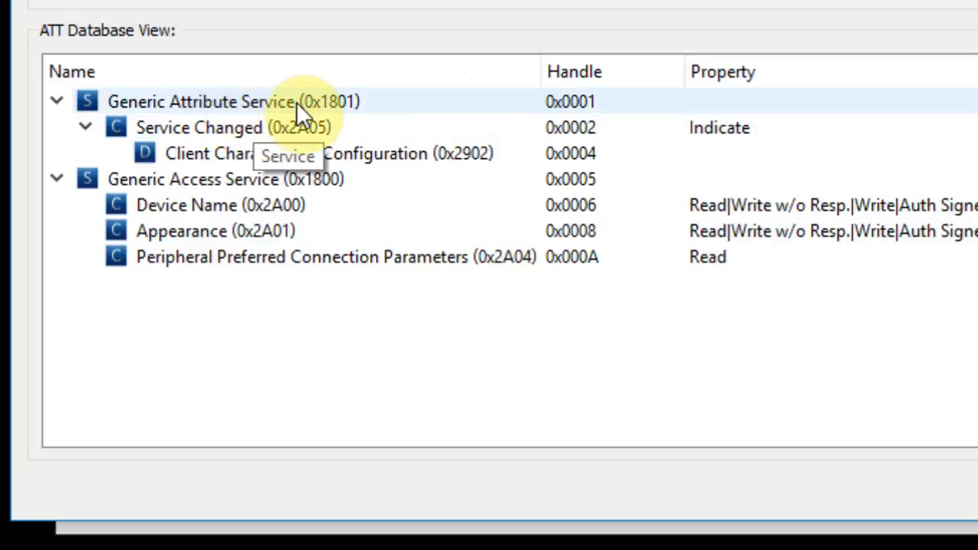
mouse_move(611, 120)
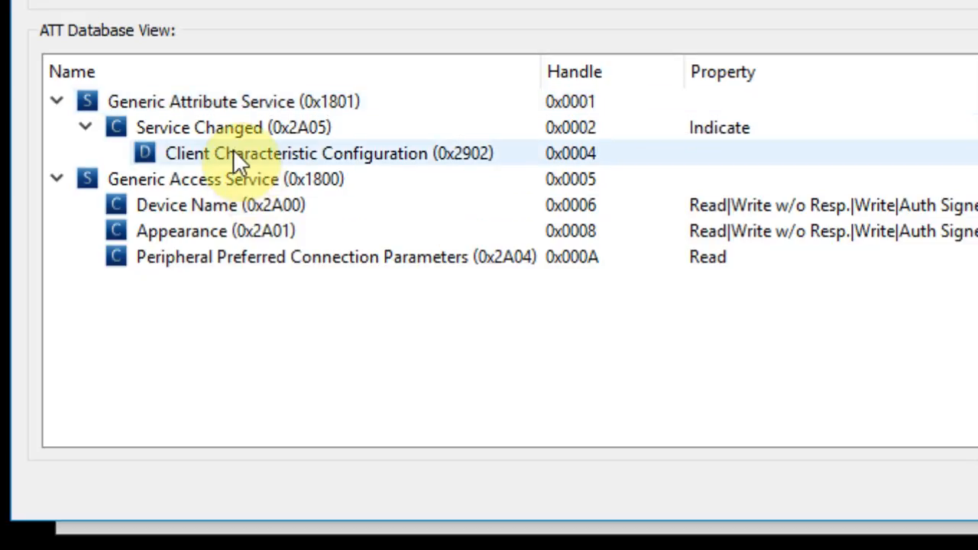
mouse_move(244, 169)
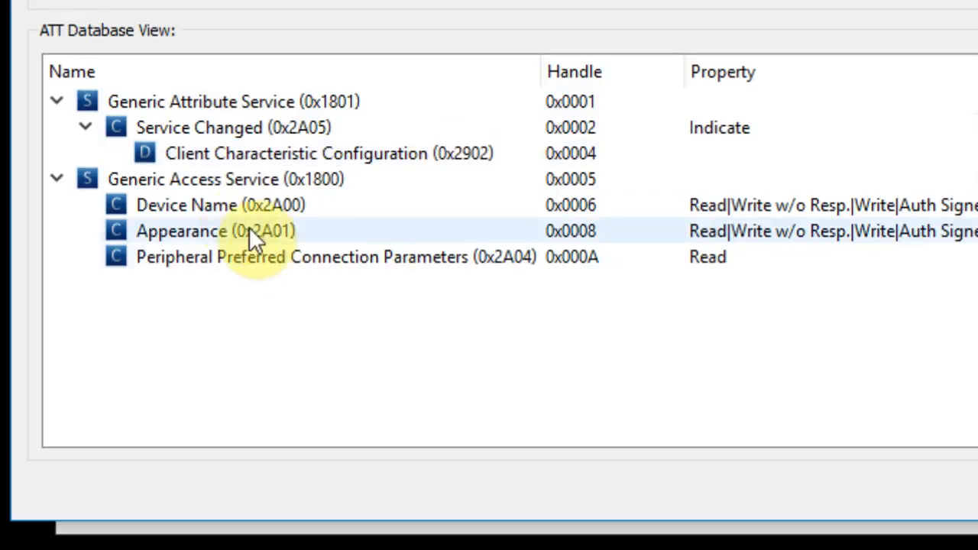
left_click(258, 179)
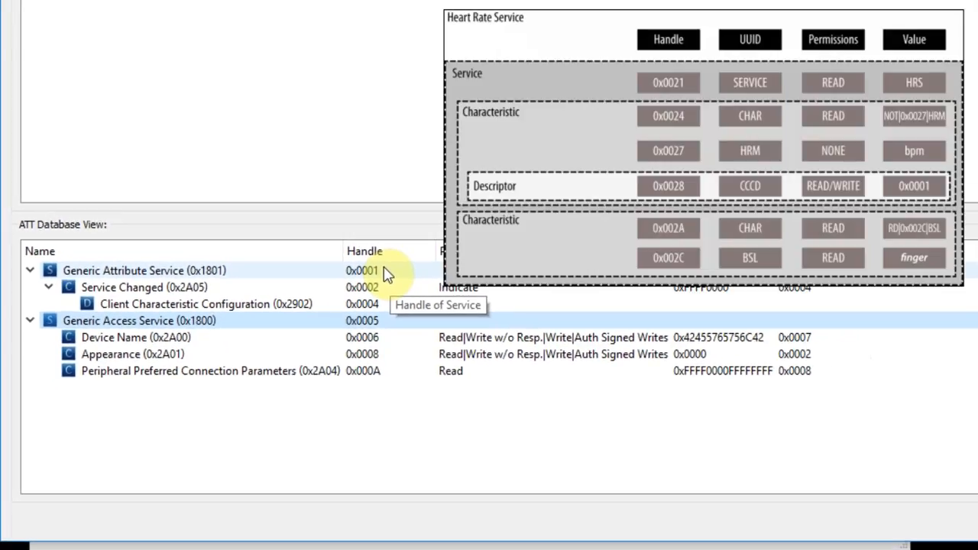
mouse_move(400, 275)
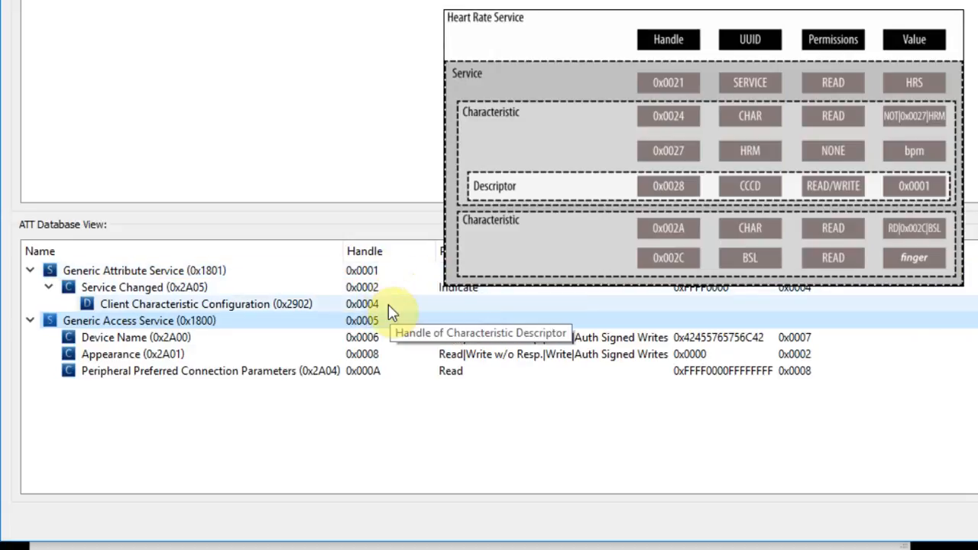
left_click(141, 321)
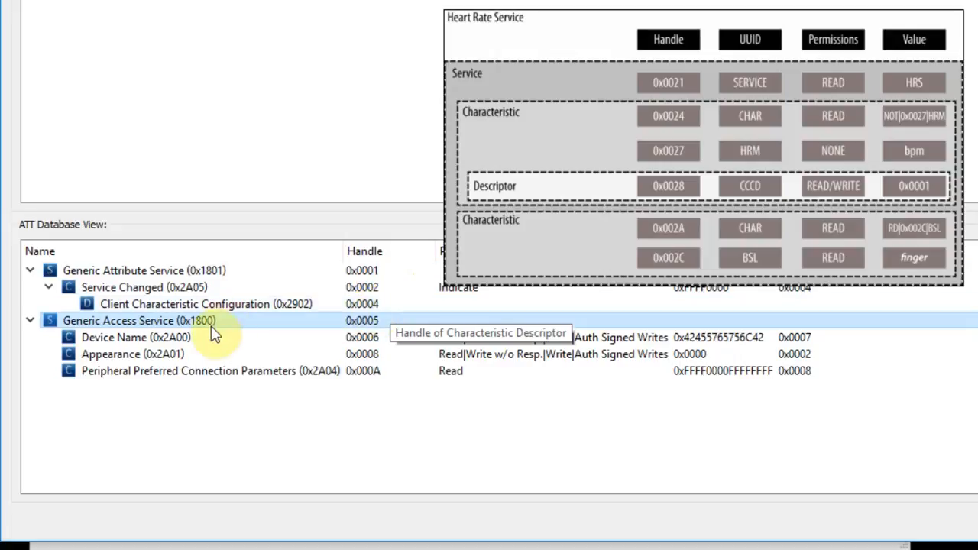
mouse_move(359, 355)
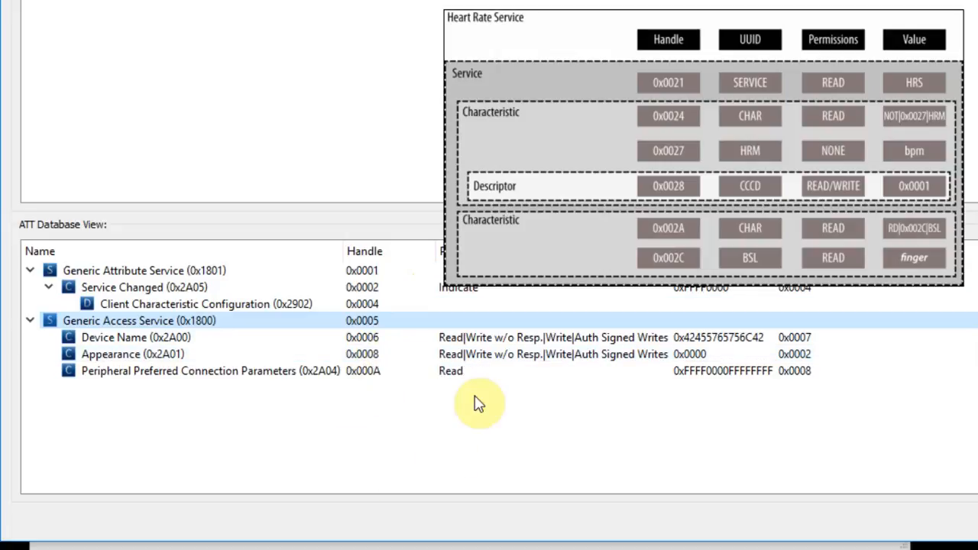
mouse_move(375, 376)
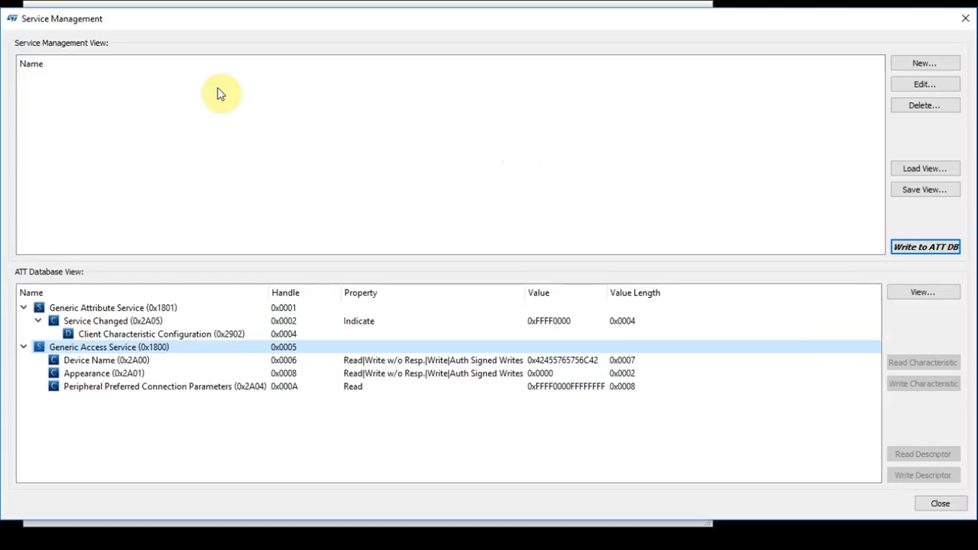
mouse_move(654, 115)
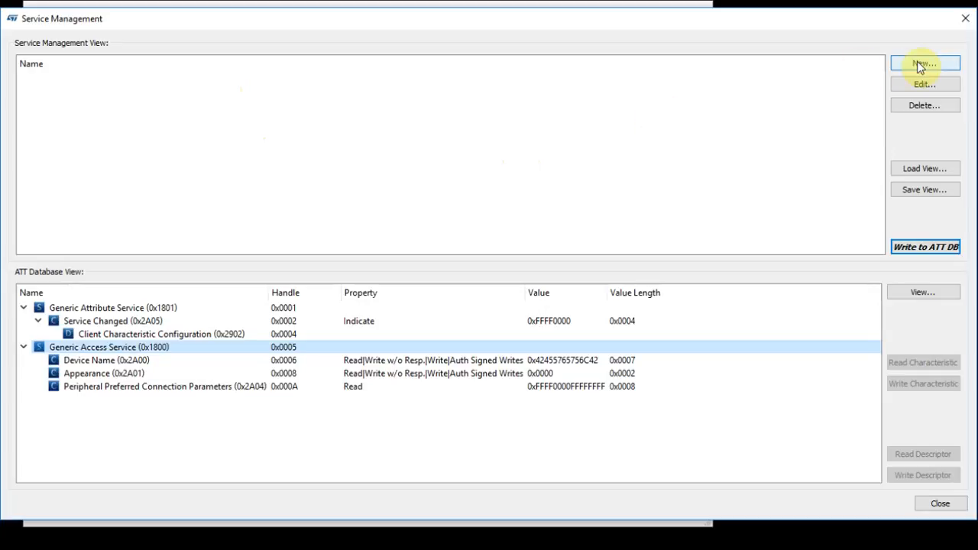
mouse_move(933, 67)
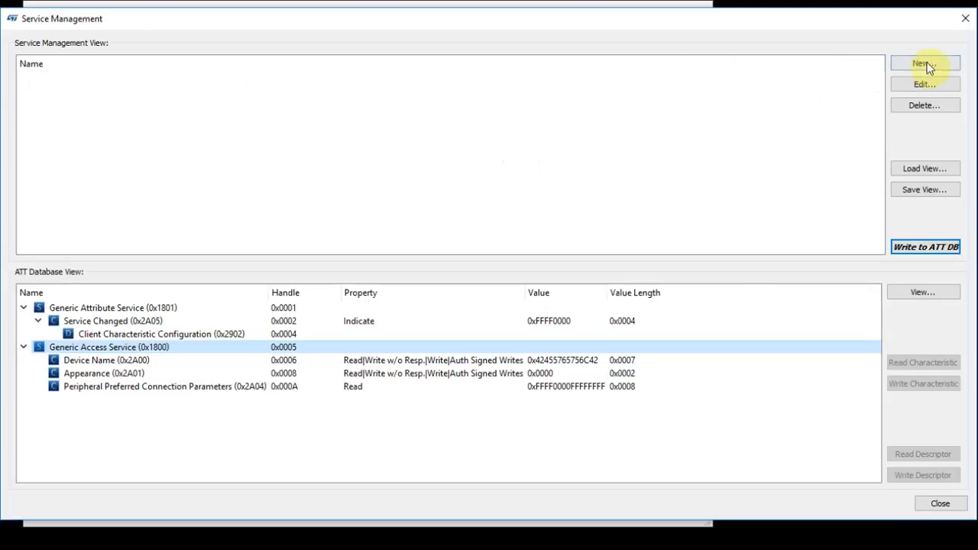
Add a new service named Chat with a 128-bit hex UUID ending in 12
left_click(920, 64)
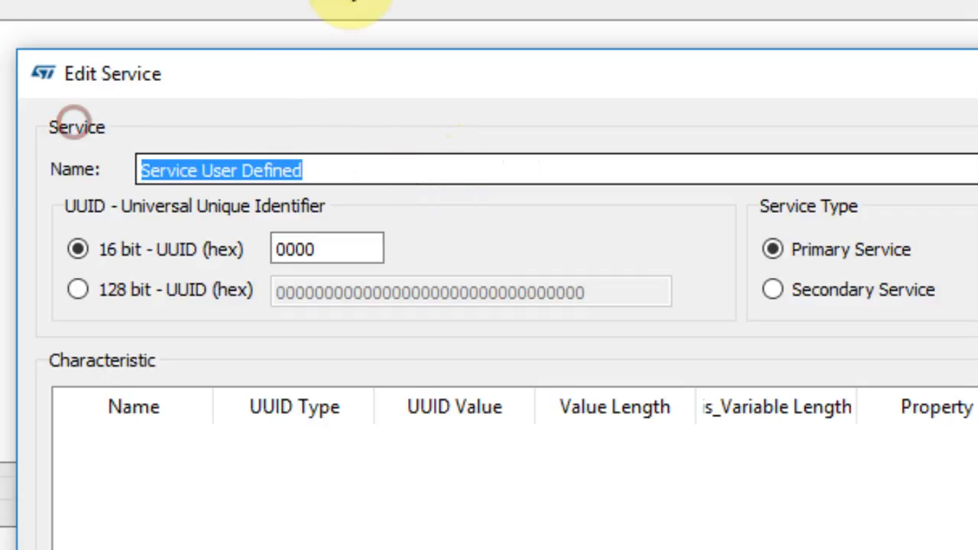
type("Chat")
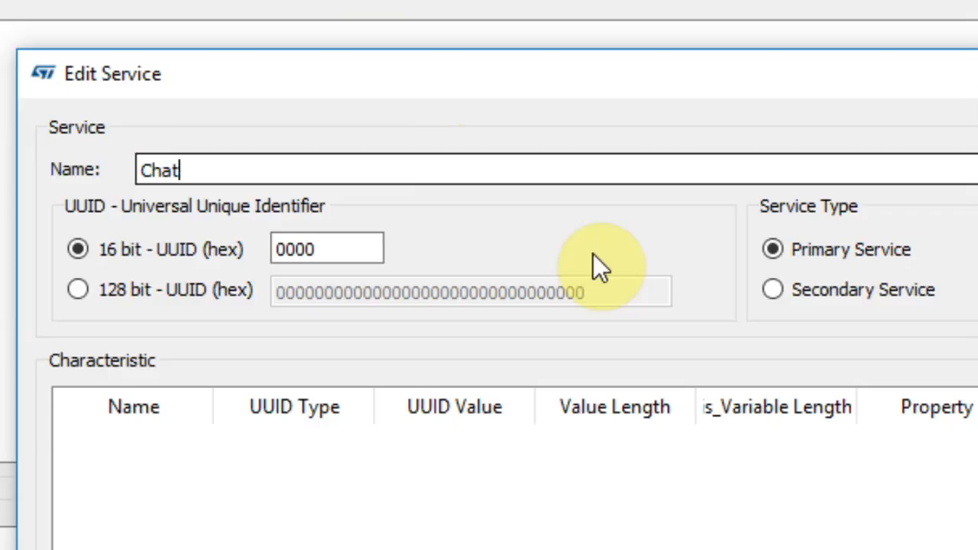
left_click(73, 289)
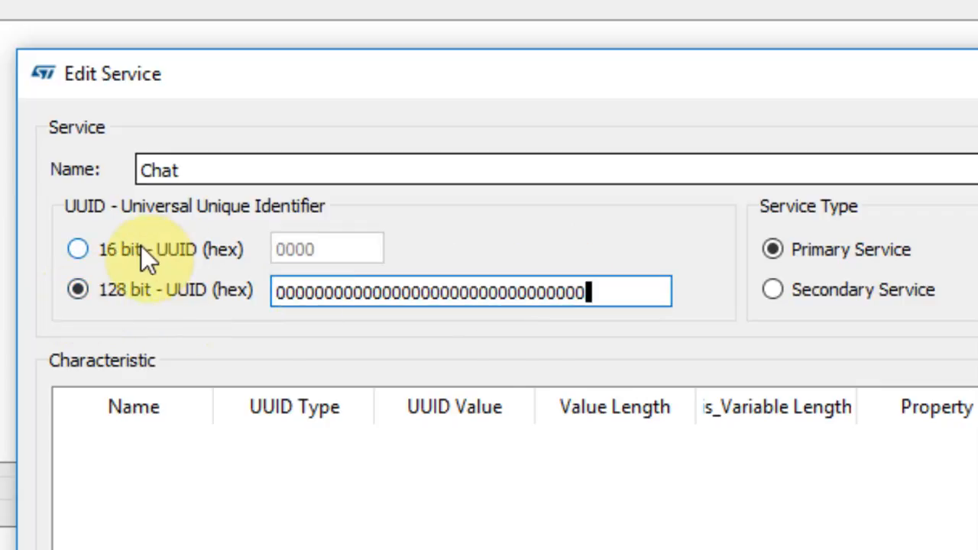
mouse_move(642, 294)
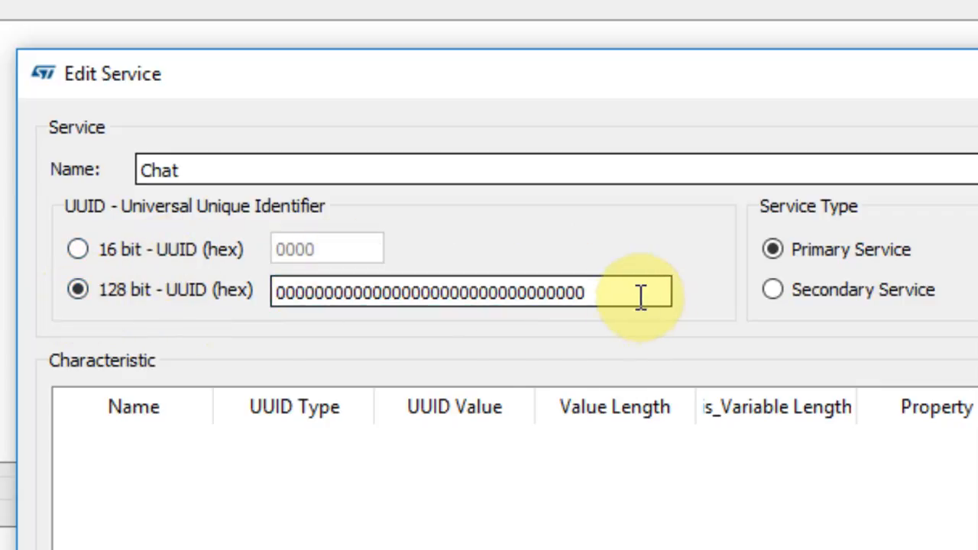
mouse_move(641, 293)
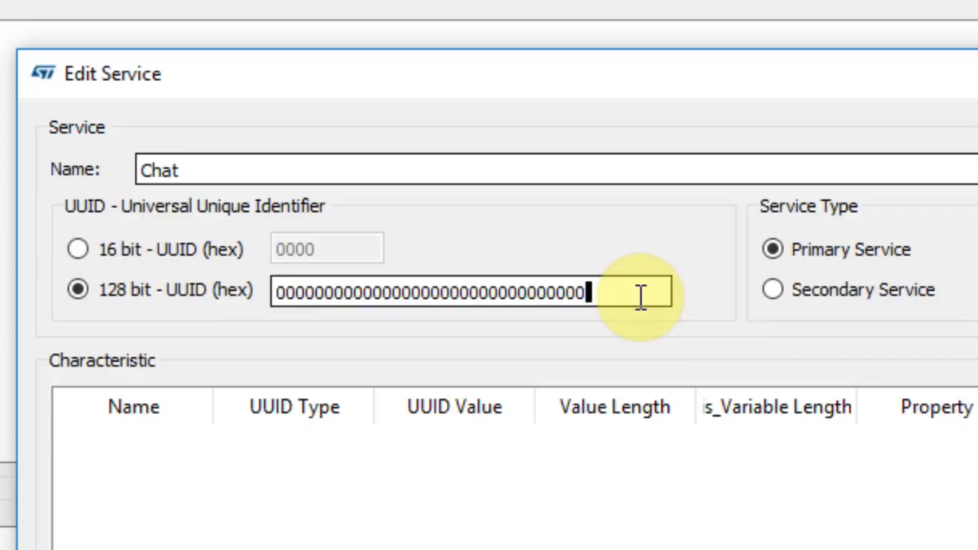
type("1")
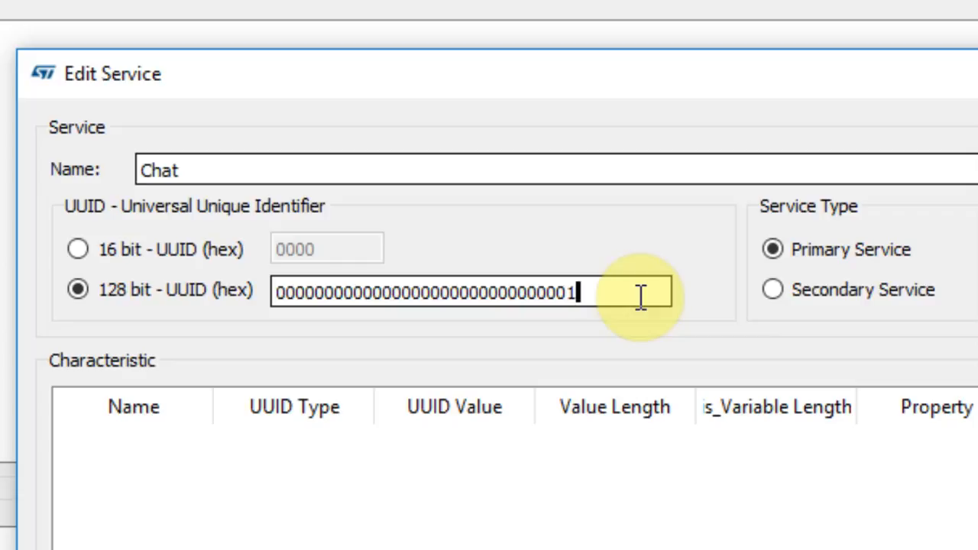
type("2")
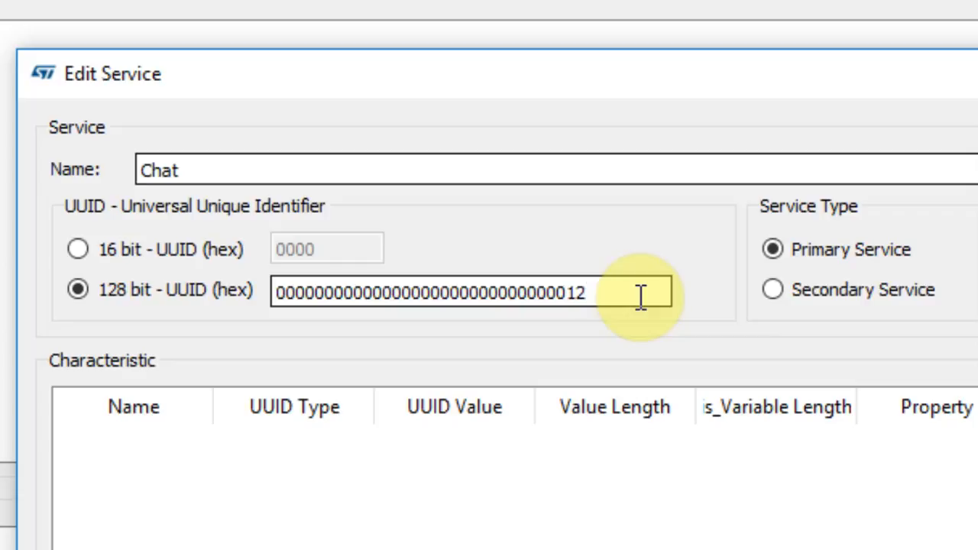
mouse_move(134, 104)
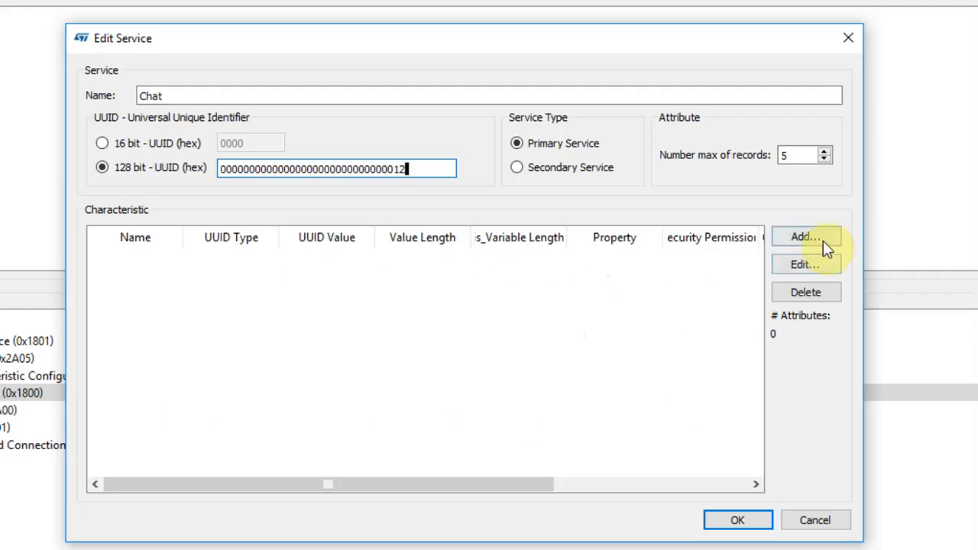
Add a characteristic named Char to Chat and enable its Notify property
left_click(808, 235)
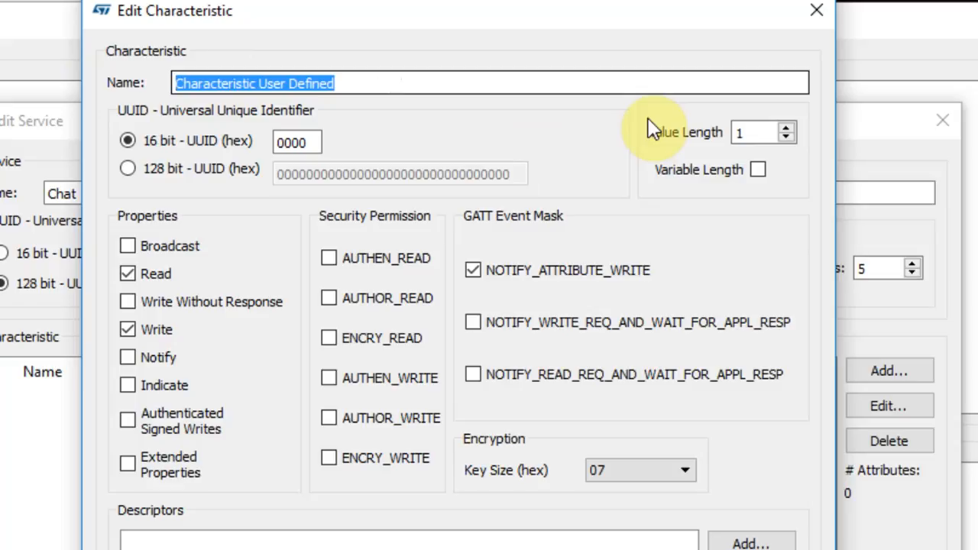
type("Char")
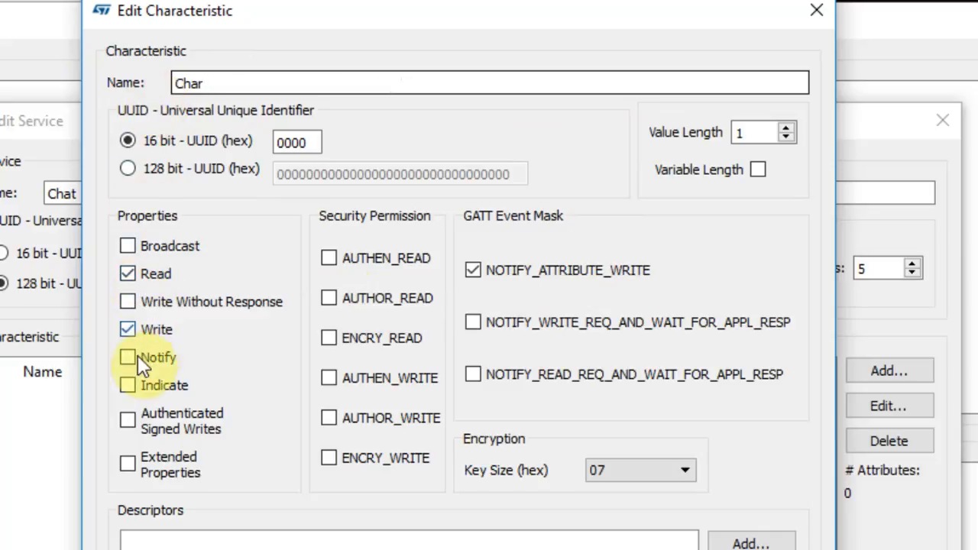
left_click(128, 357)
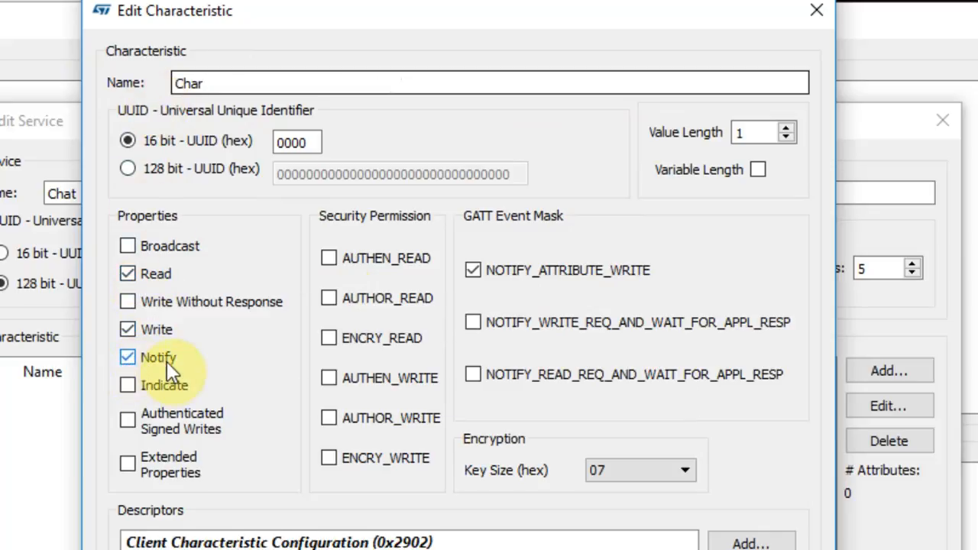
mouse_move(169, 368)
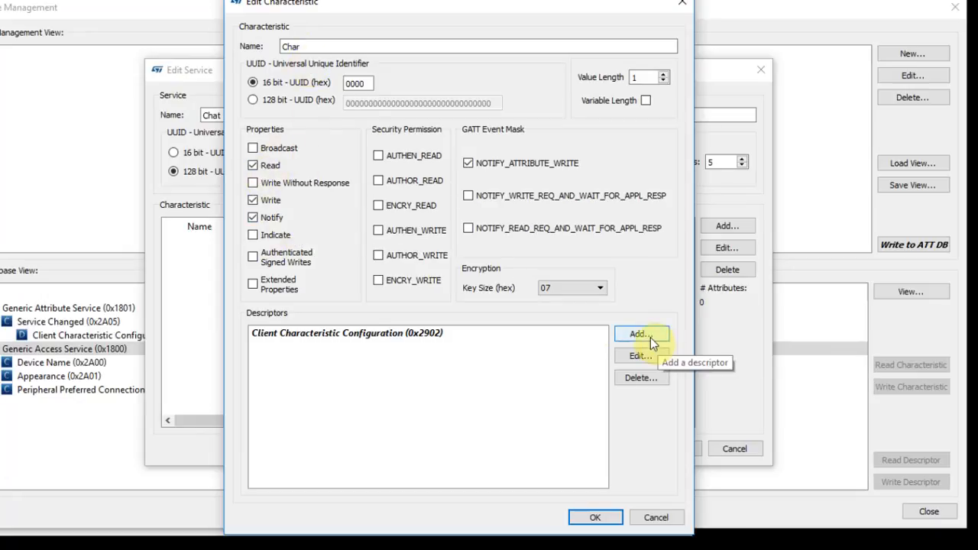
Start a descriptor named Val, cancel it, and confirm the Char characteristic settings
left_click(641, 333)
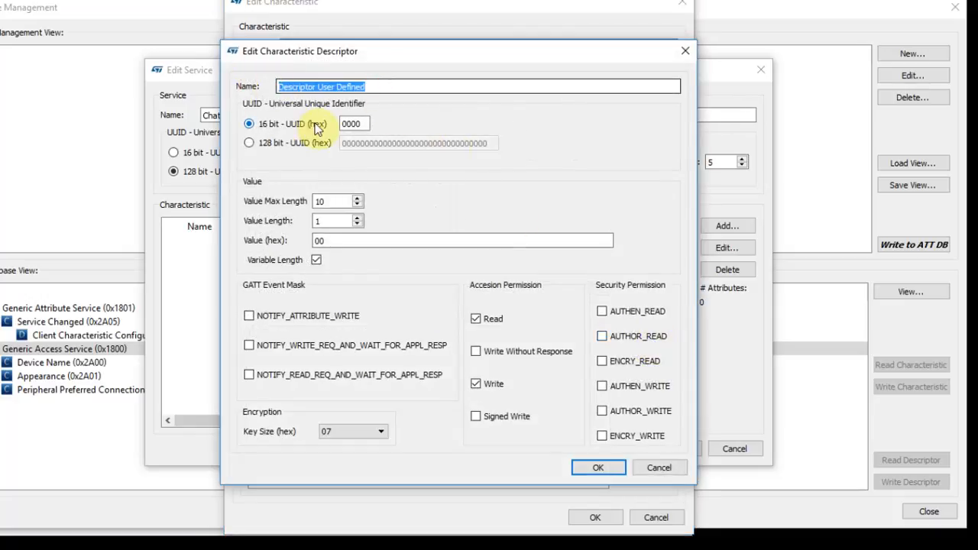
type("Value of Te")
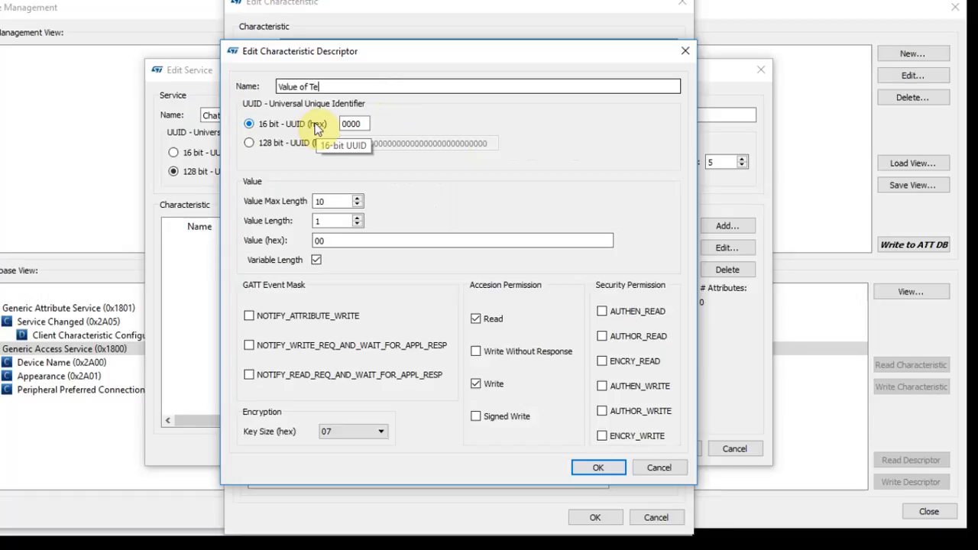
left_click(599, 468)
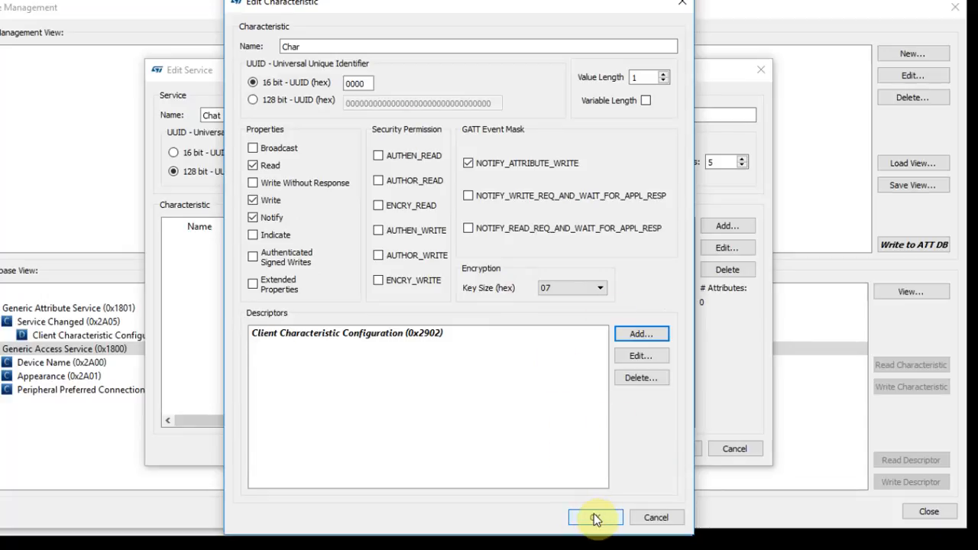
left_click(589, 517)
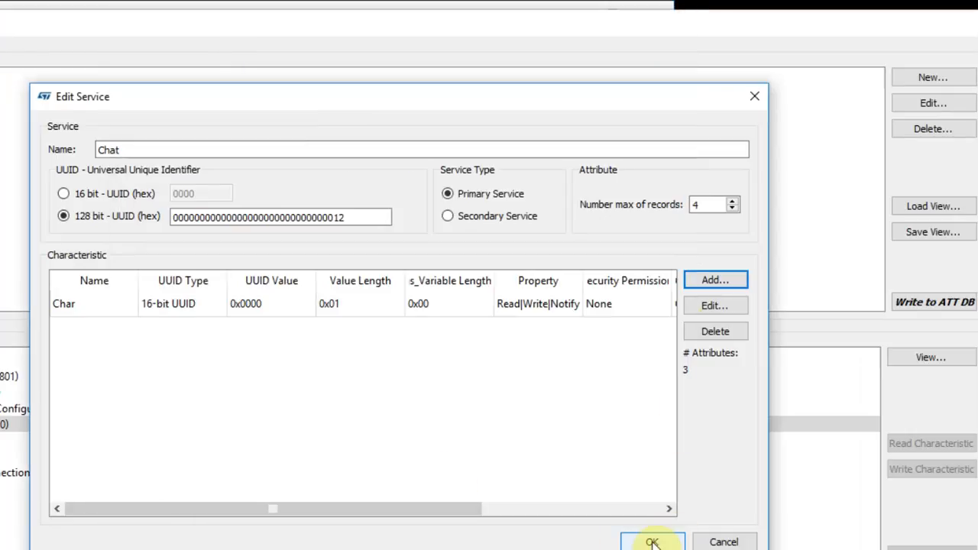
Confirm the Chat service and inspect Char and its Client Characteristic Configuration in the tree
left_click(654, 541)
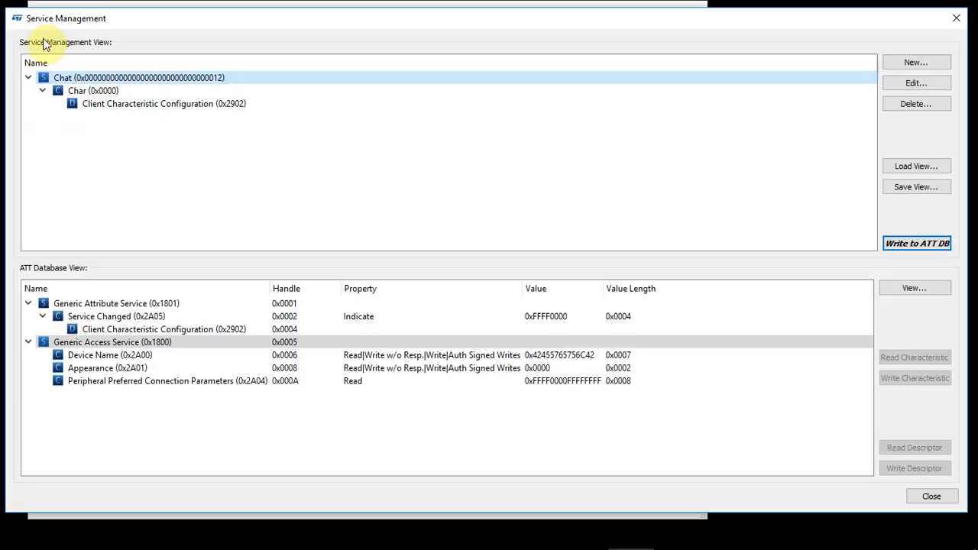
left_click(91, 90)
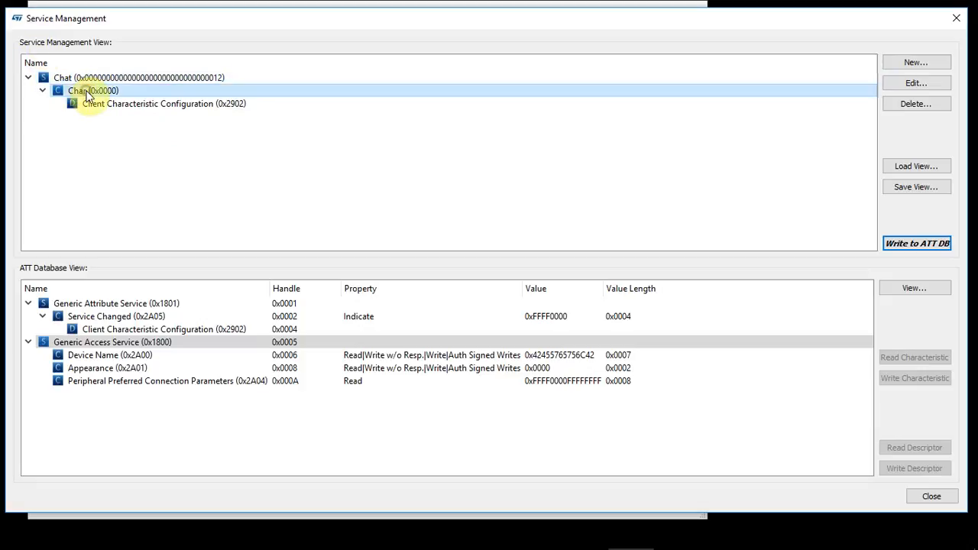
left_click(162, 103)
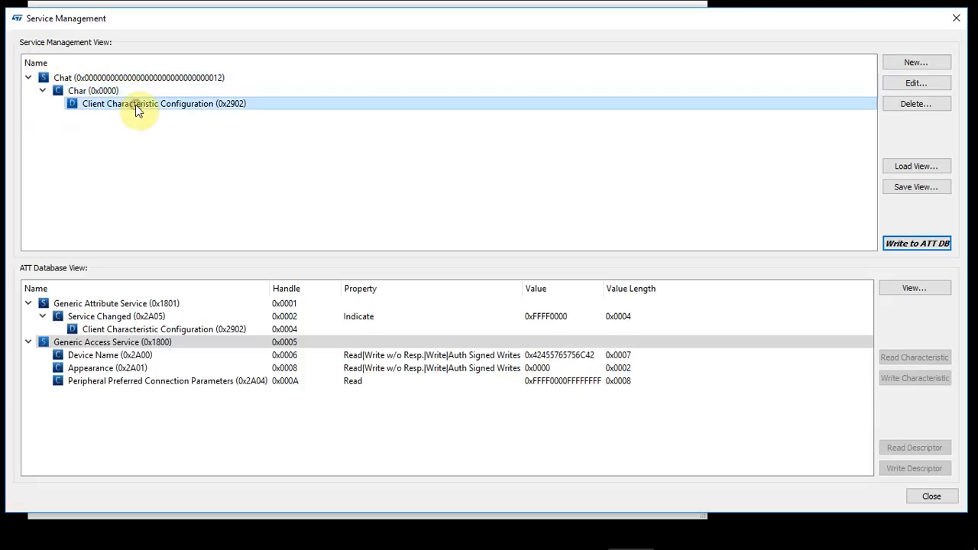
mouse_move(204, 107)
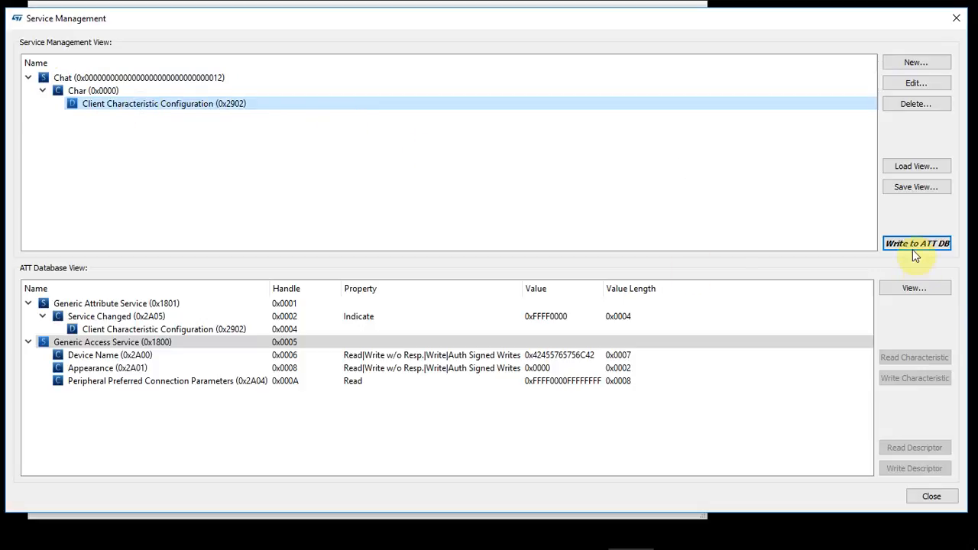
mouse_move(889, 194)
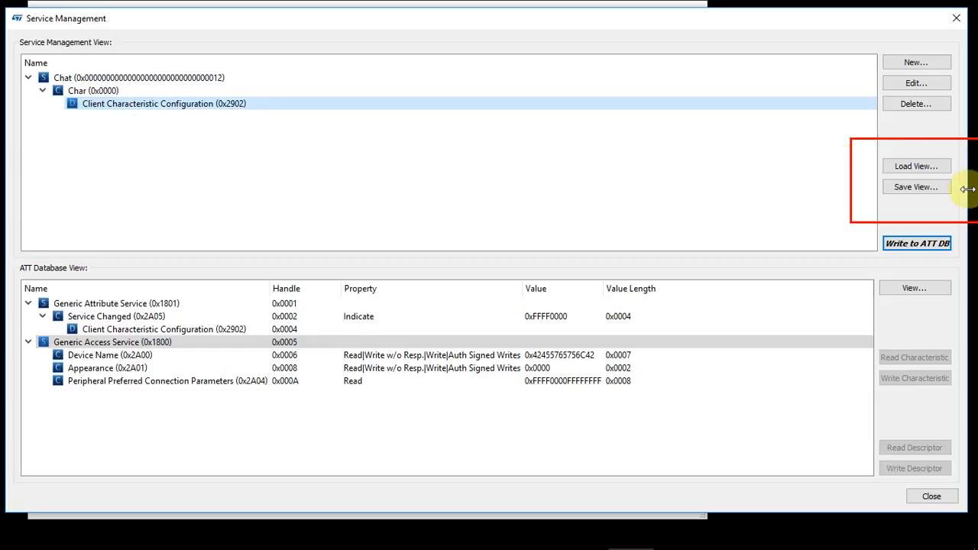
mouse_move(969, 195)
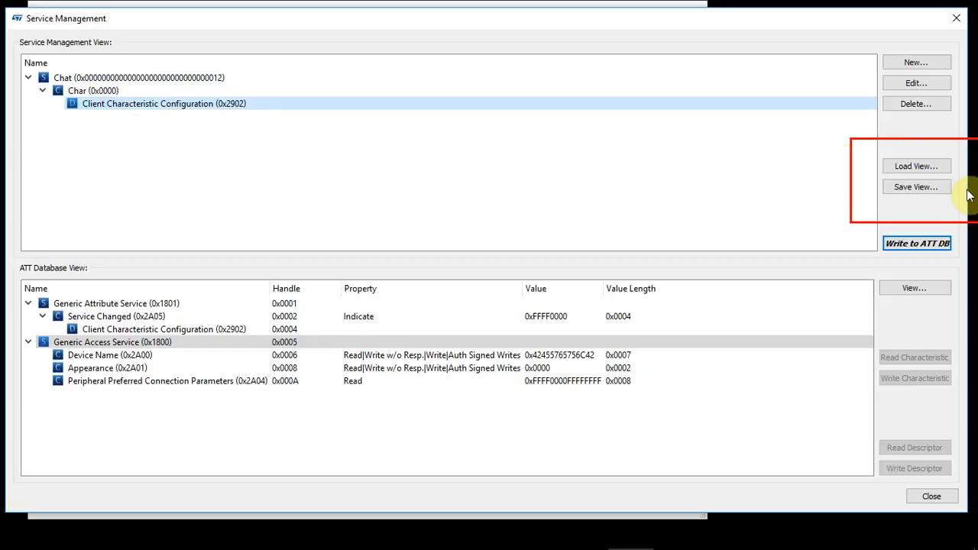
mouse_move(810, 211)
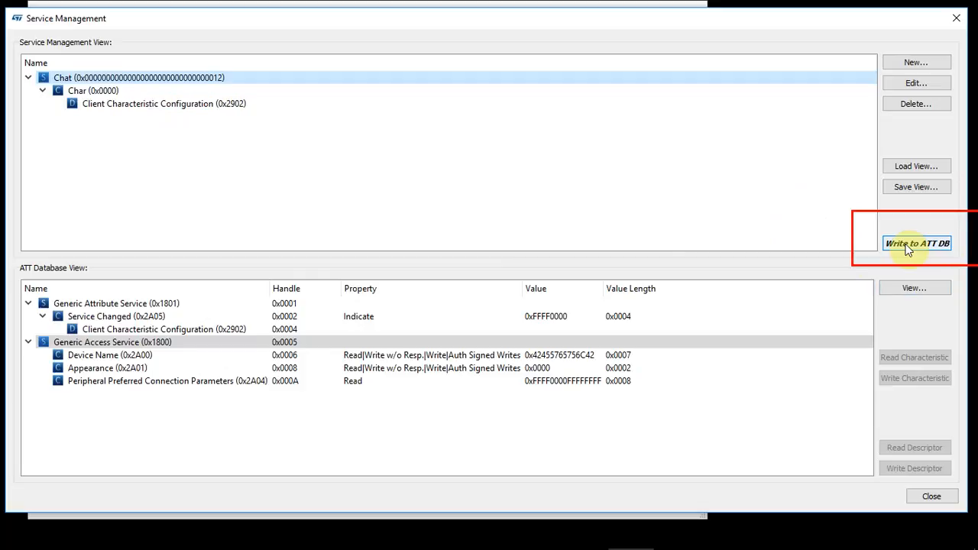
Write the Chat service to the ATT database, confirm, and review its new handles
left_click(916, 243)
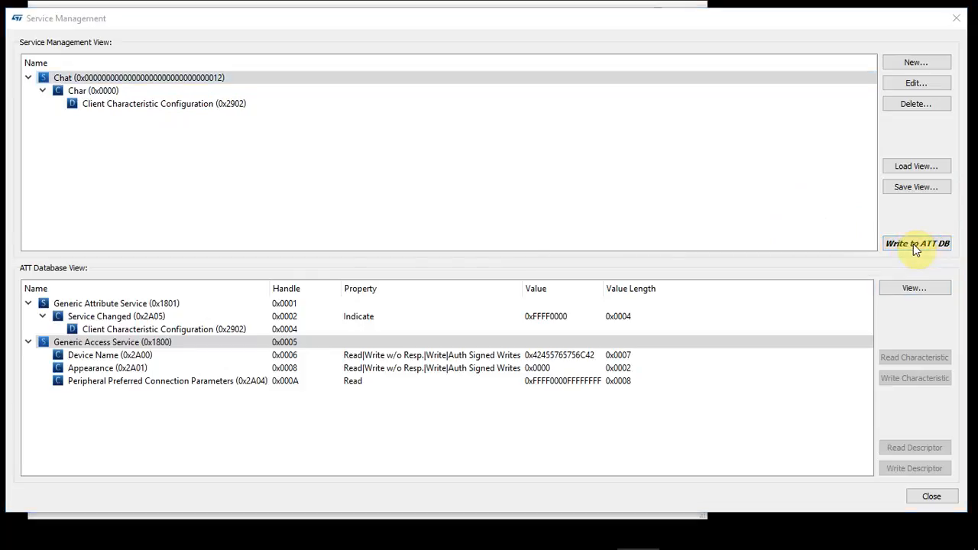
left_click(917, 242)
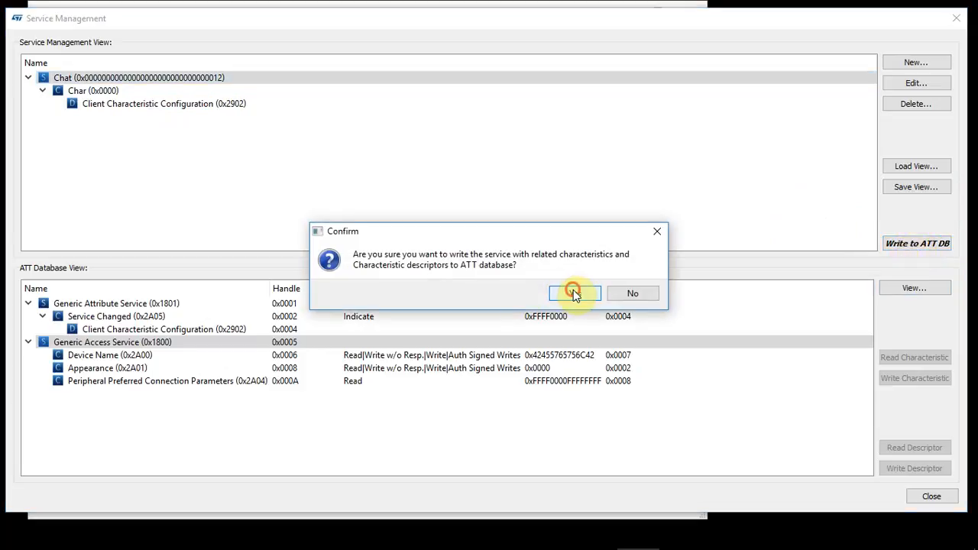
left_click(574, 294)
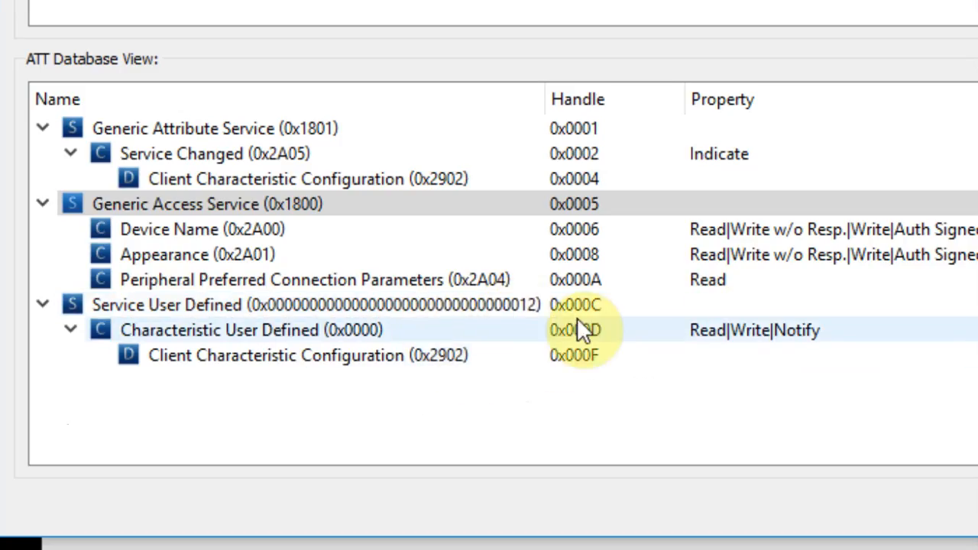
left_click(183, 316)
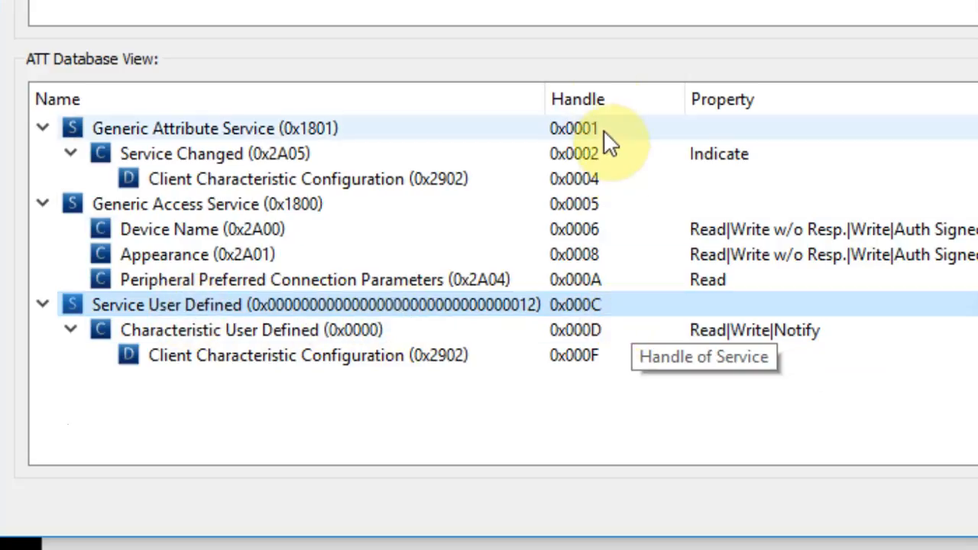
mouse_move(604, 318)
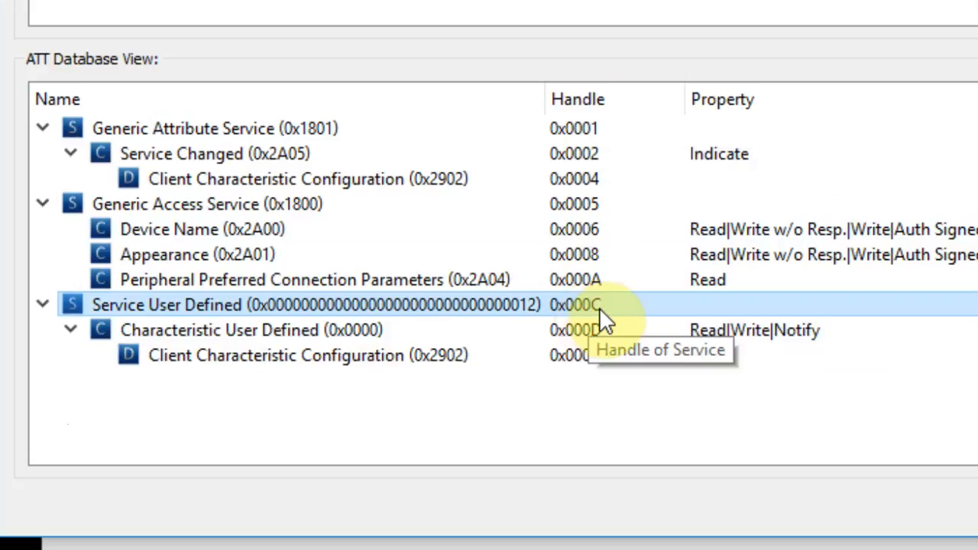
mouse_move(552, 352)
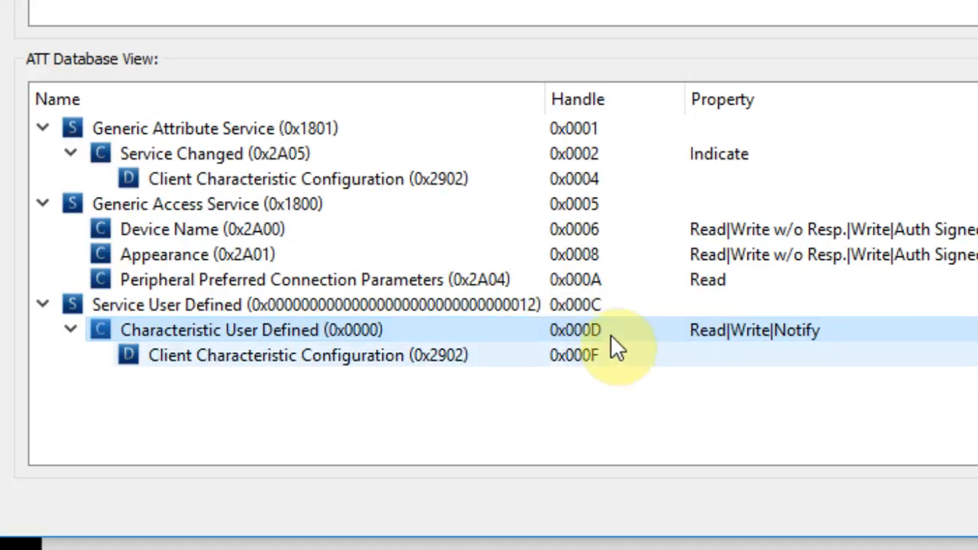
mouse_move(367, 364)
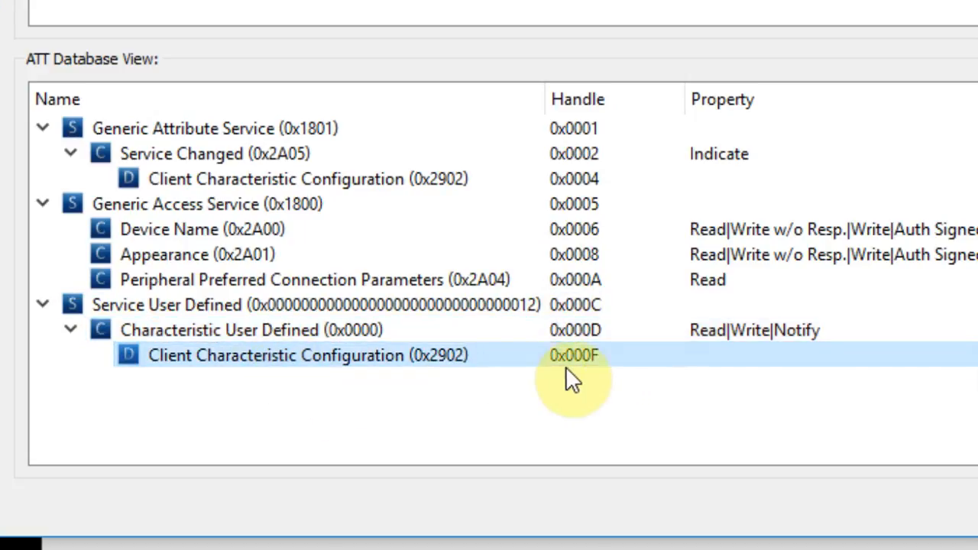
mouse_move(596, 385)
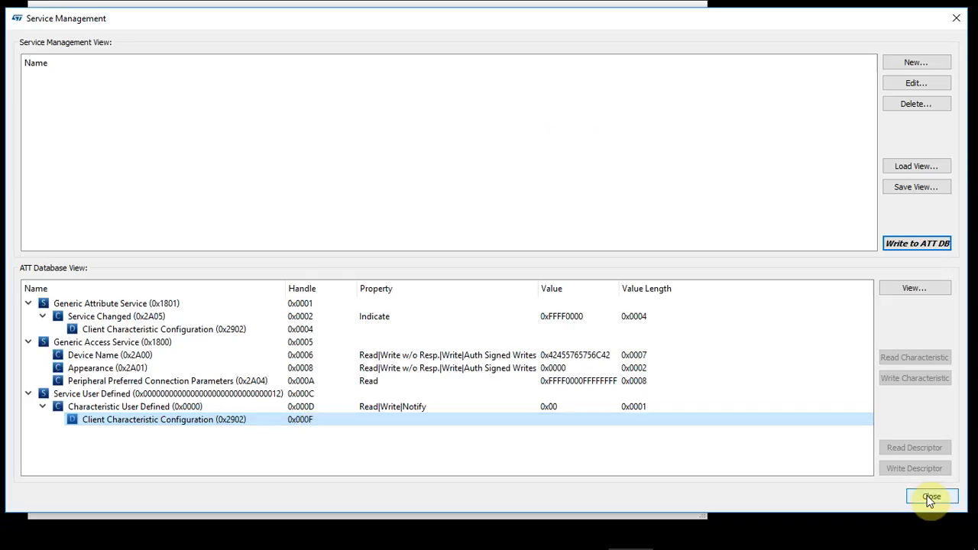
left_click(924, 498)
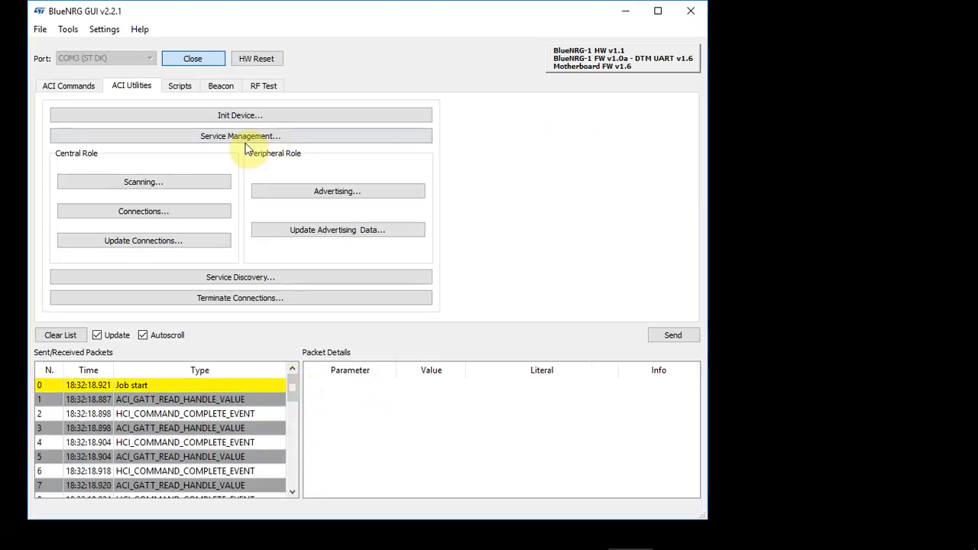
left_click(181, 400)
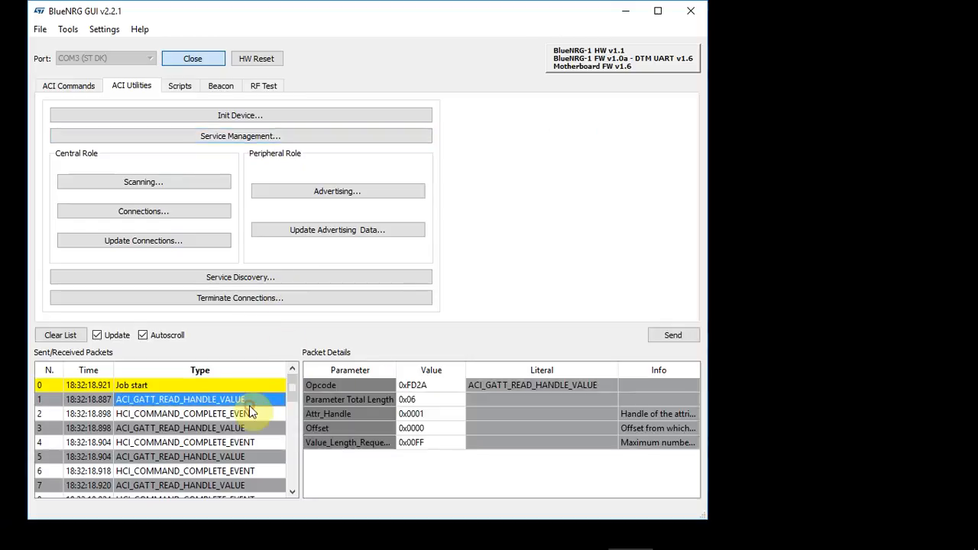
mouse_move(285, 414)
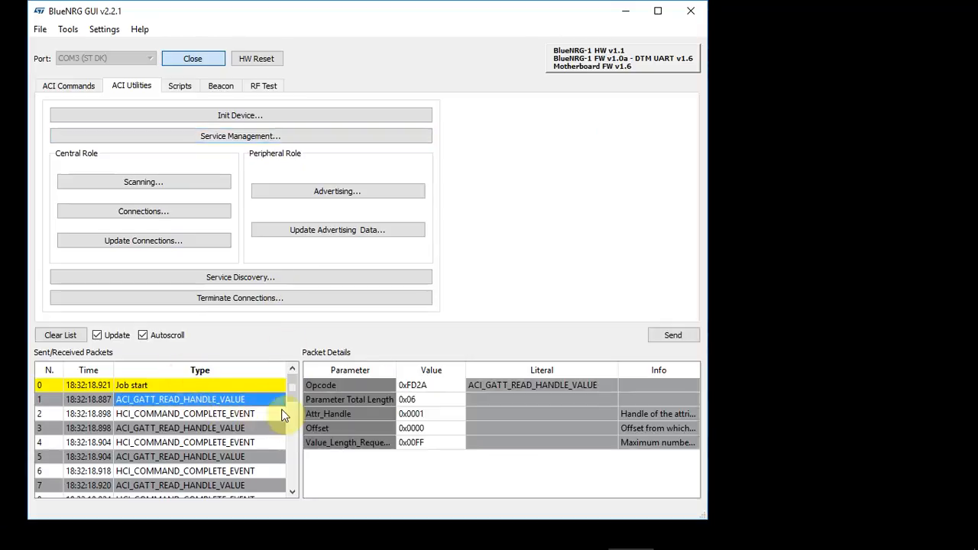
mouse_move(379, 420)
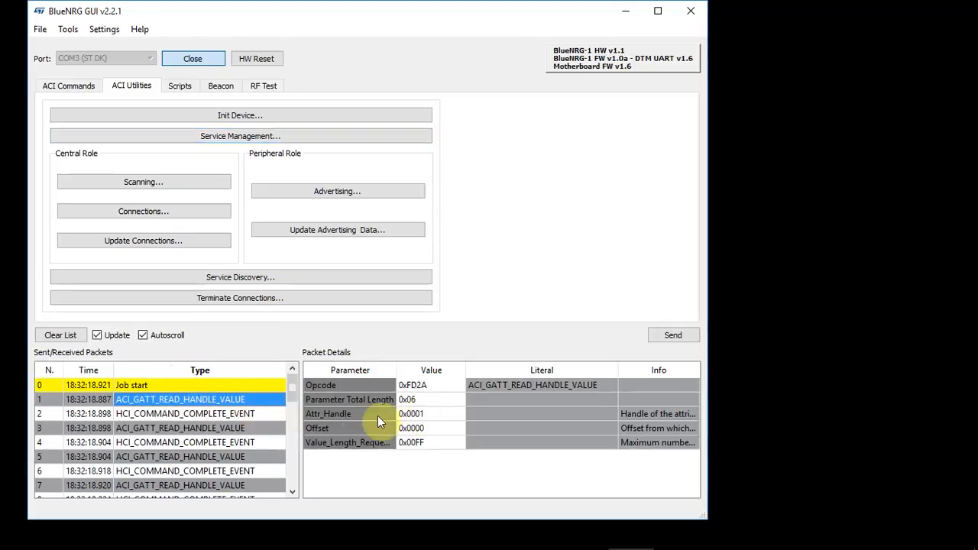
mouse_move(470, 400)
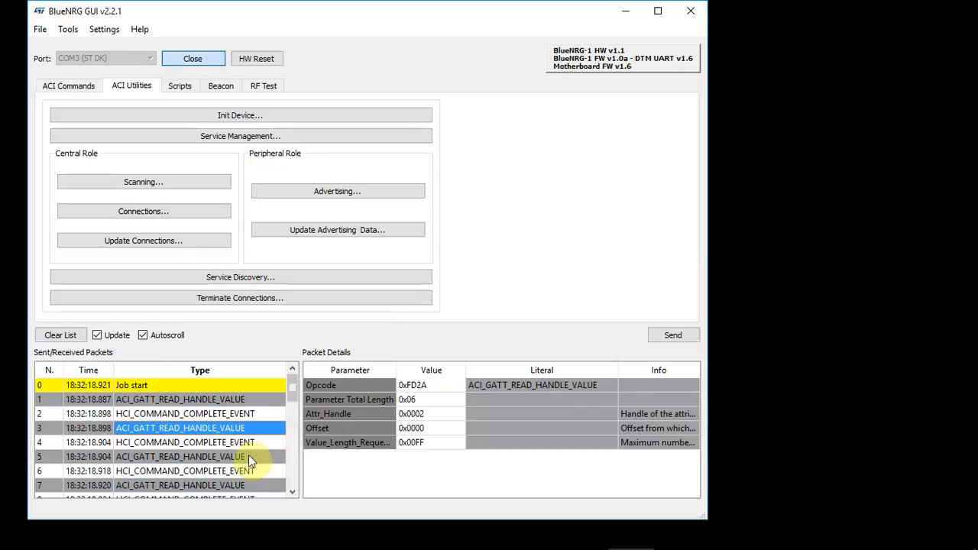
left_click(181, 486)
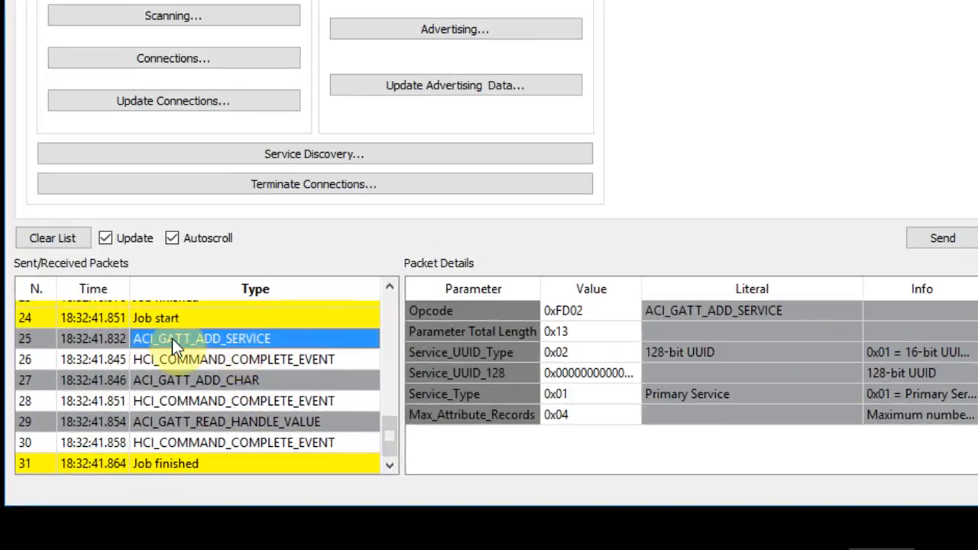
mouse_move(732, 367)
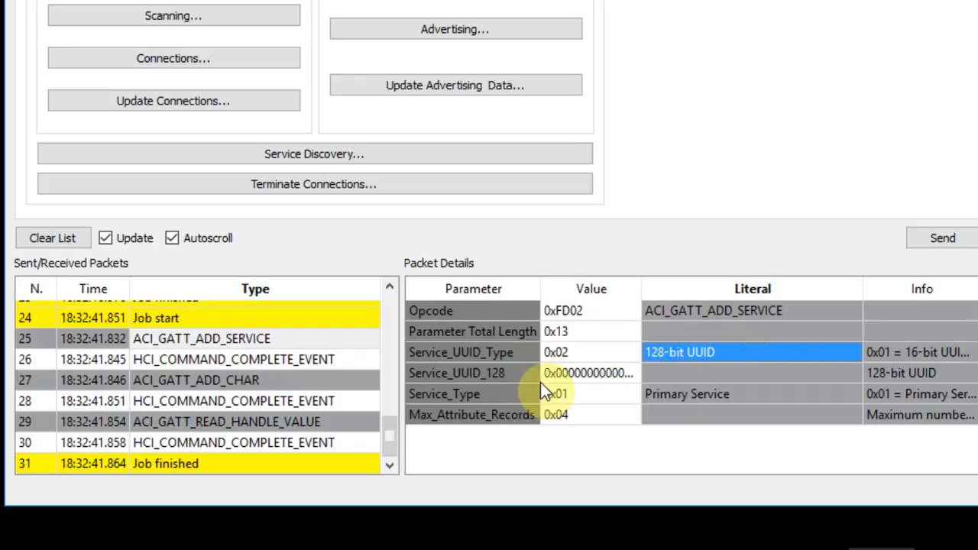
left_click_drag(641, 289, 804, 289)
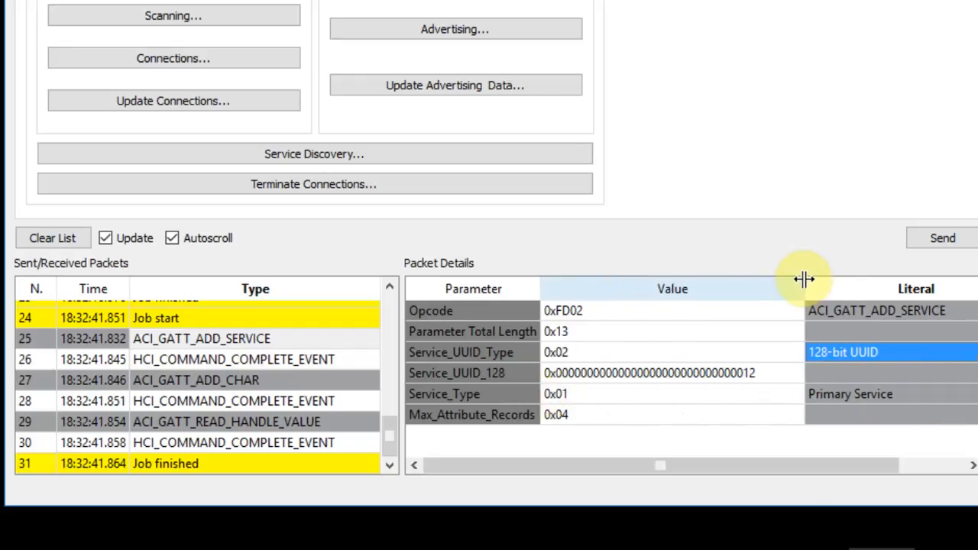
left_click_drag(802, 289, 671, 289)
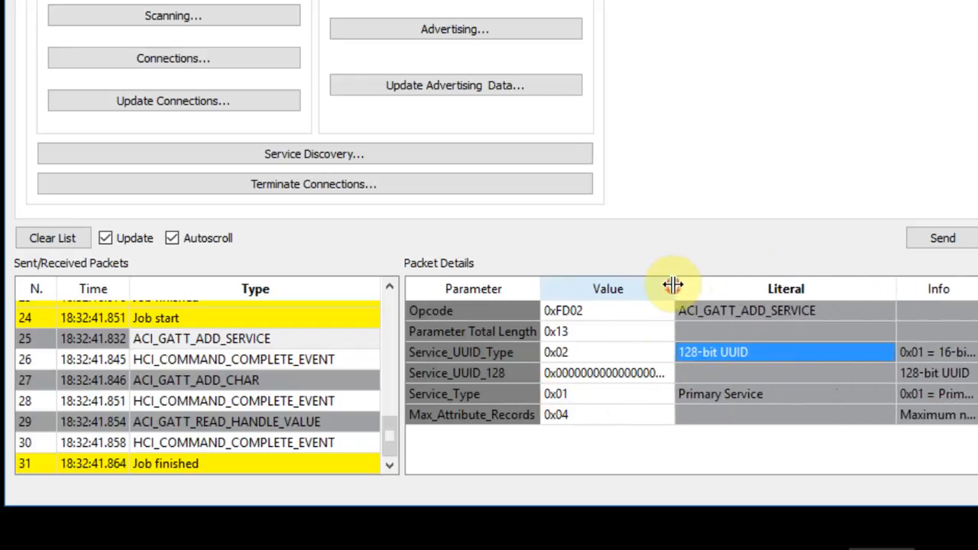
left_click(608, 416)
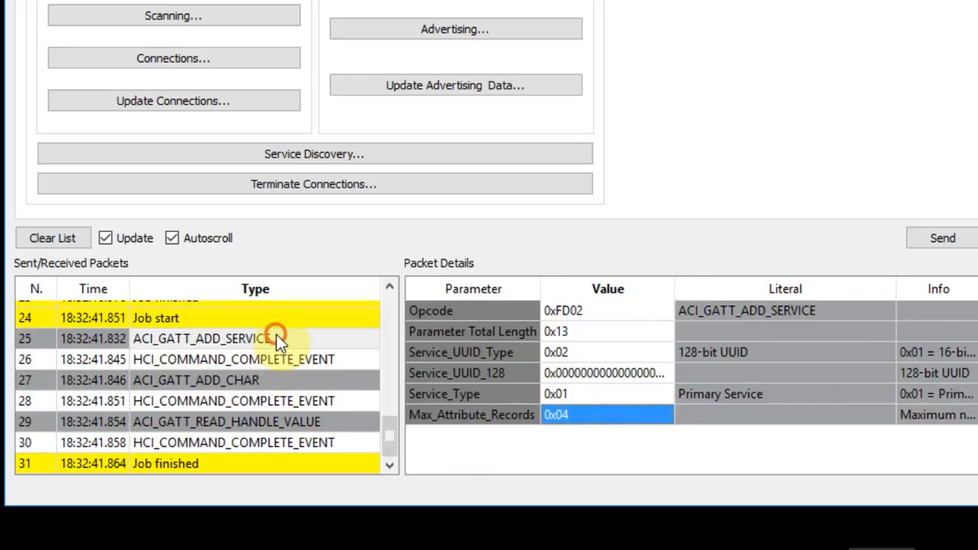
left_click(232, 359)
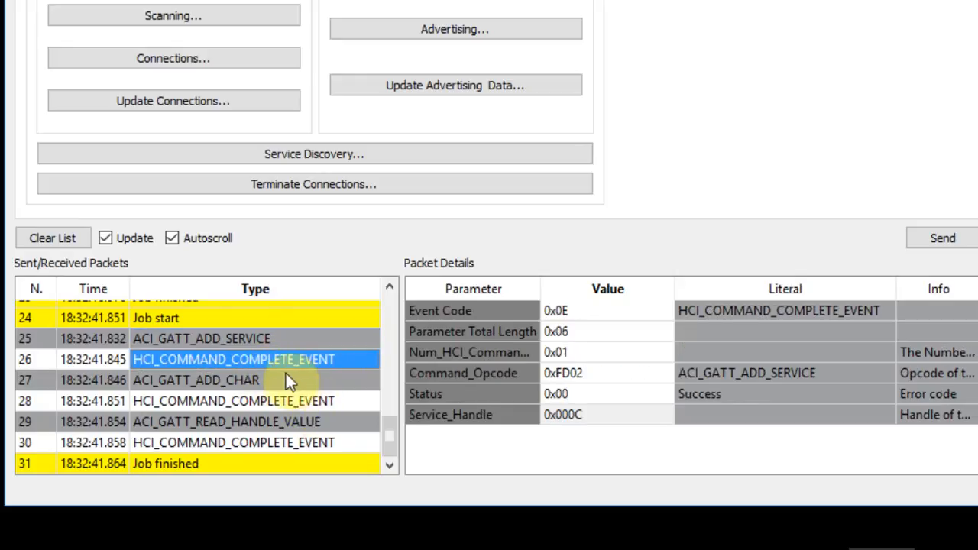
left_click(195, 379)
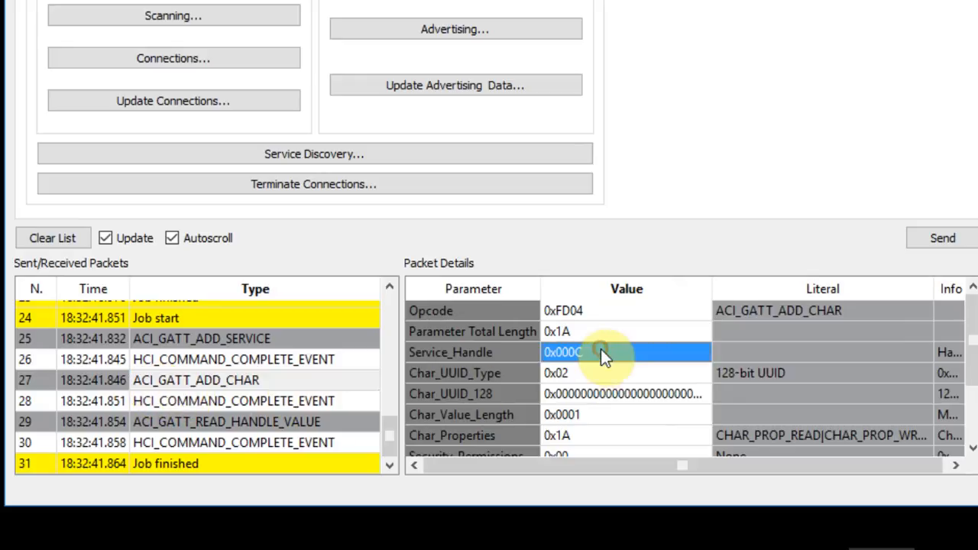
mouse_move(281, 397)
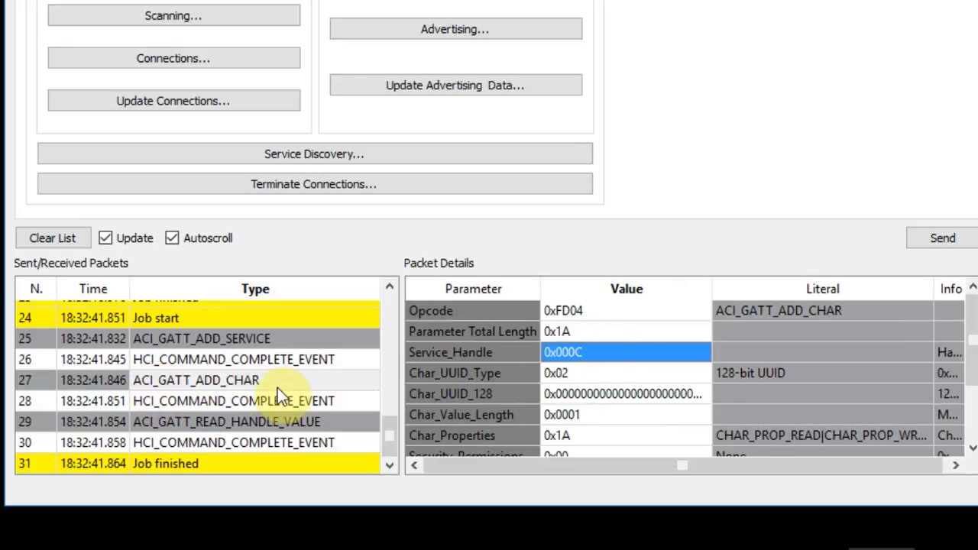
mouse_move(451, 352)
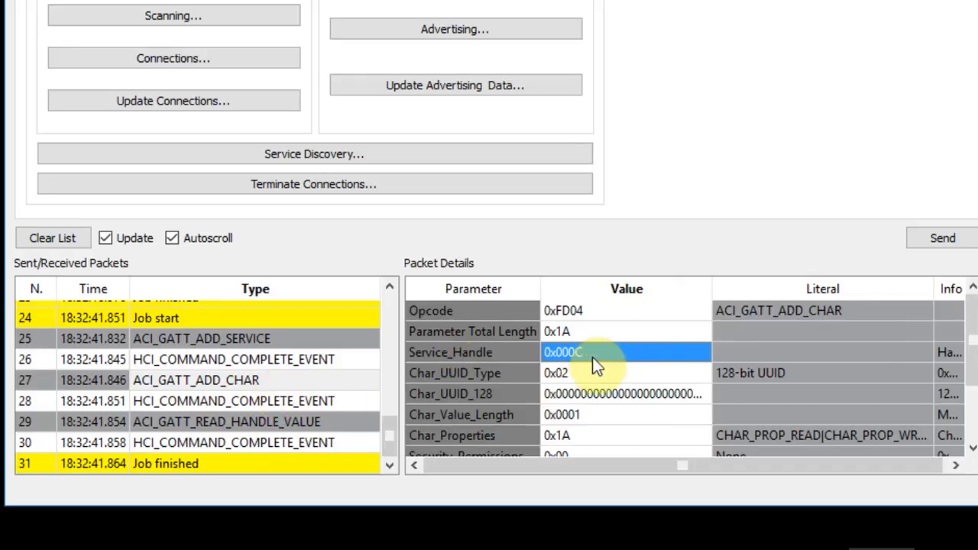
left_click(232, 401)
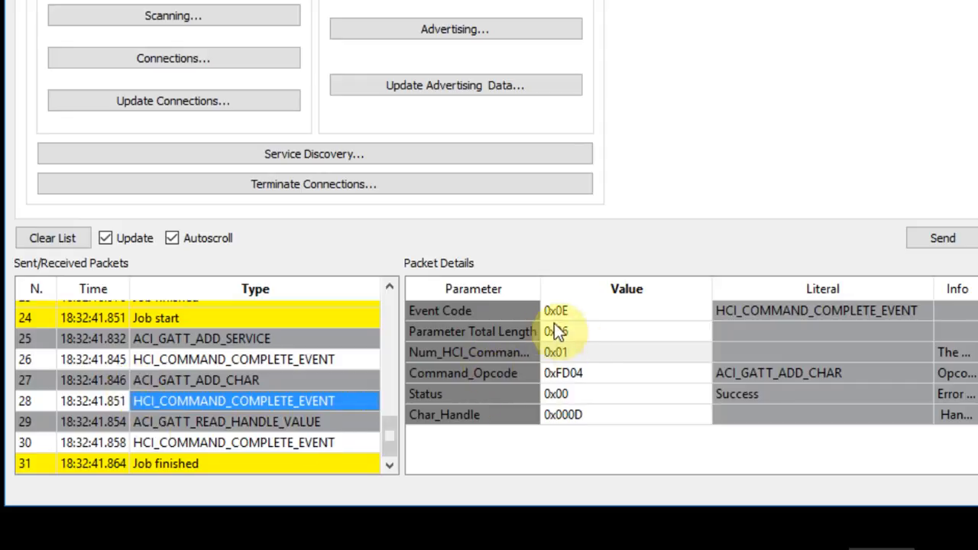
mouse_move(636, 404)
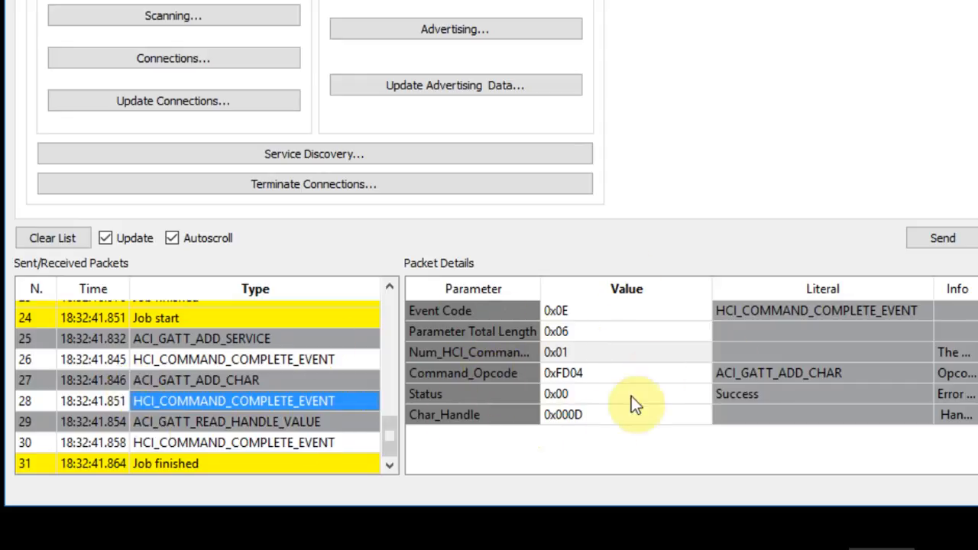
mouse_move(581, 425)
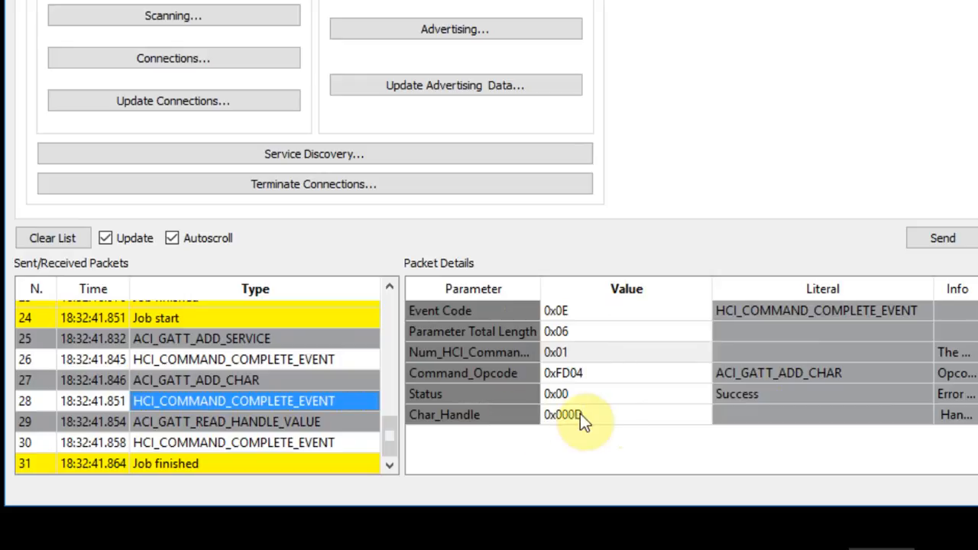
left_click(588, 415)
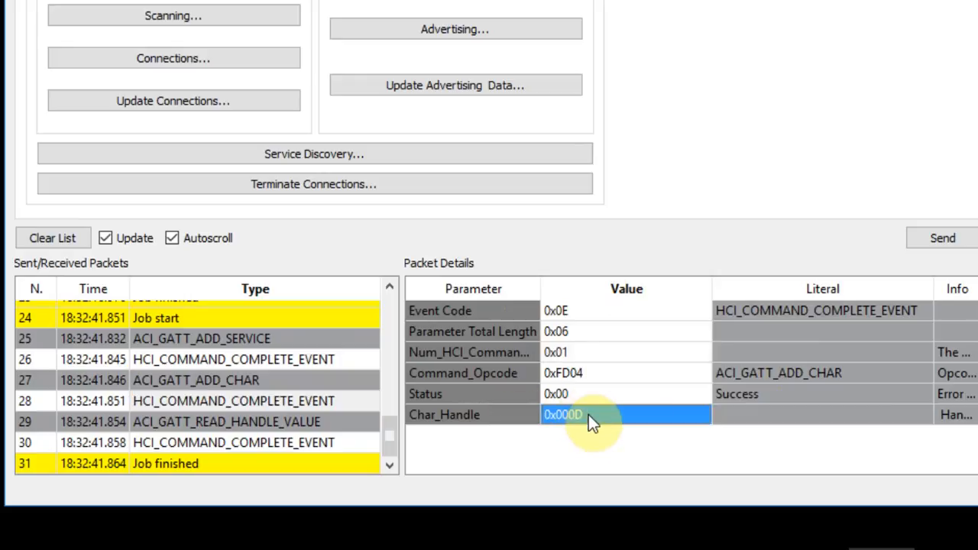
left_click(226, 421)
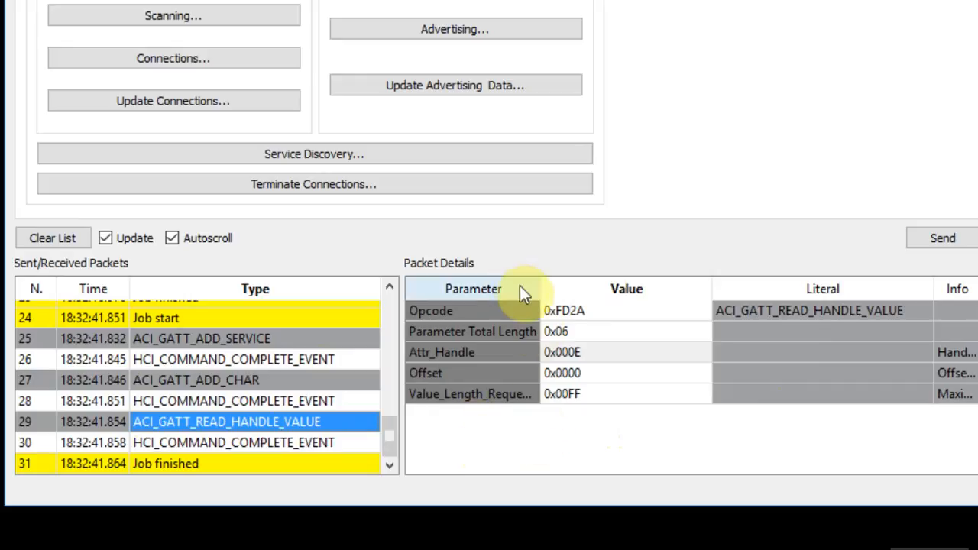
mouse_move(589, 364)
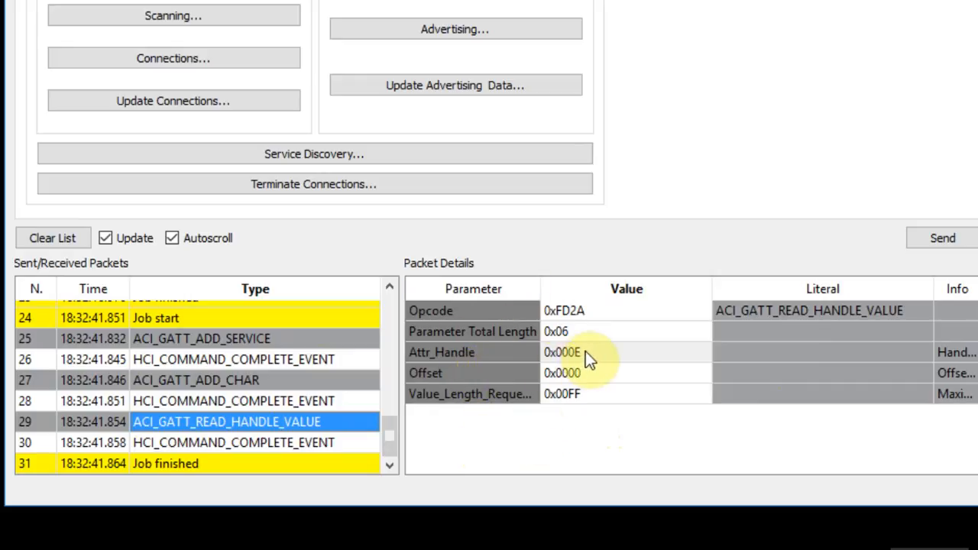
left_click(588, 351)
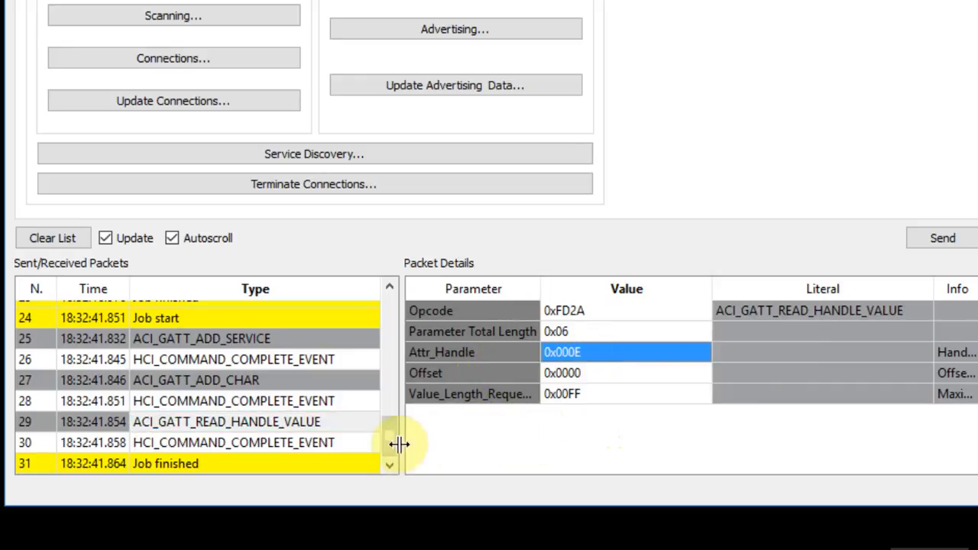
left_click(232, 444)
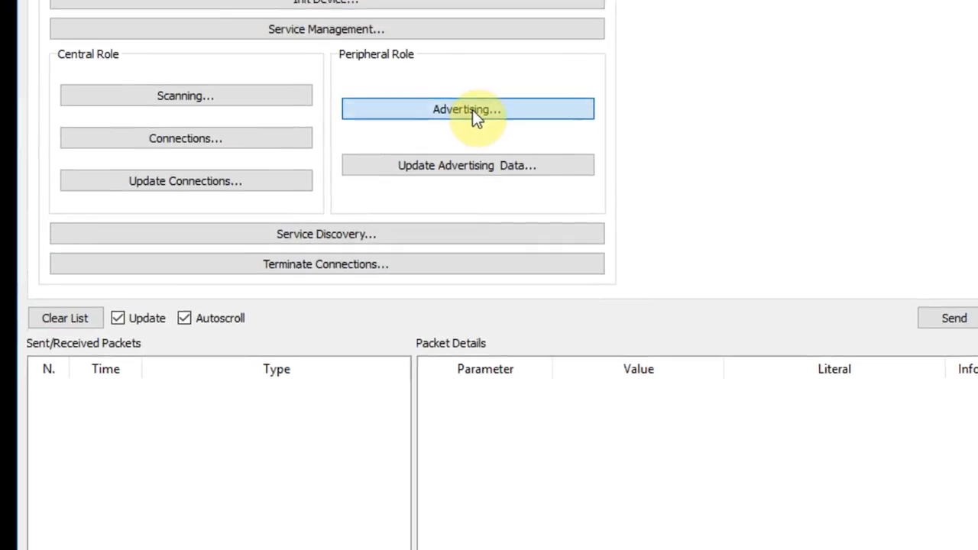
Advertise in General Discoverable Mode as BlueWEB and clear the packet log
left_click(468, 109)
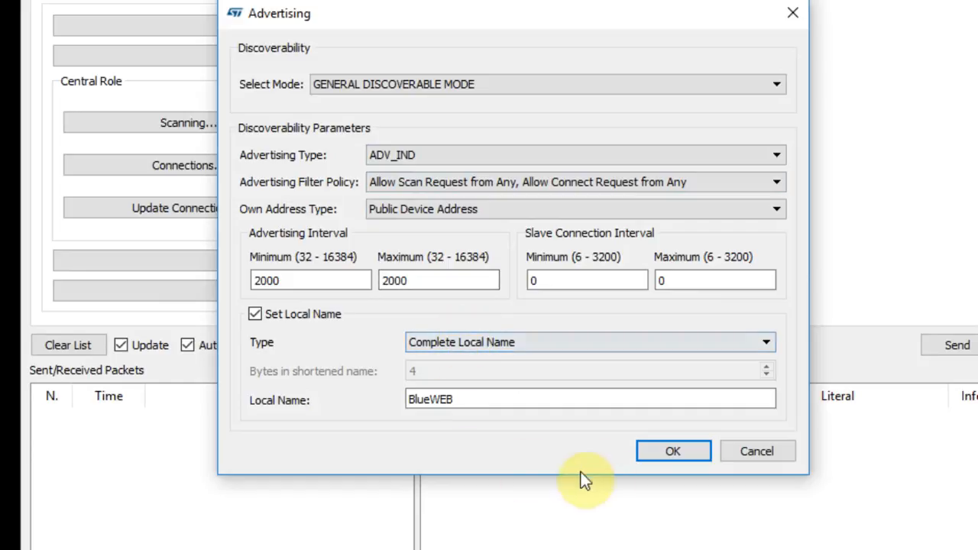
left_click(672, 451)
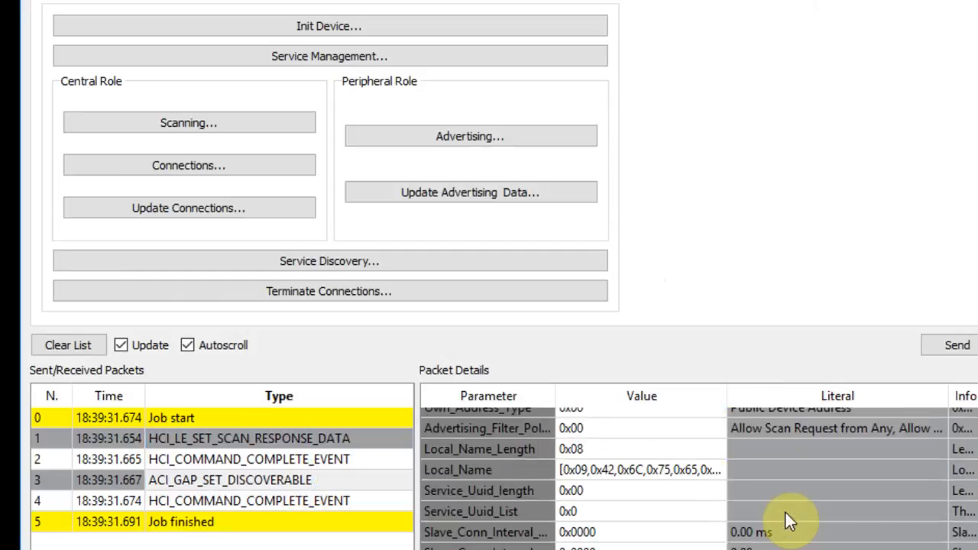
left_click(68, 345)
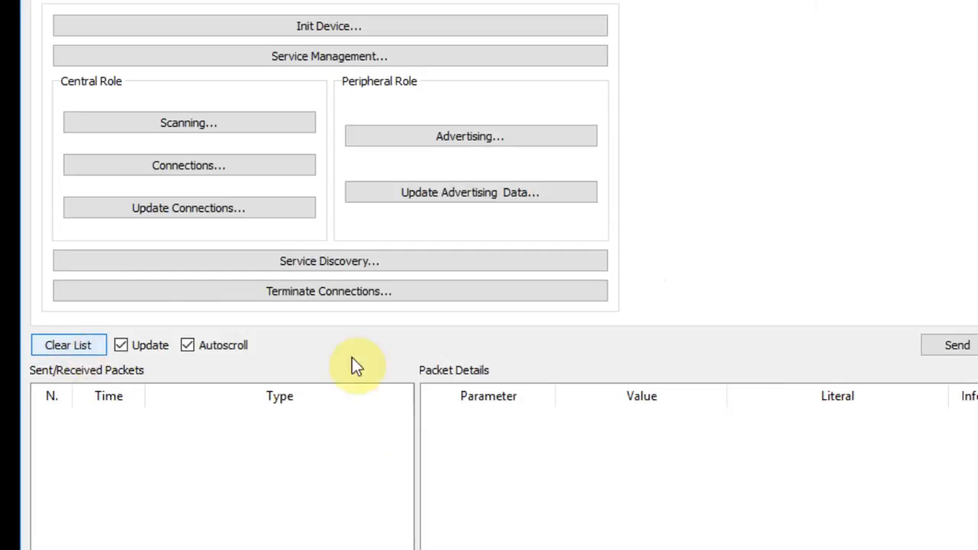
mouse_move(355, 365)
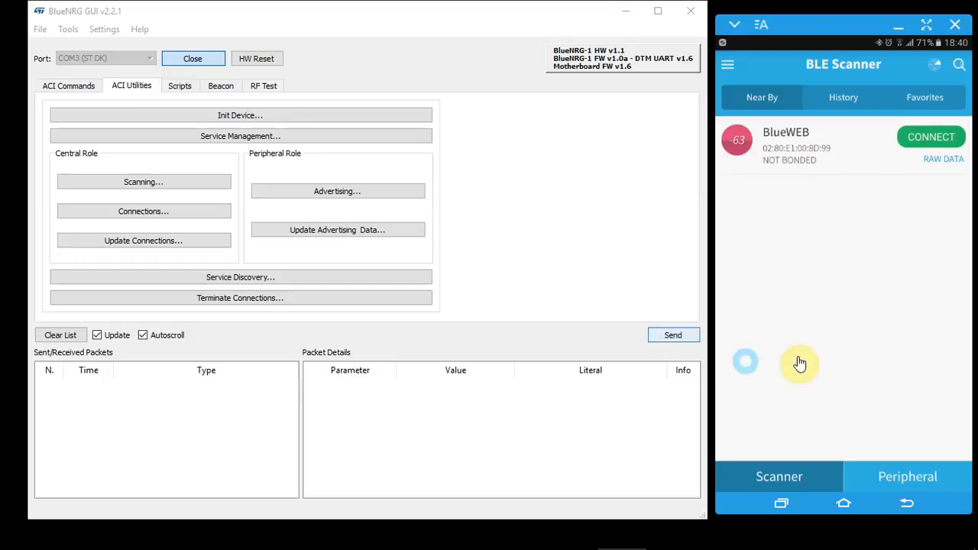
Connect BLE Scanner to BlueWEB and expand the custom service to show its characteristic
left_click(929, 137)
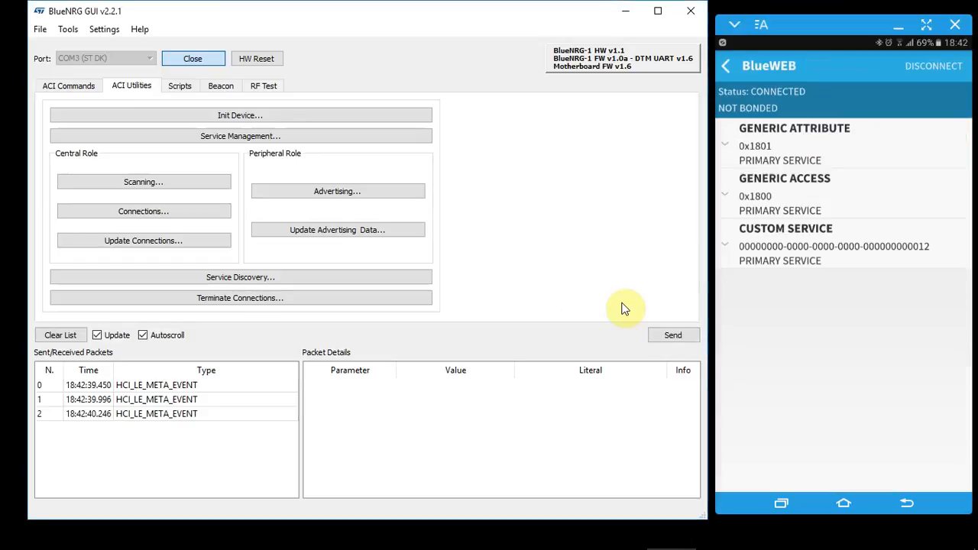
mouse_move(16, 388)
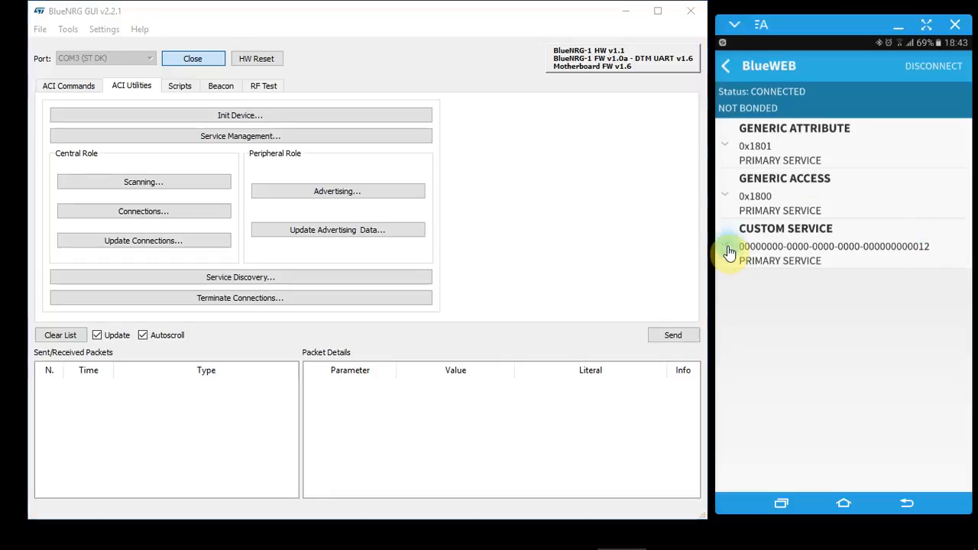
left_click(731, 252)
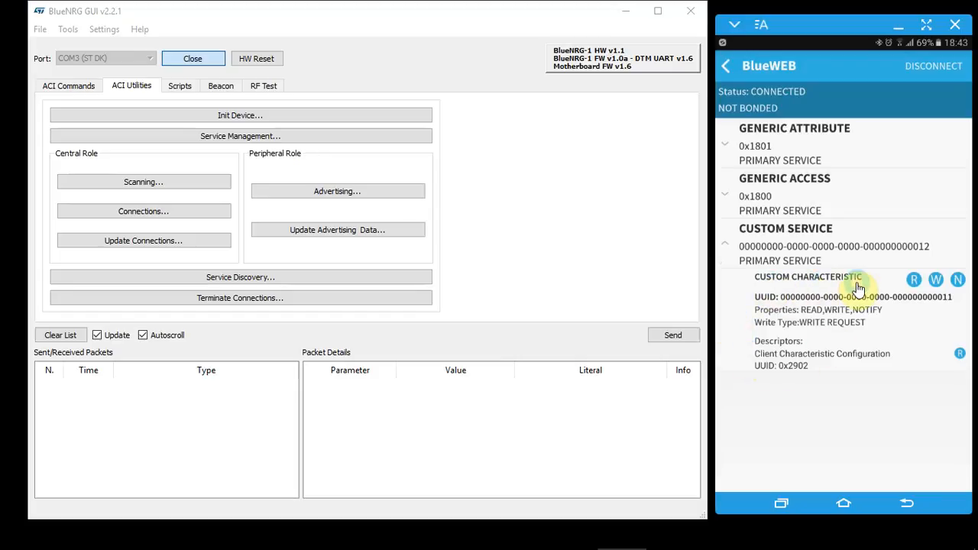
mouse_move(920, 302)
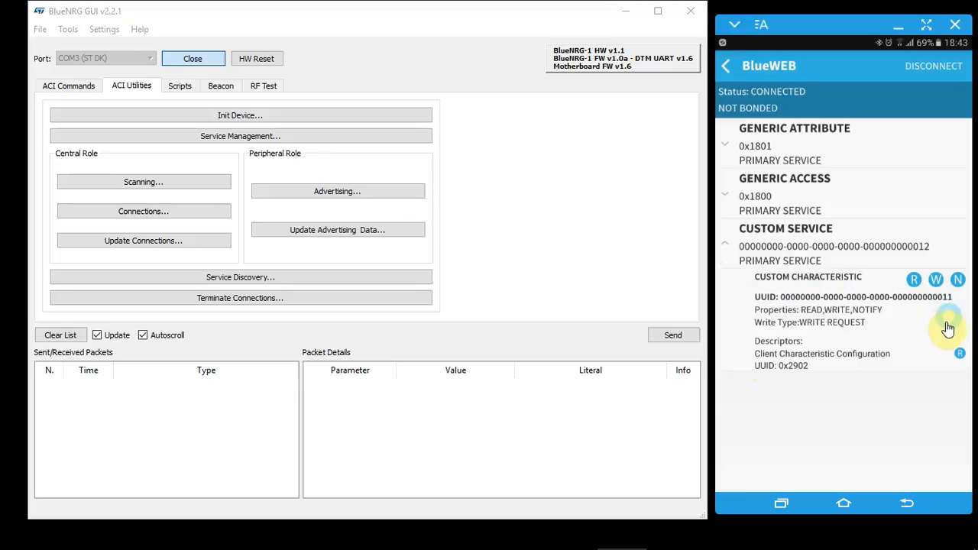
mouse_move(806, 327)
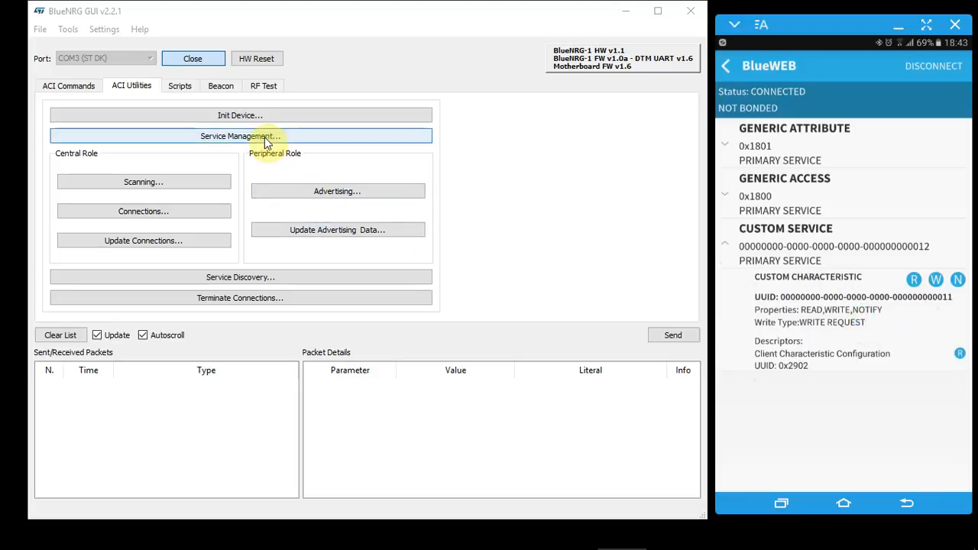
mouse_move(822, 330)
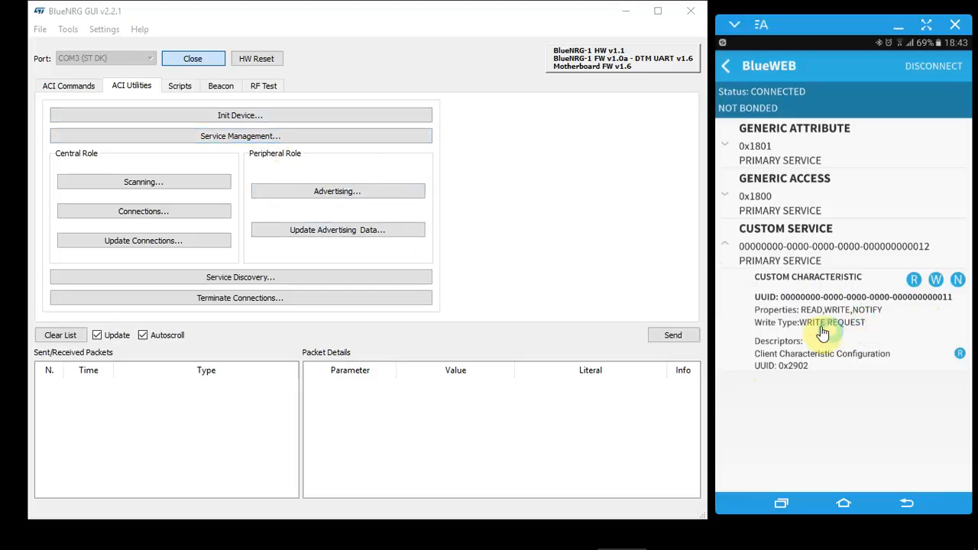
mouse_move(877, 320)
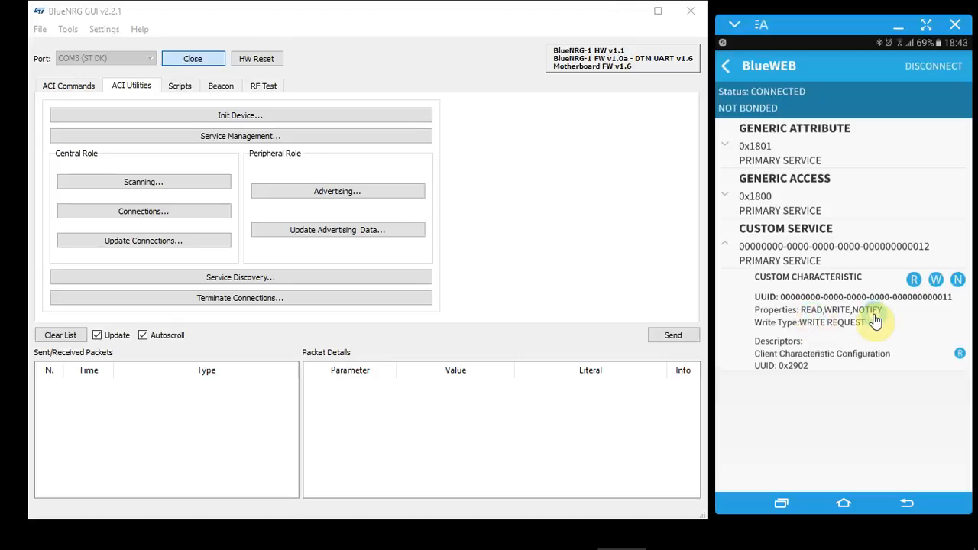
mouse_move(651, 379)
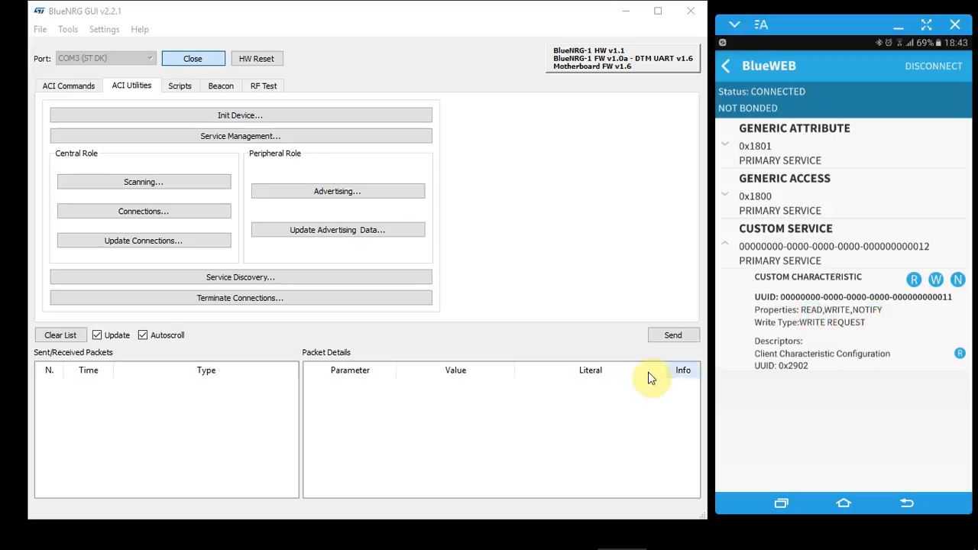
mouse_move(391, 410)
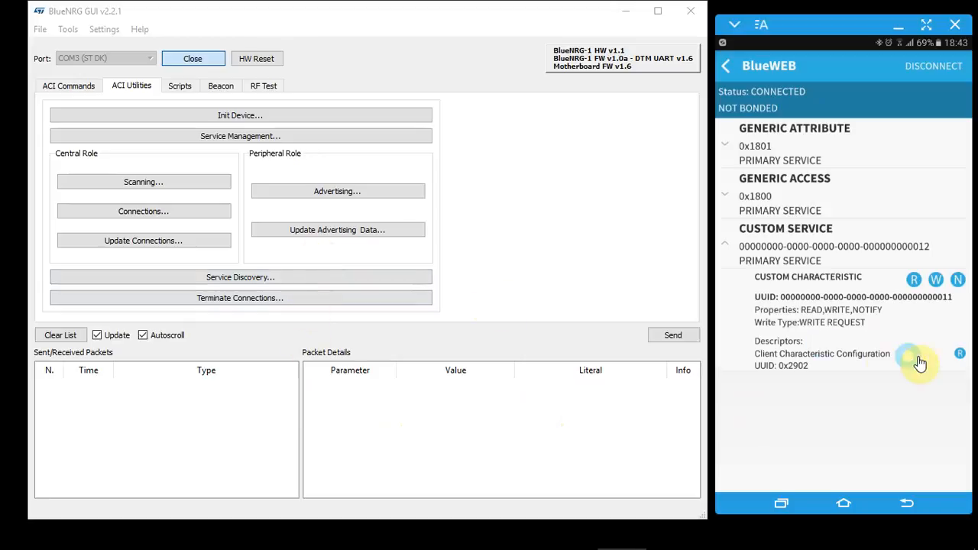
mouse_move(894, 431)
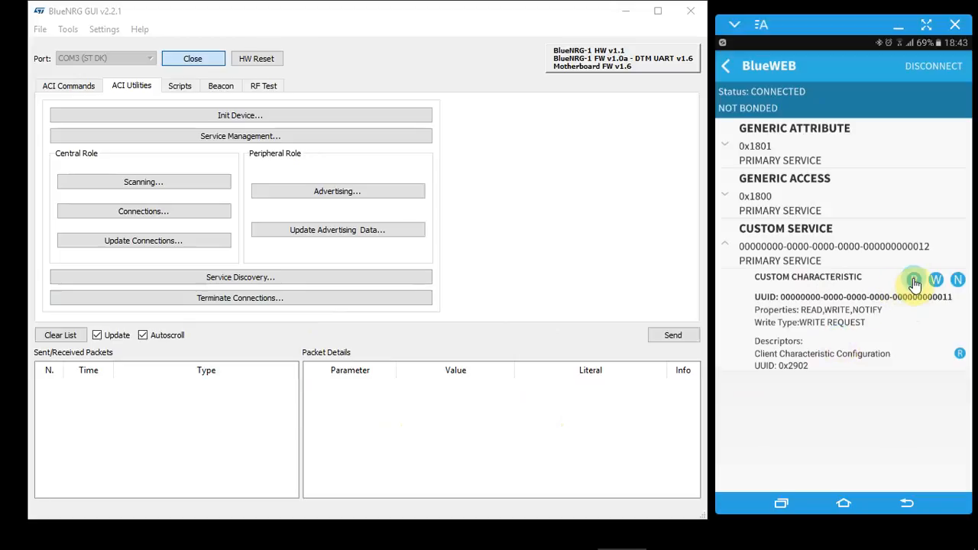
Write the value A to the custom characteristic from the phone
left_click(918, 278)
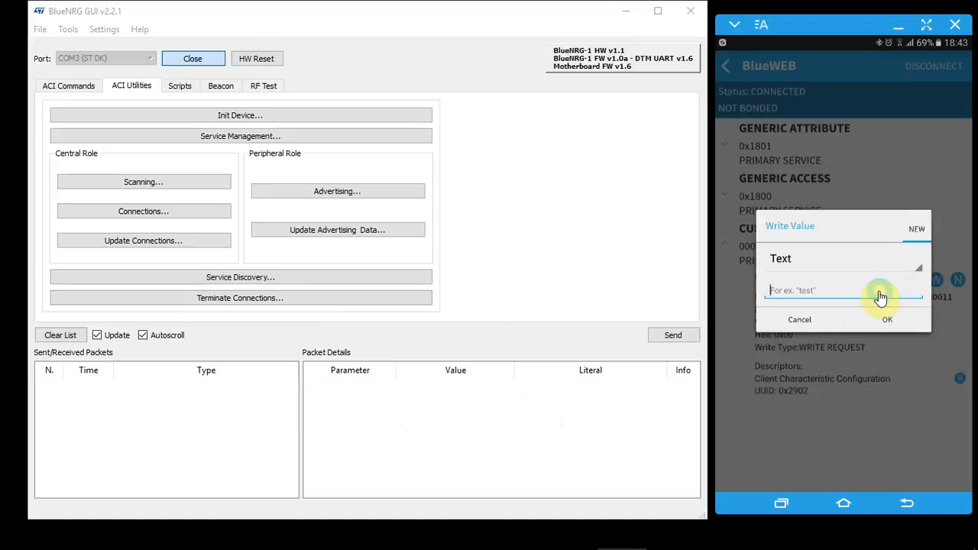
type("A")
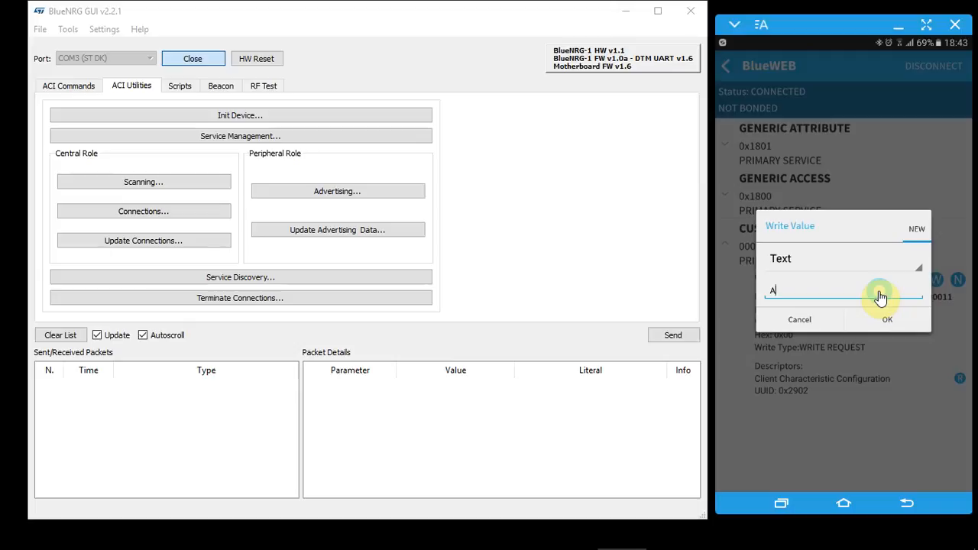
left_click(889, 319)
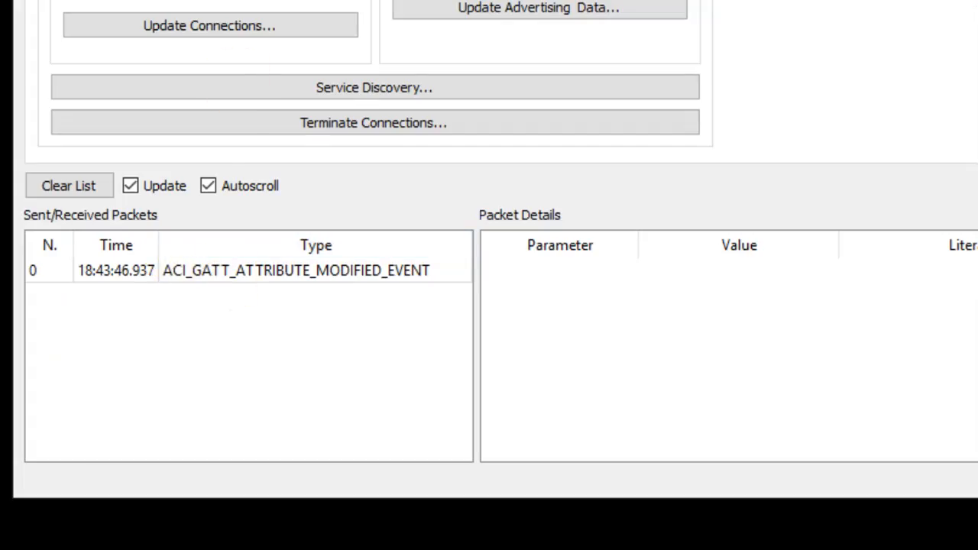
Inspect the attribute-modified event in BlueNRG GUI and show its data as ASCII
left_click(294, 269)
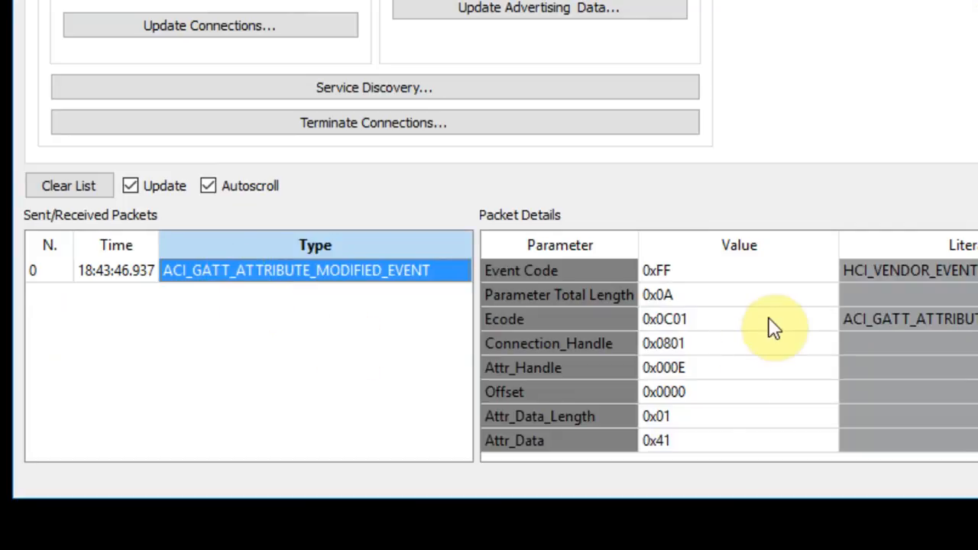
mouse_move(711, 425)
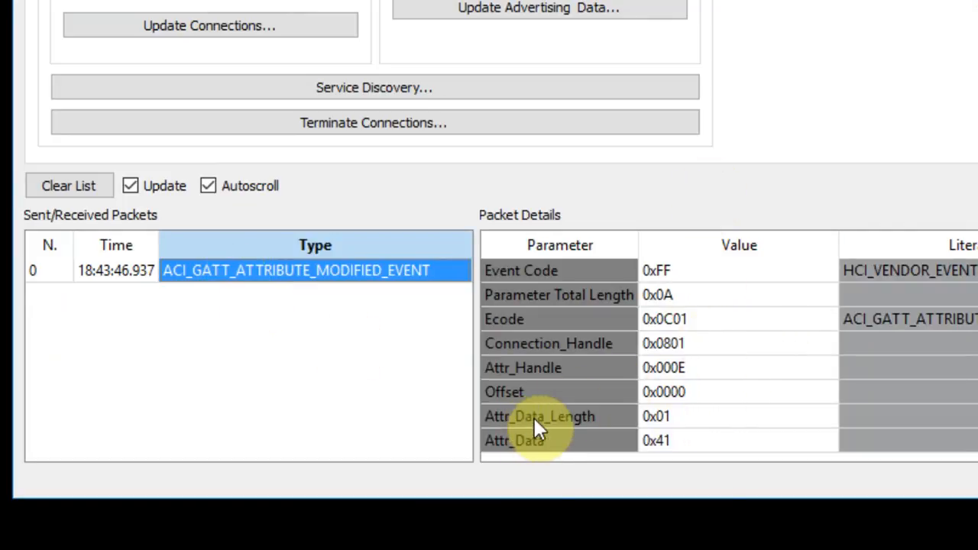
mouse_move(715, 428)
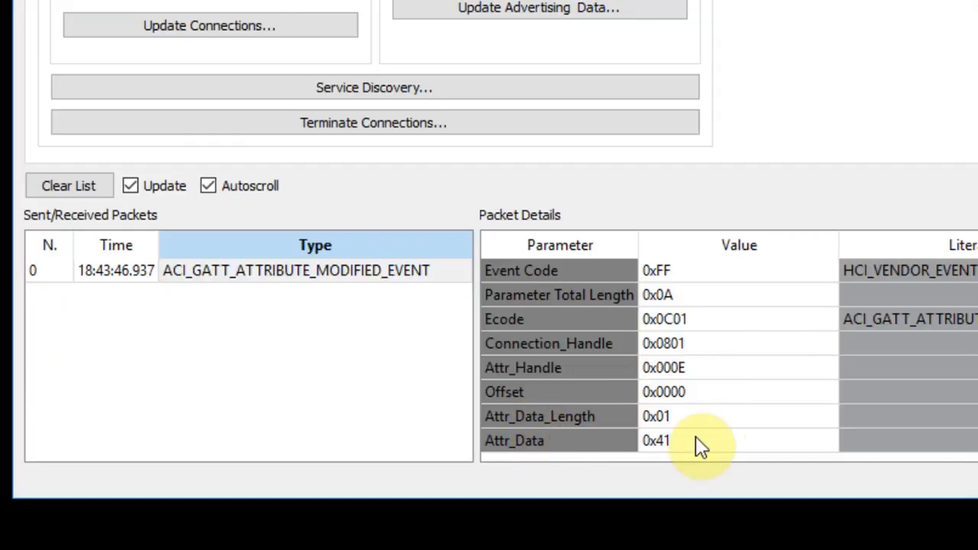
right_click(695, 440)
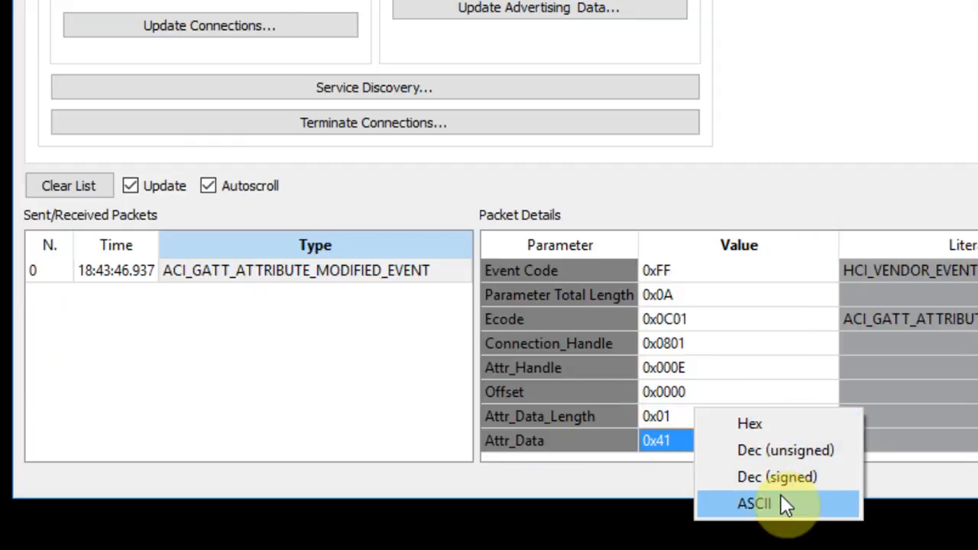
left_click(751, 505)
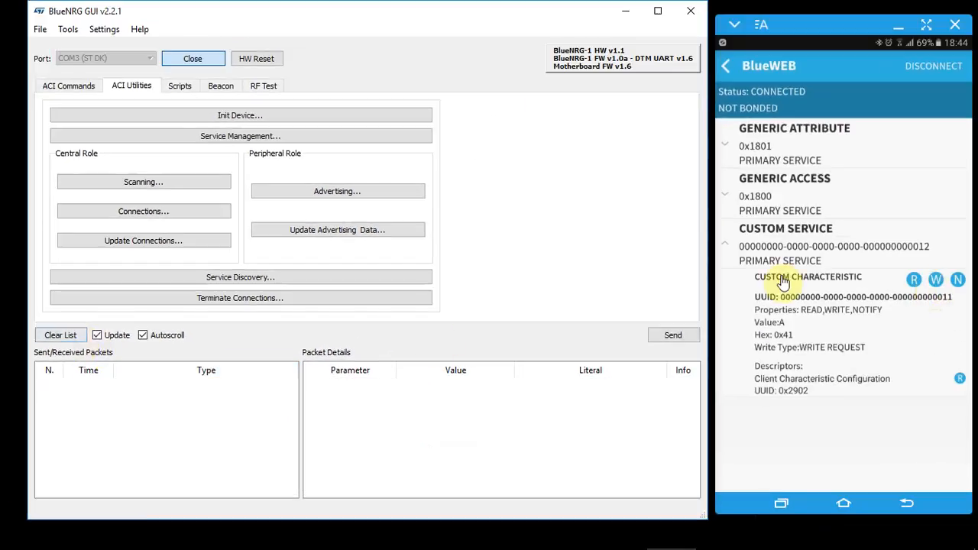
Write F and then AA to the characteristic from the phone, then go to Service Management
left_click(935, 278)
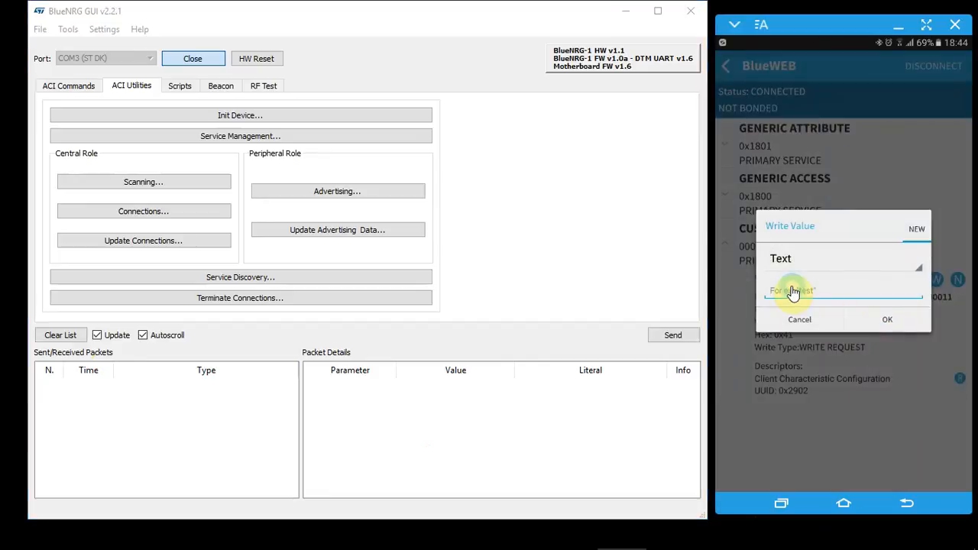
left_click(886, 319)
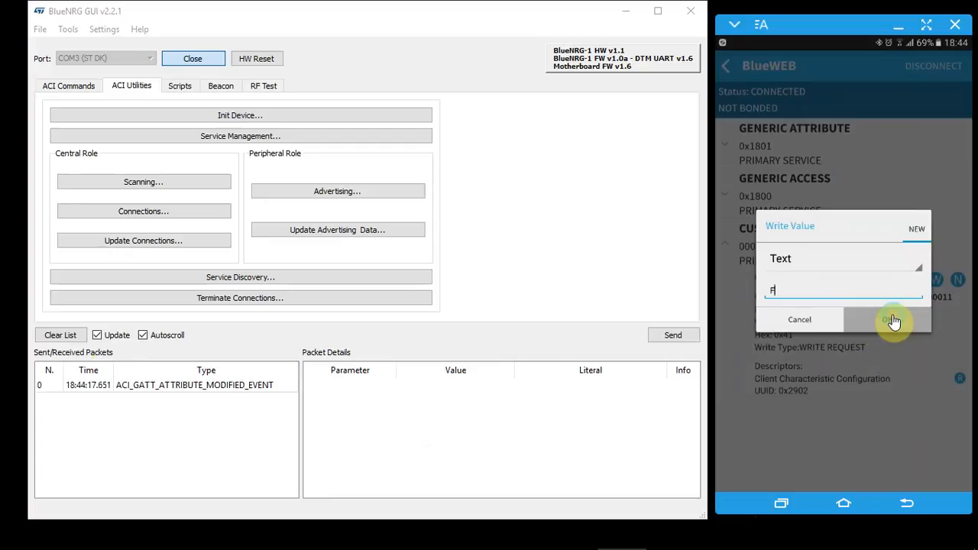
left_click(892, 320)
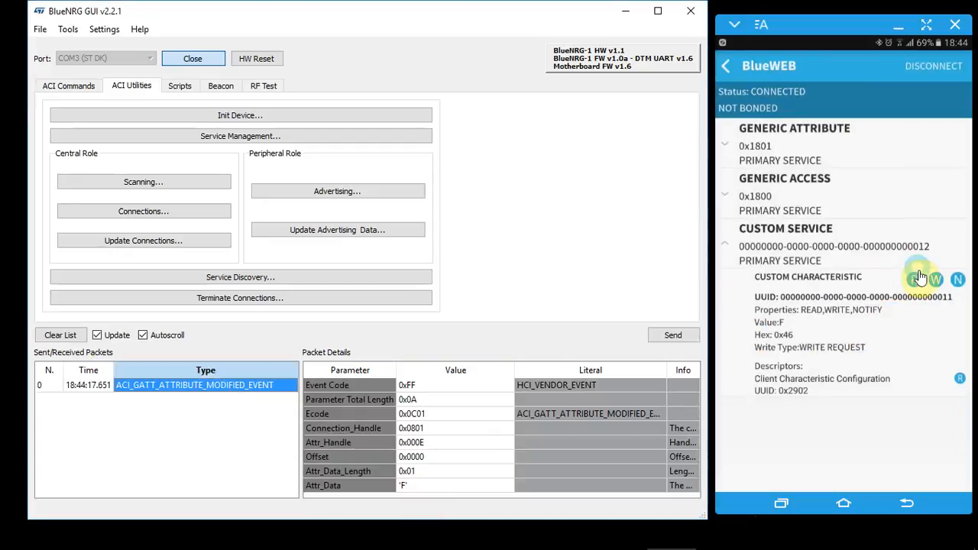
left_click(918, 277)
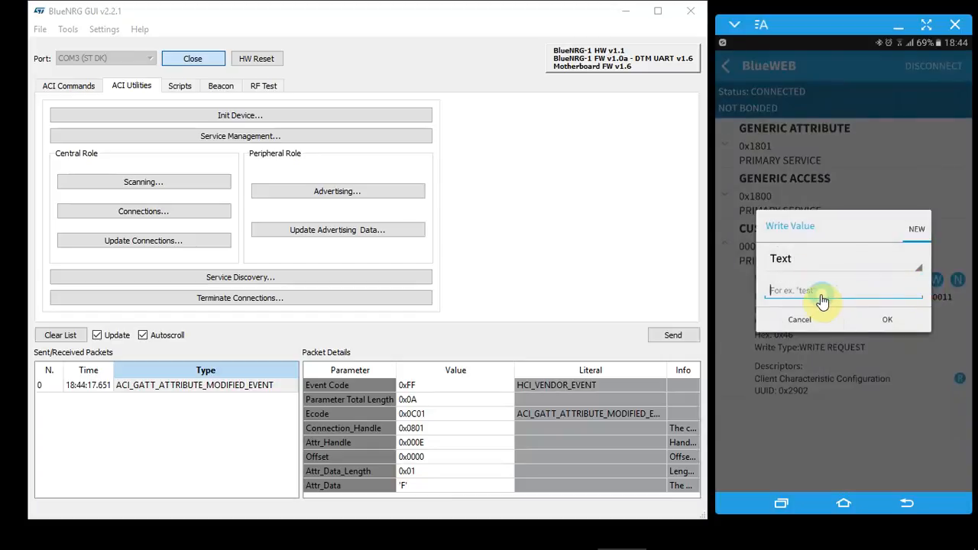
type("AA")
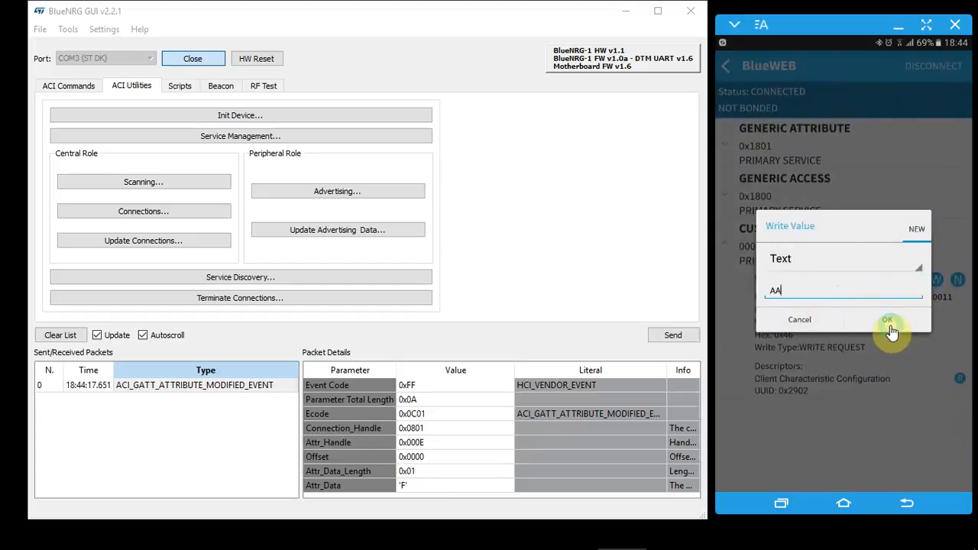
left_click(890, 319)
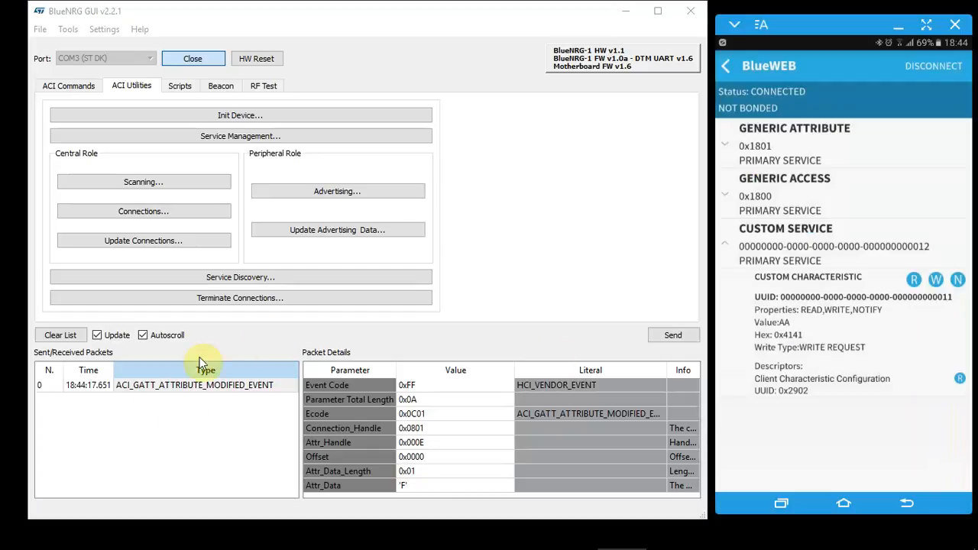
left_click(240, 134)
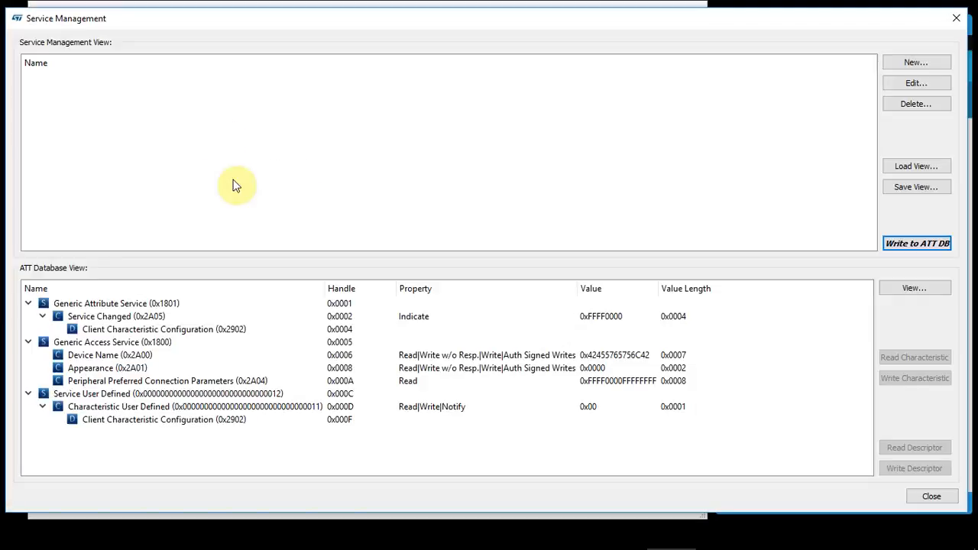
Check the user-defined characteristic still reads 0x00 (length 0x0001), then close Service Management
left_click(145, 407)
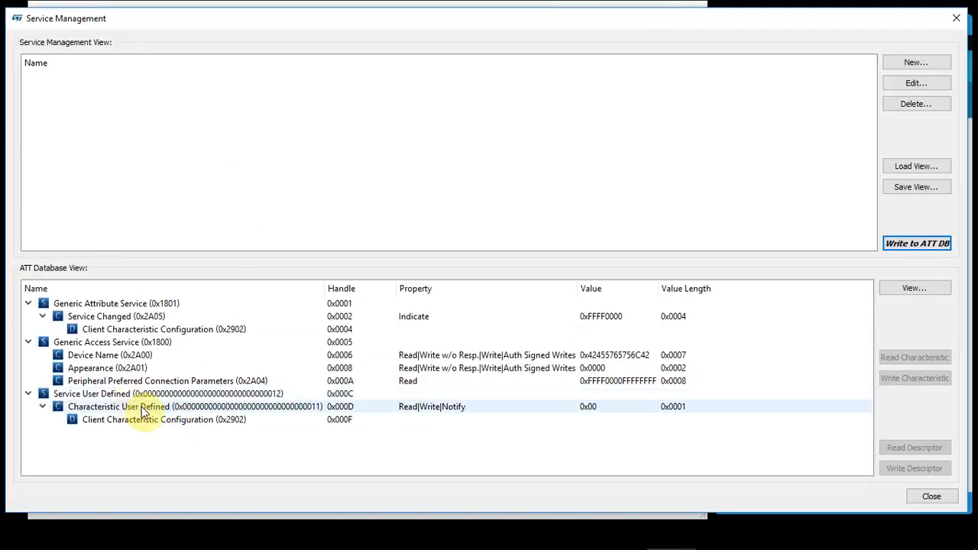
left_click(152, 407)
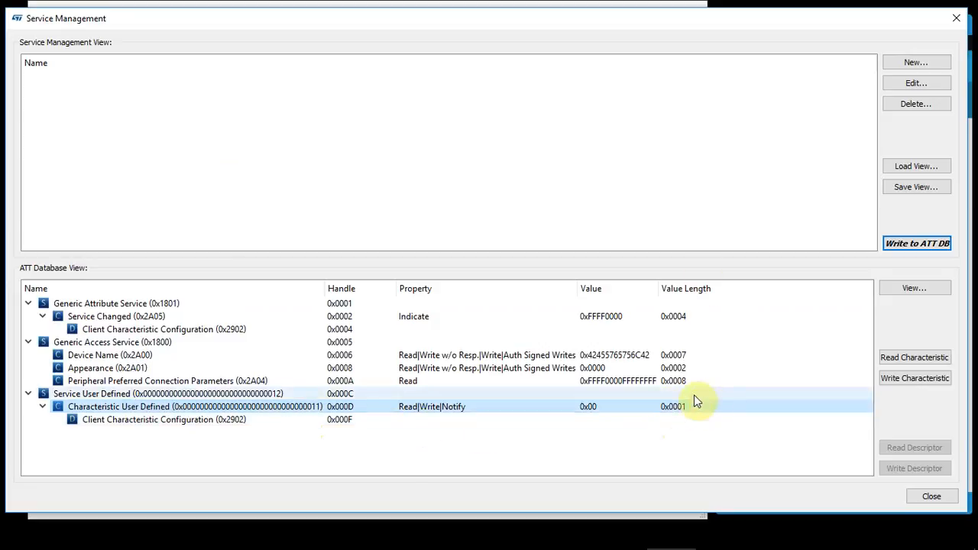
mouse_move(681, 408)
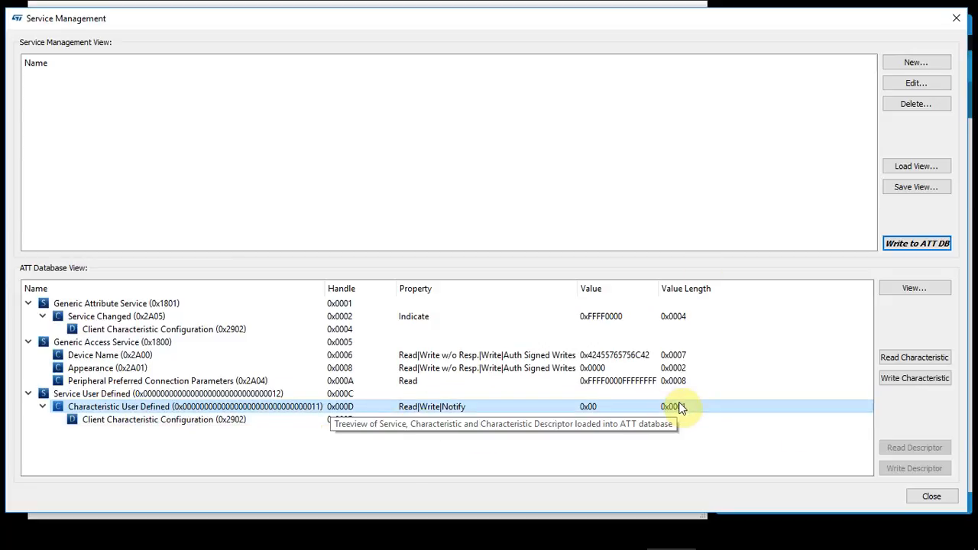
left_click(932, 495)
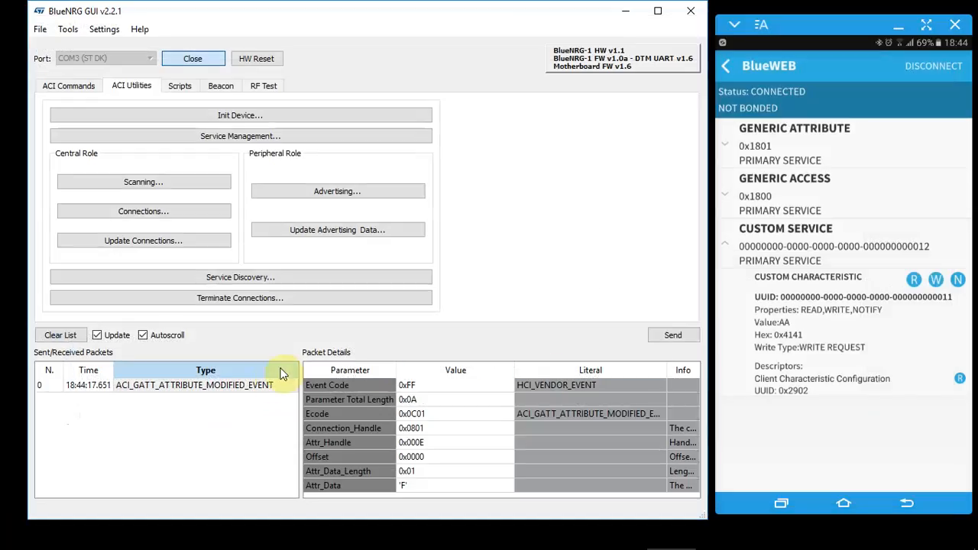
Clear the packet log and filter the ACI command list to GATT-ATT only
left_click(195, 385)
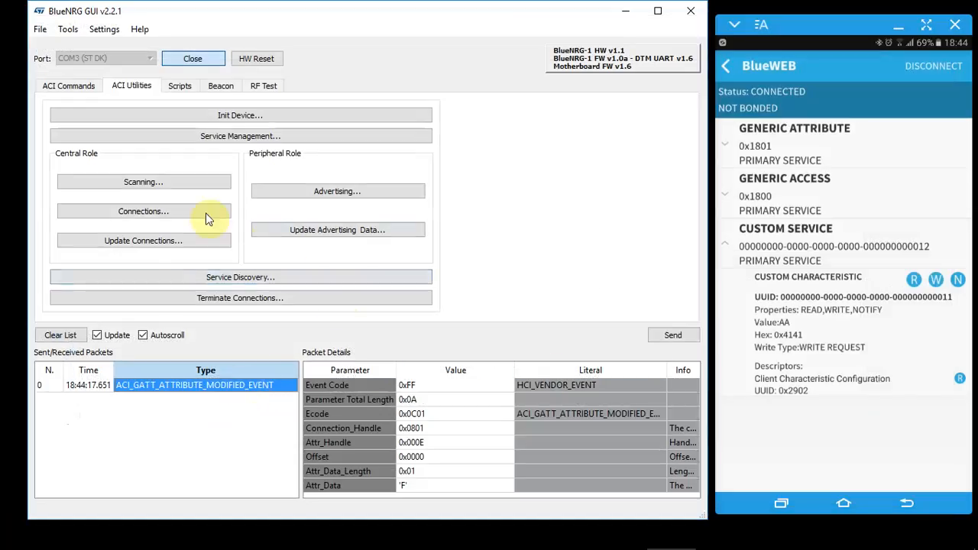
mouse_move(858, 110)
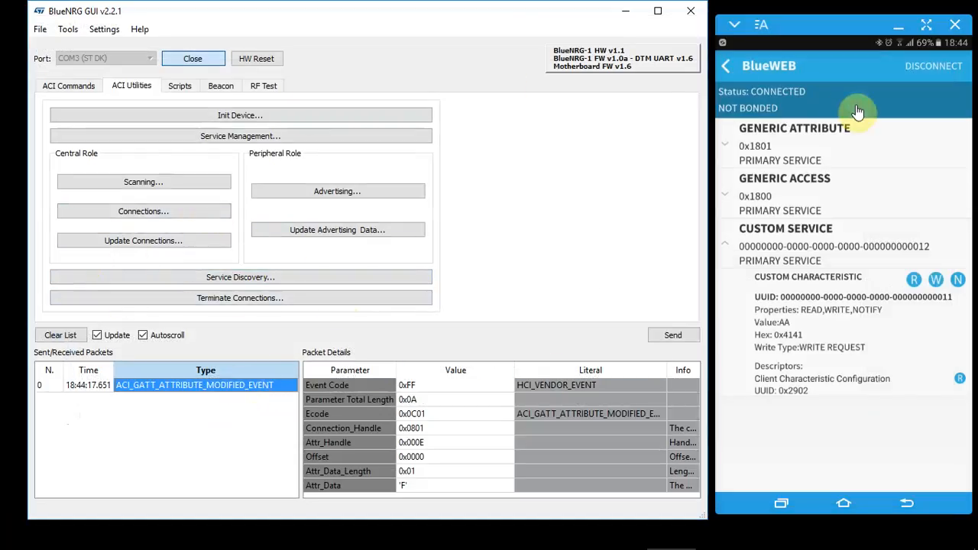
mouse_move(46, 351)
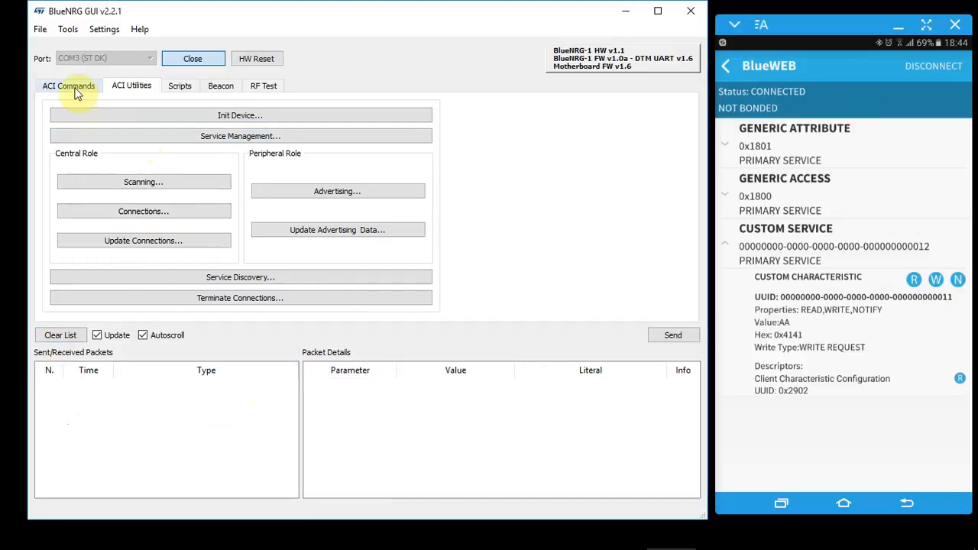
left_click(67, 86)
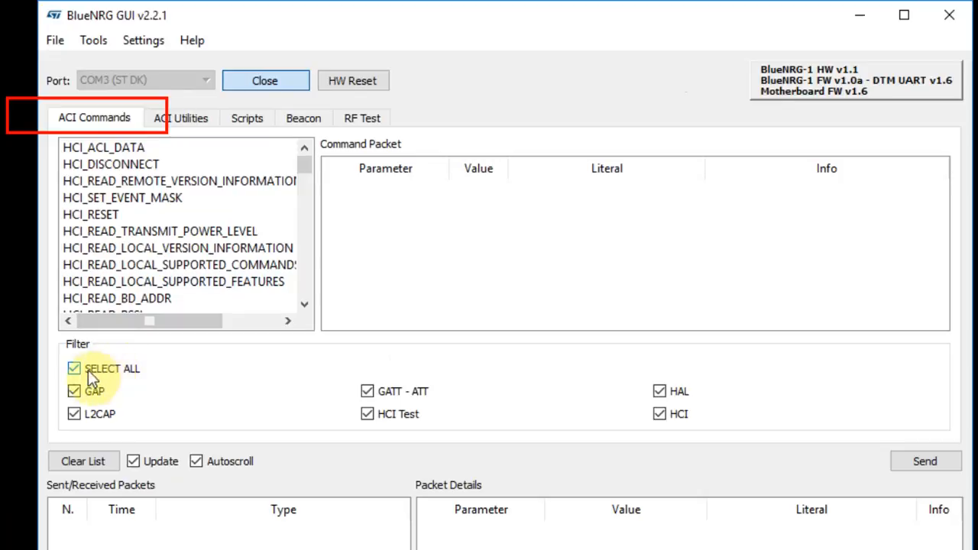
left_click(73, 368)
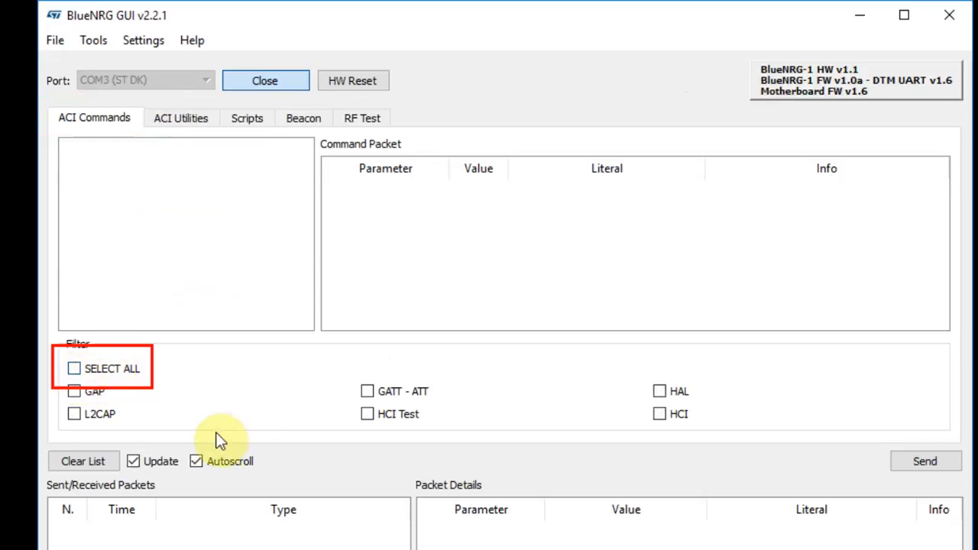
left_click(365, 392)
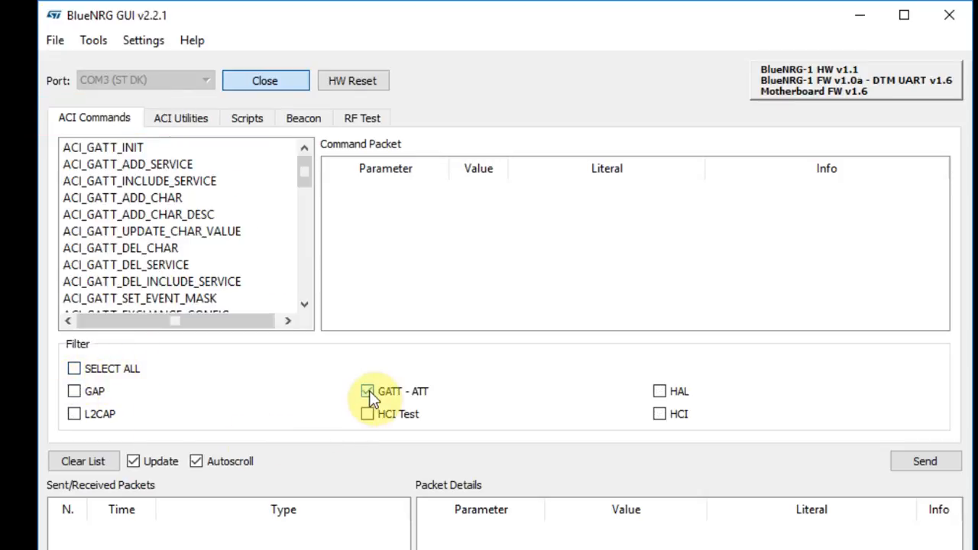
left_click(366, 391)
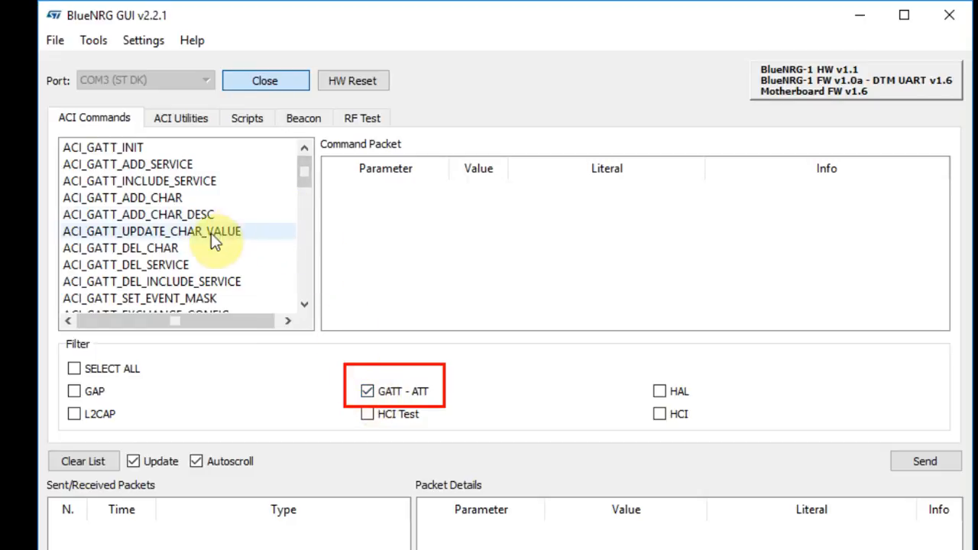
Fill ACI_GATT_UPDATE_CHAR_VALUE with Service_Handle 0x000C, Char_Handle 0x000D and Char_Value 'A'
left_click(151, 231)
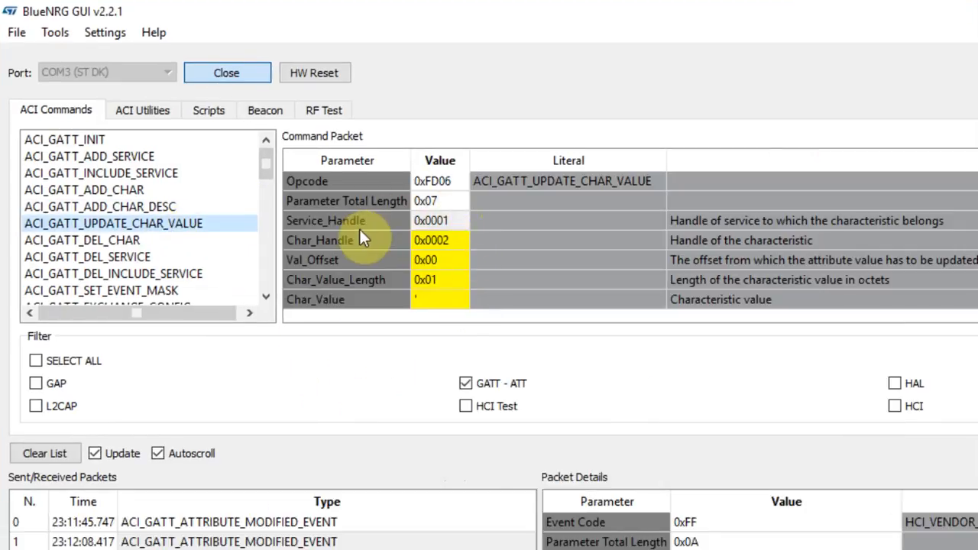
left_click(443, 220)
type("C")
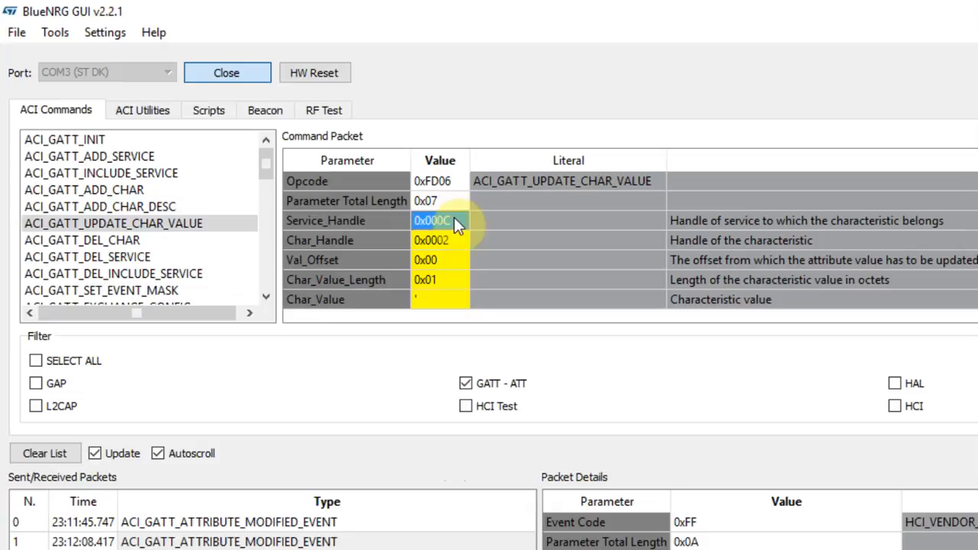
left_click(440, 240)
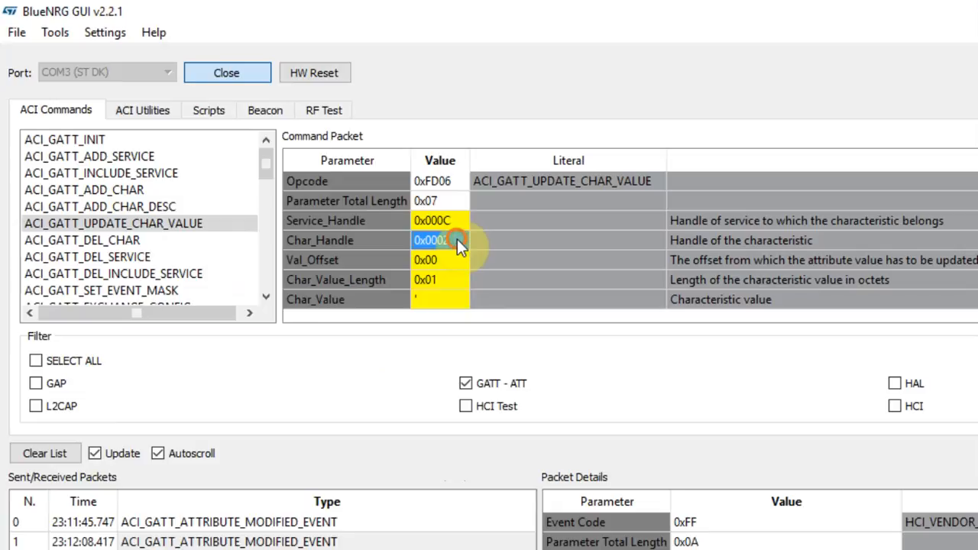
left_click(457, 240)
type("D")
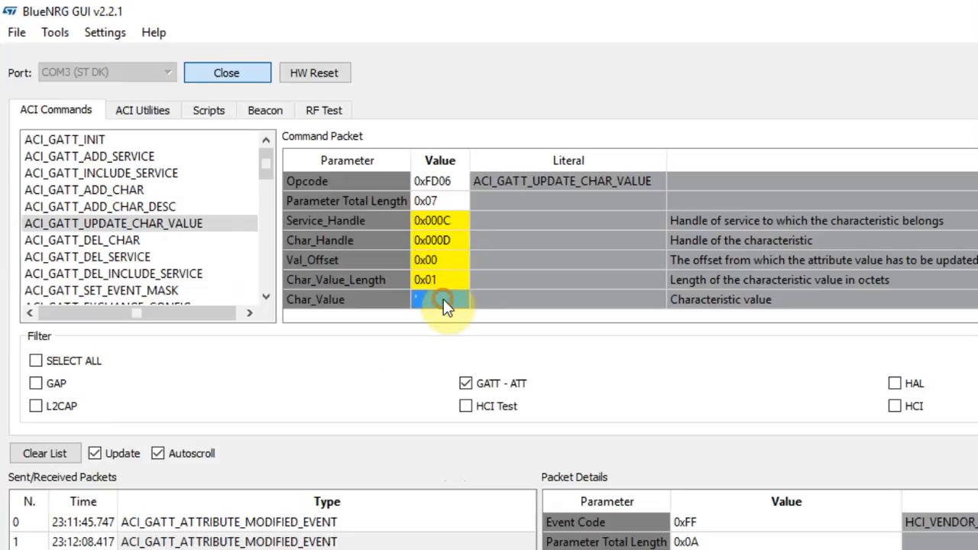
left_click(437, 300)
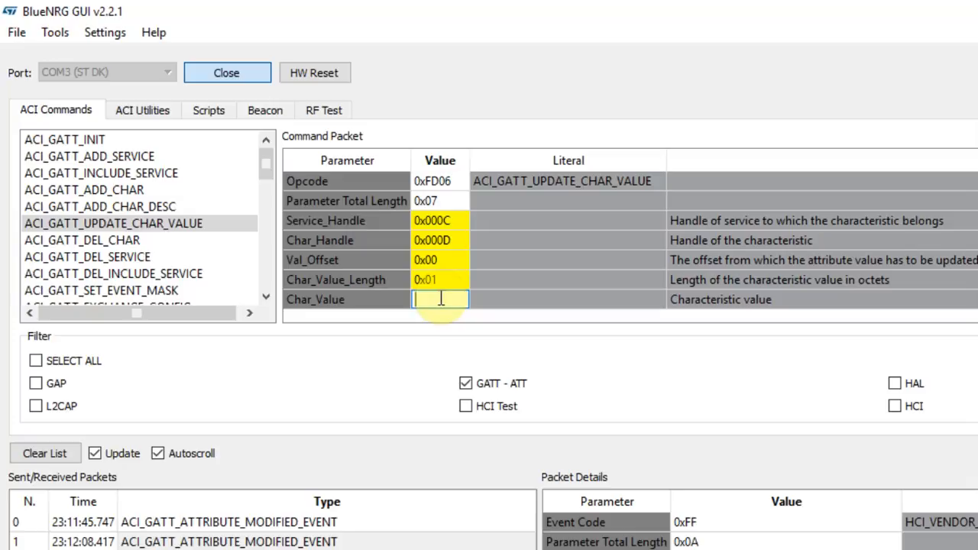
type("0x")
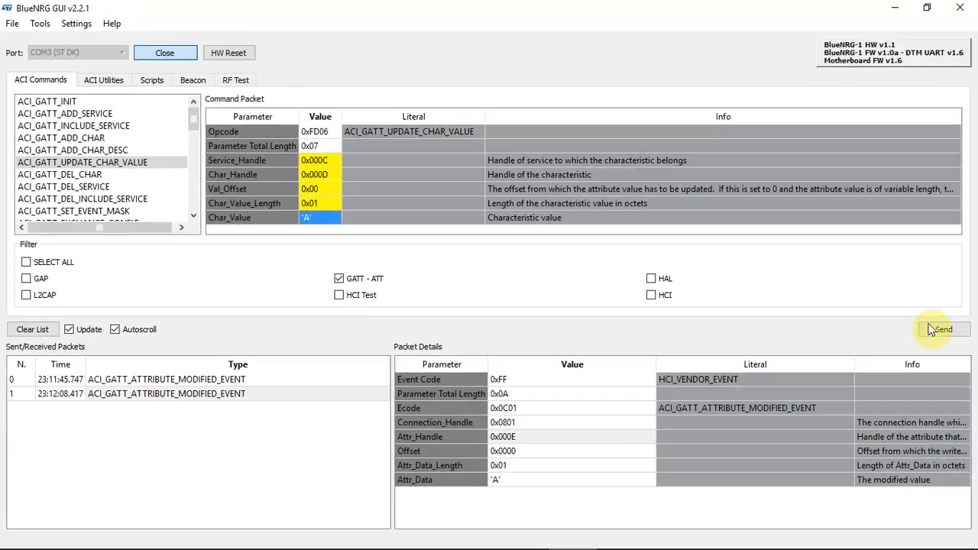
Send the update command and inspect its command-complete event in the log
left_click(943, 330)
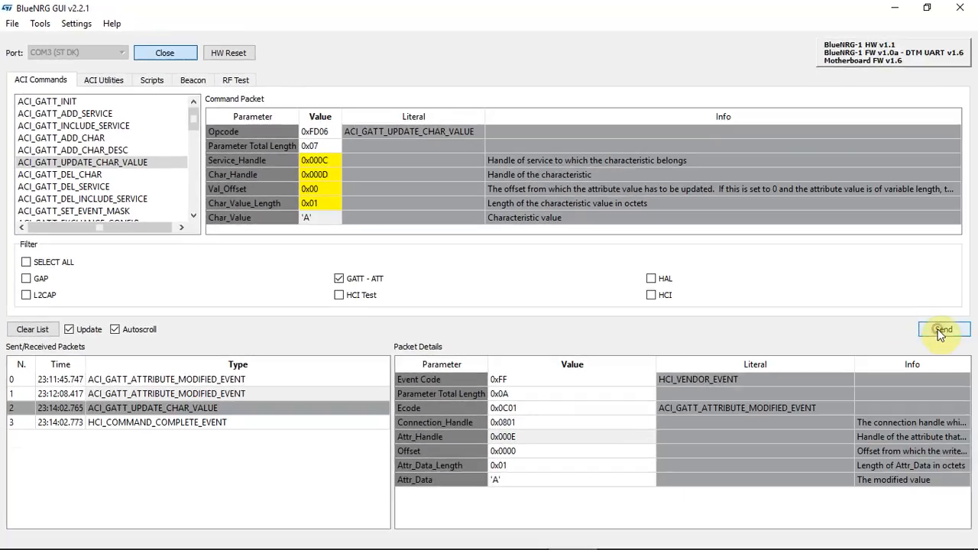
left_click(172, 408)
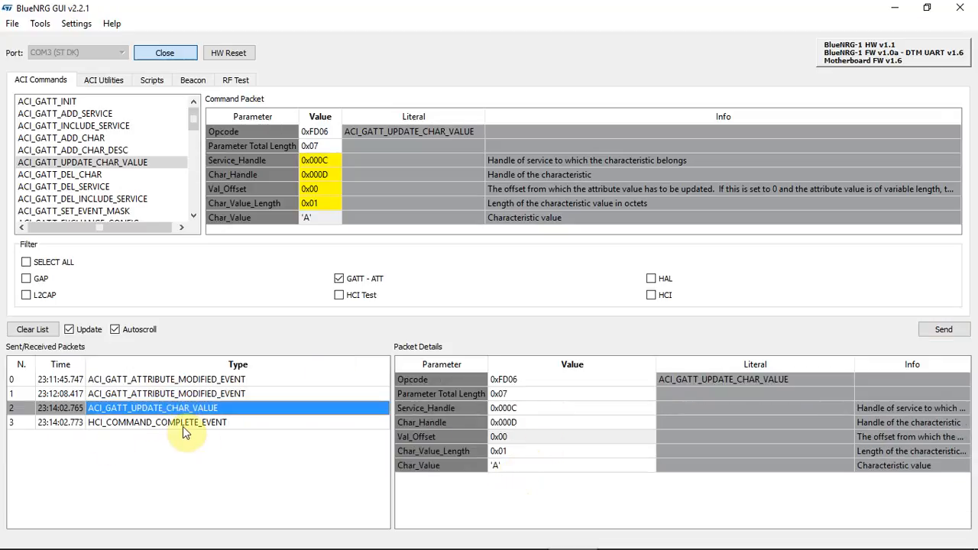
left_click(156, 422)
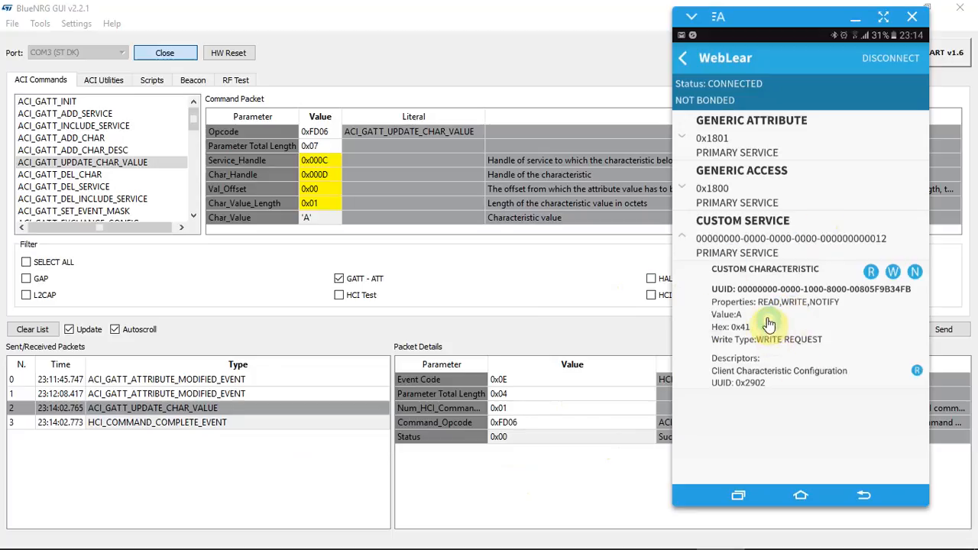
mouse_move(785, 310)
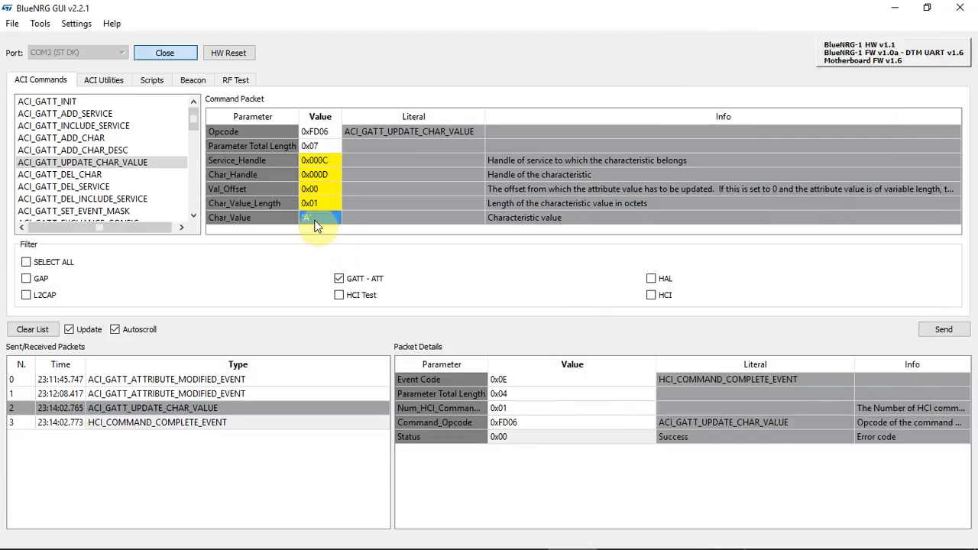
Send a second update with Char_Value 'D' and view its logged completion
left_click(319, 217)
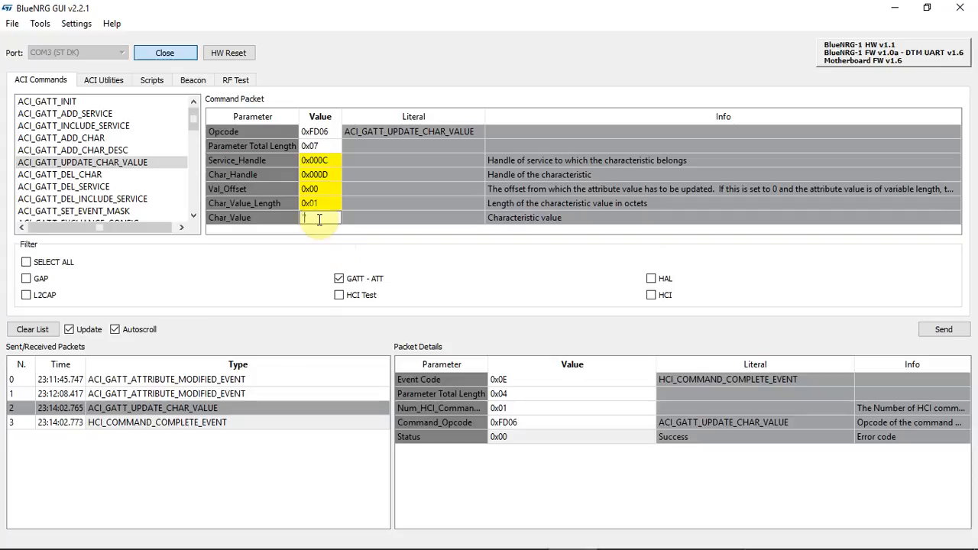
type("D'")
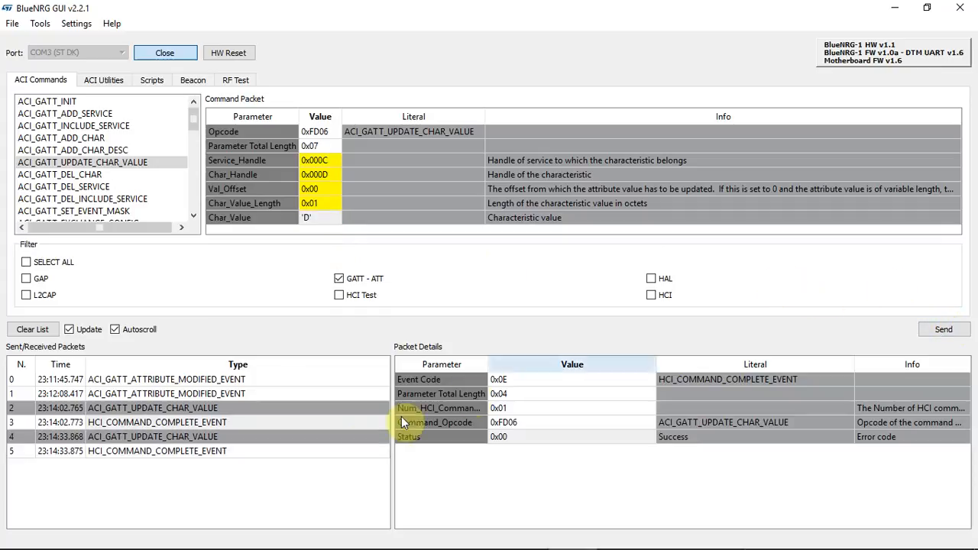
left_click(155, 451)
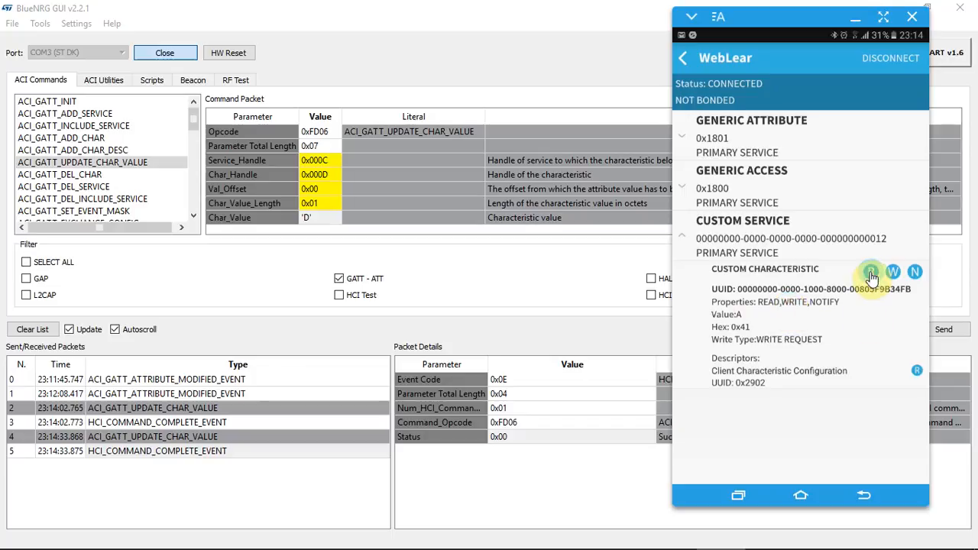
Read the value and enable notifications on the phone, then inspect the attribute-modified event
left_click(870, 272)
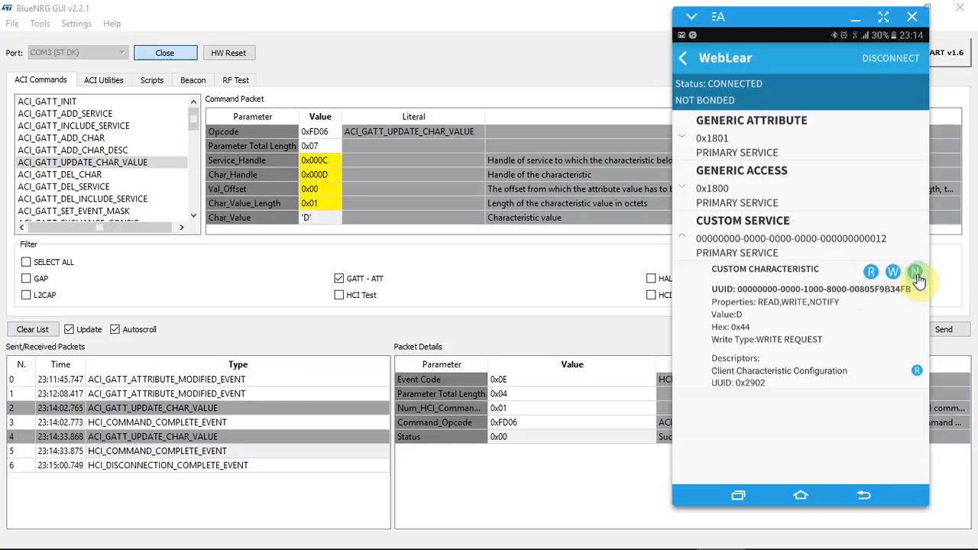
left_click(917, 269)
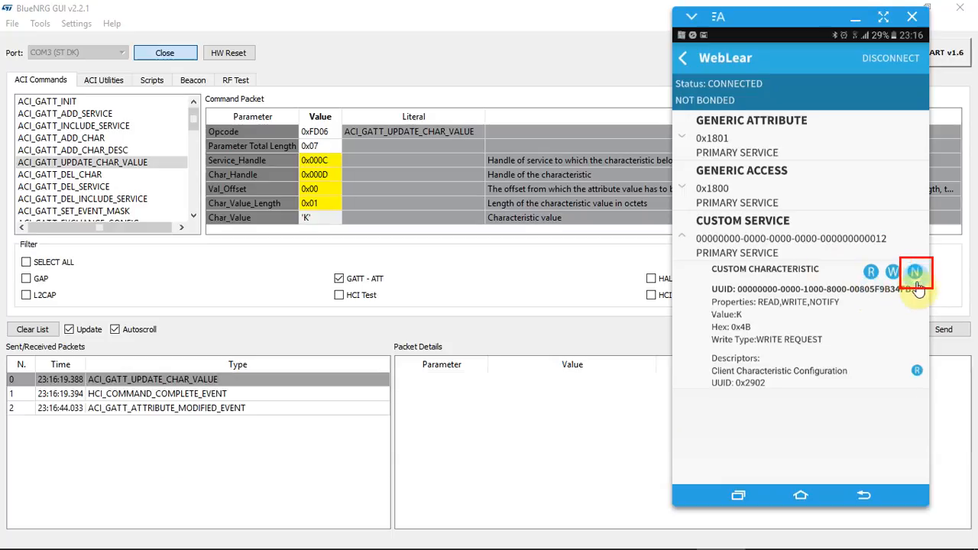
left_click(914, 269)
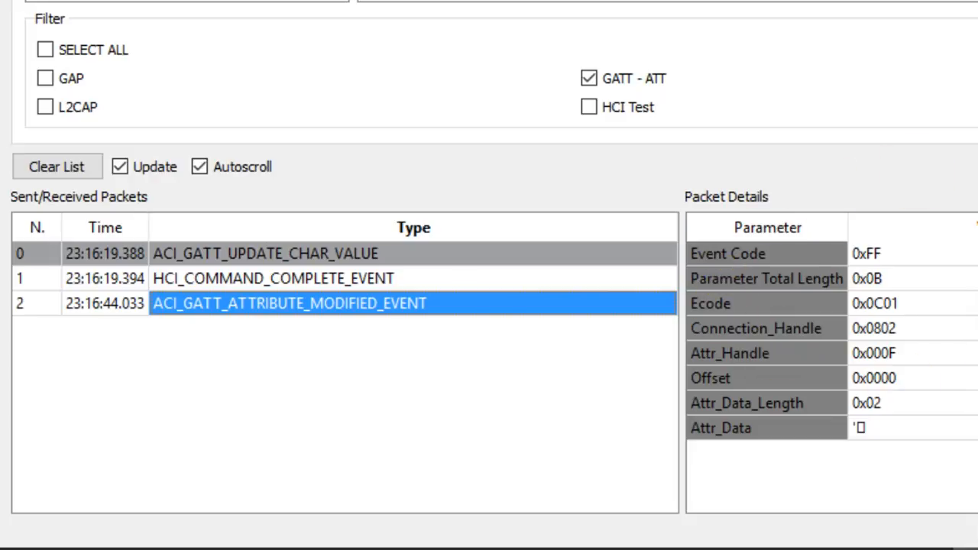
mouse_move(901, 430)
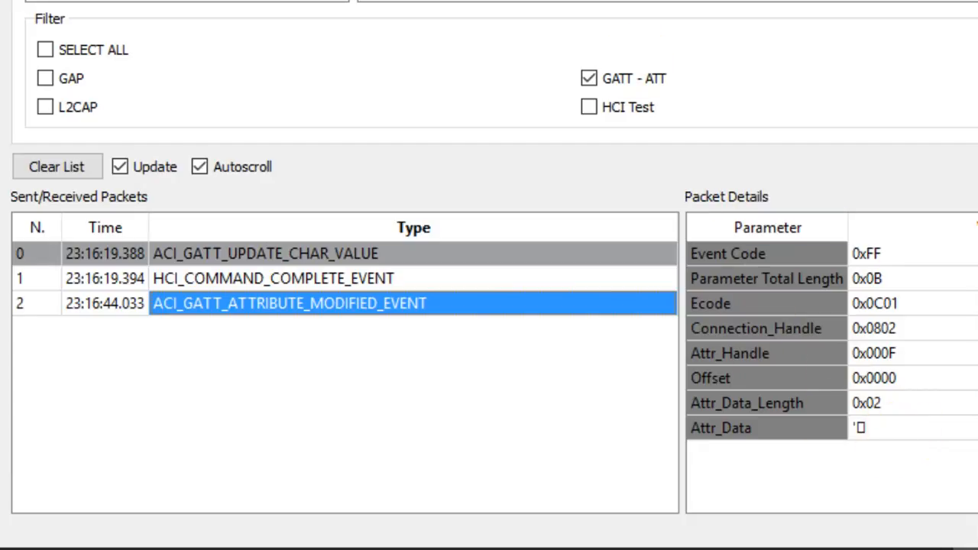
mouse_move(908, 17)
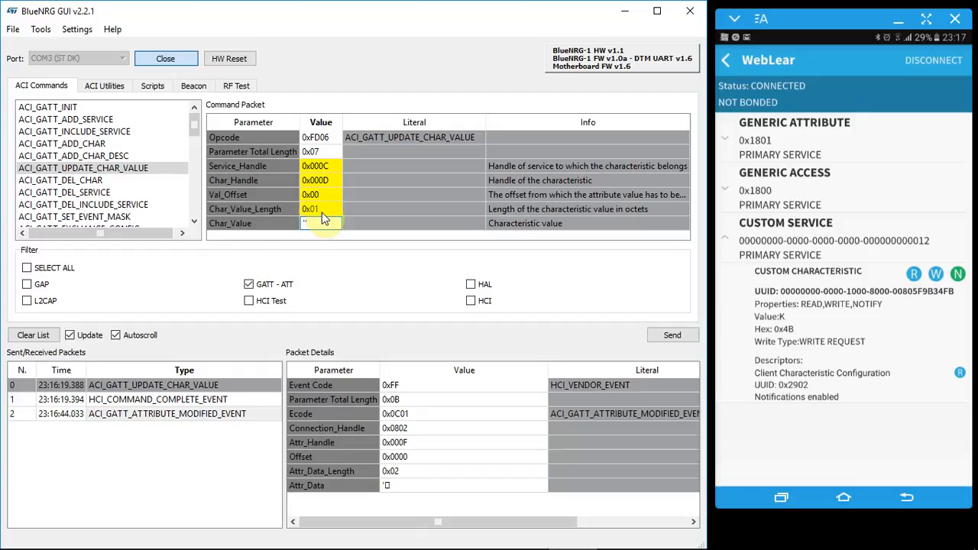
Clear the log, push Char_Value 'P' and inspect the sent command and its completion
type("P")
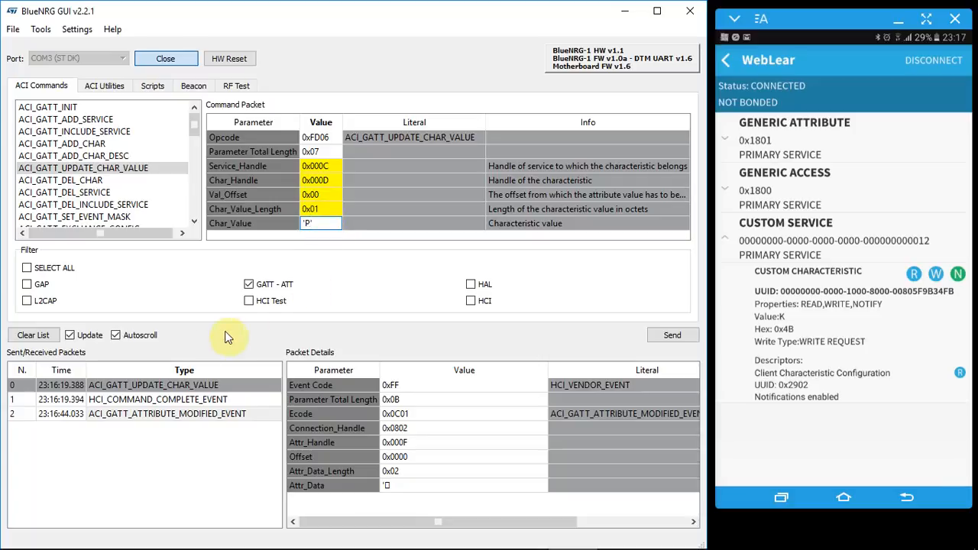
left_click(34, 335)
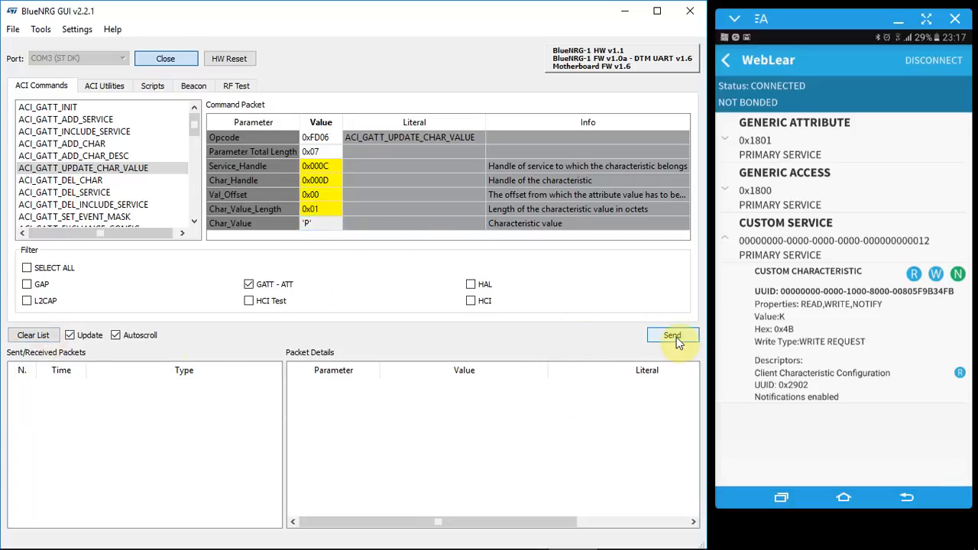
left_click(672, 335)
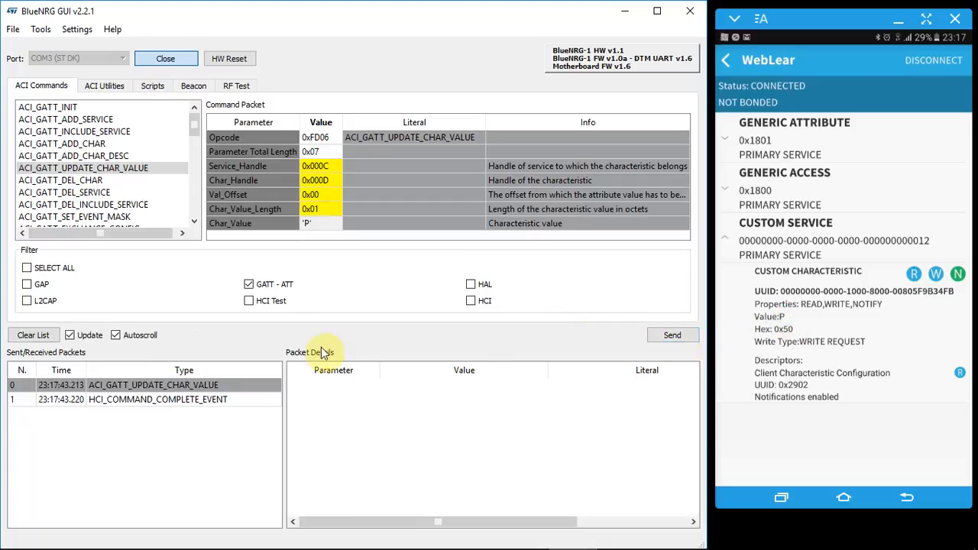
left_click(153, 386)
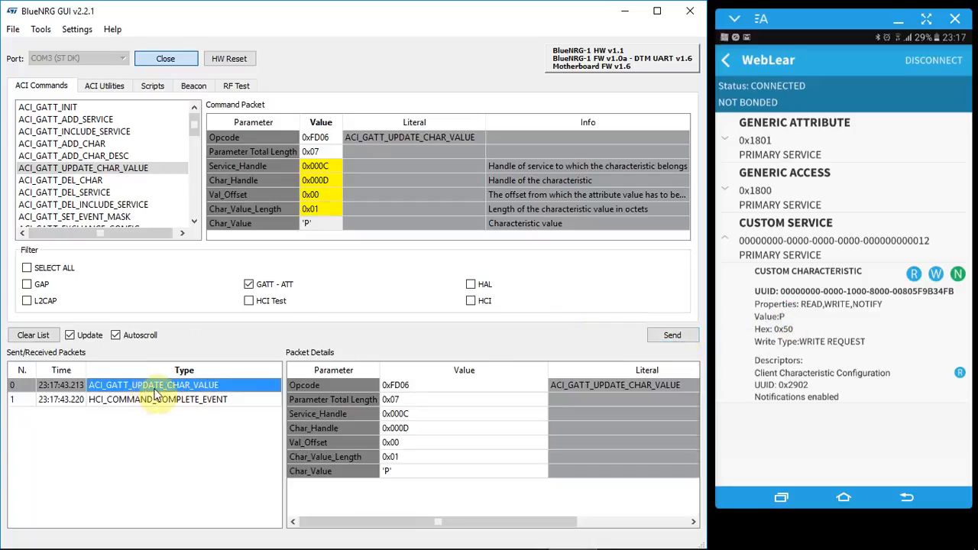
mouse_move(240, 415)
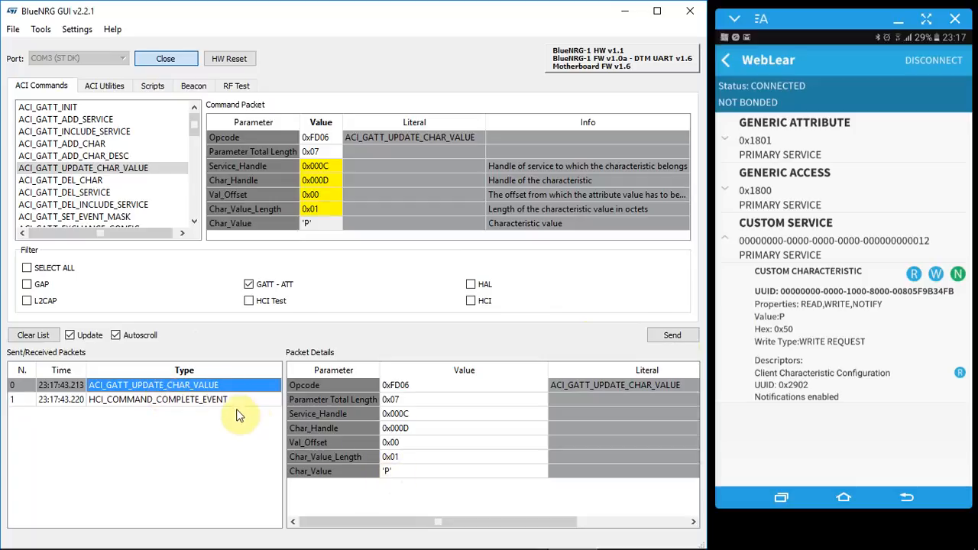
left_click(152, 399)
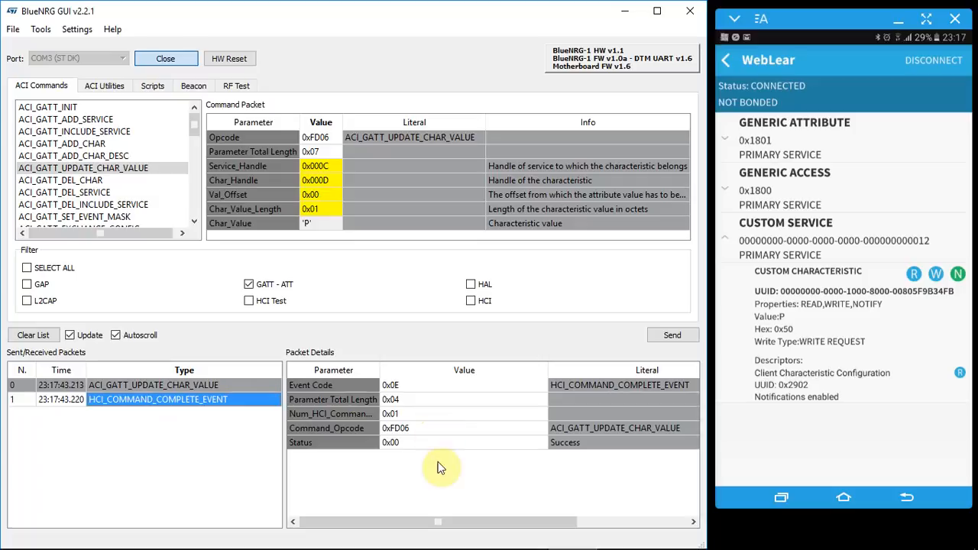
mouse_move(790, 284)
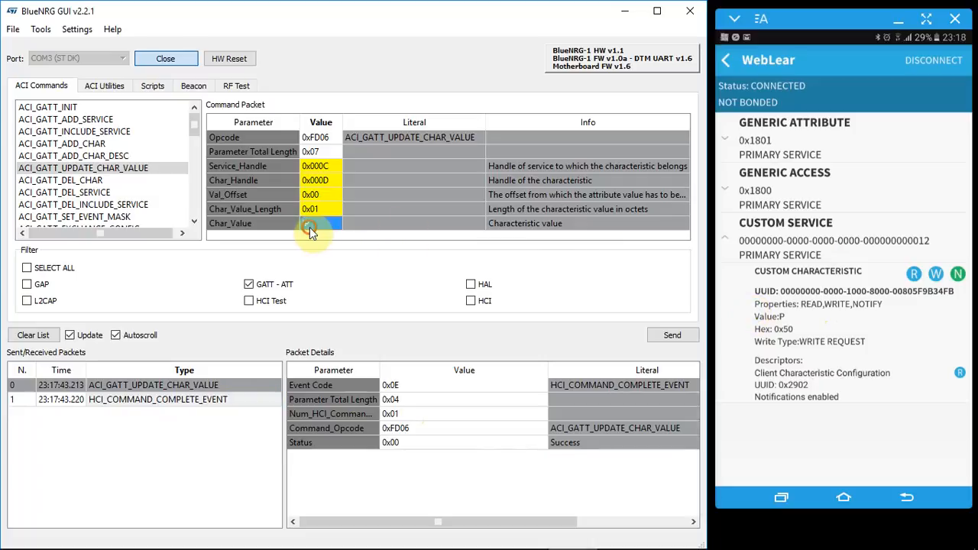
Push Char_Value '1' so the notified phone reads Value 1 (0x31)
left_click(316, 223)
type("'1'")
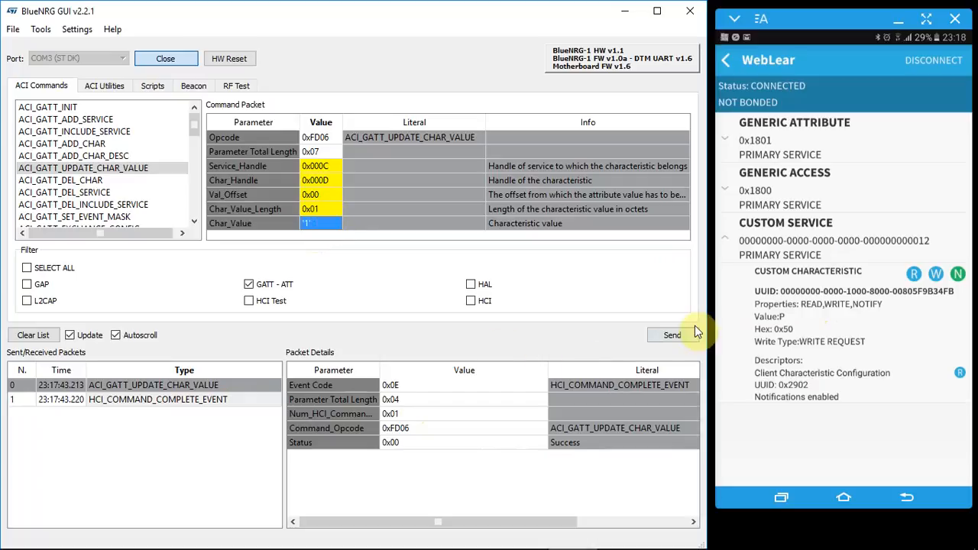
left_click(673, 335)
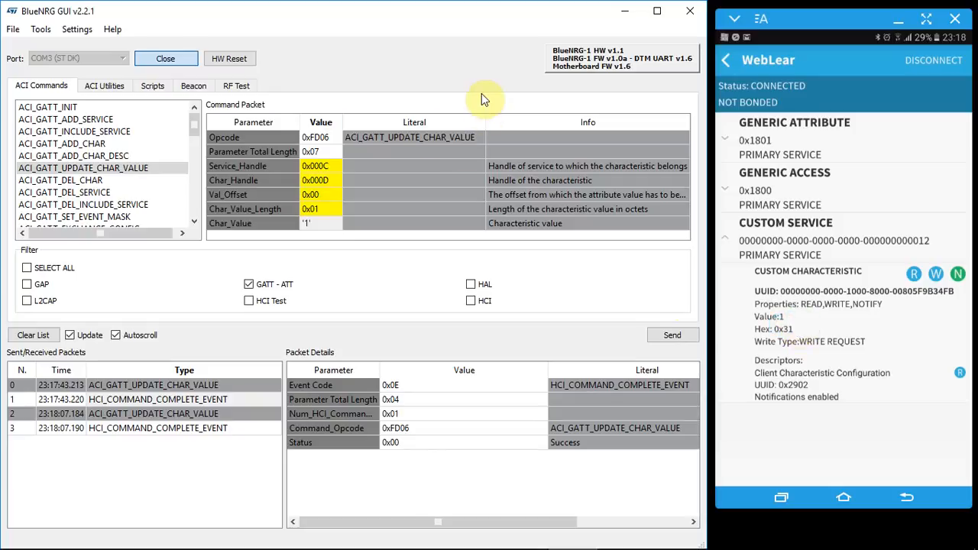
mouse_move(468, 137)
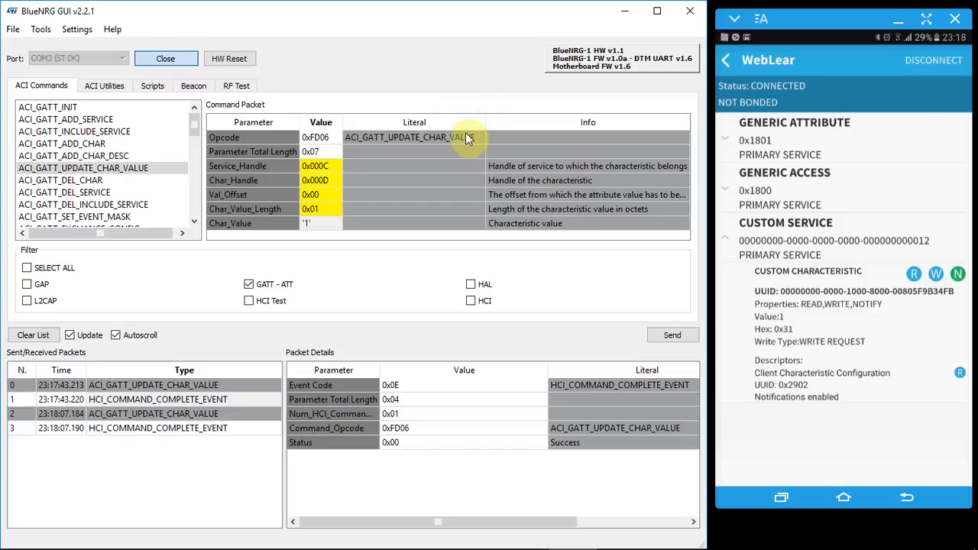